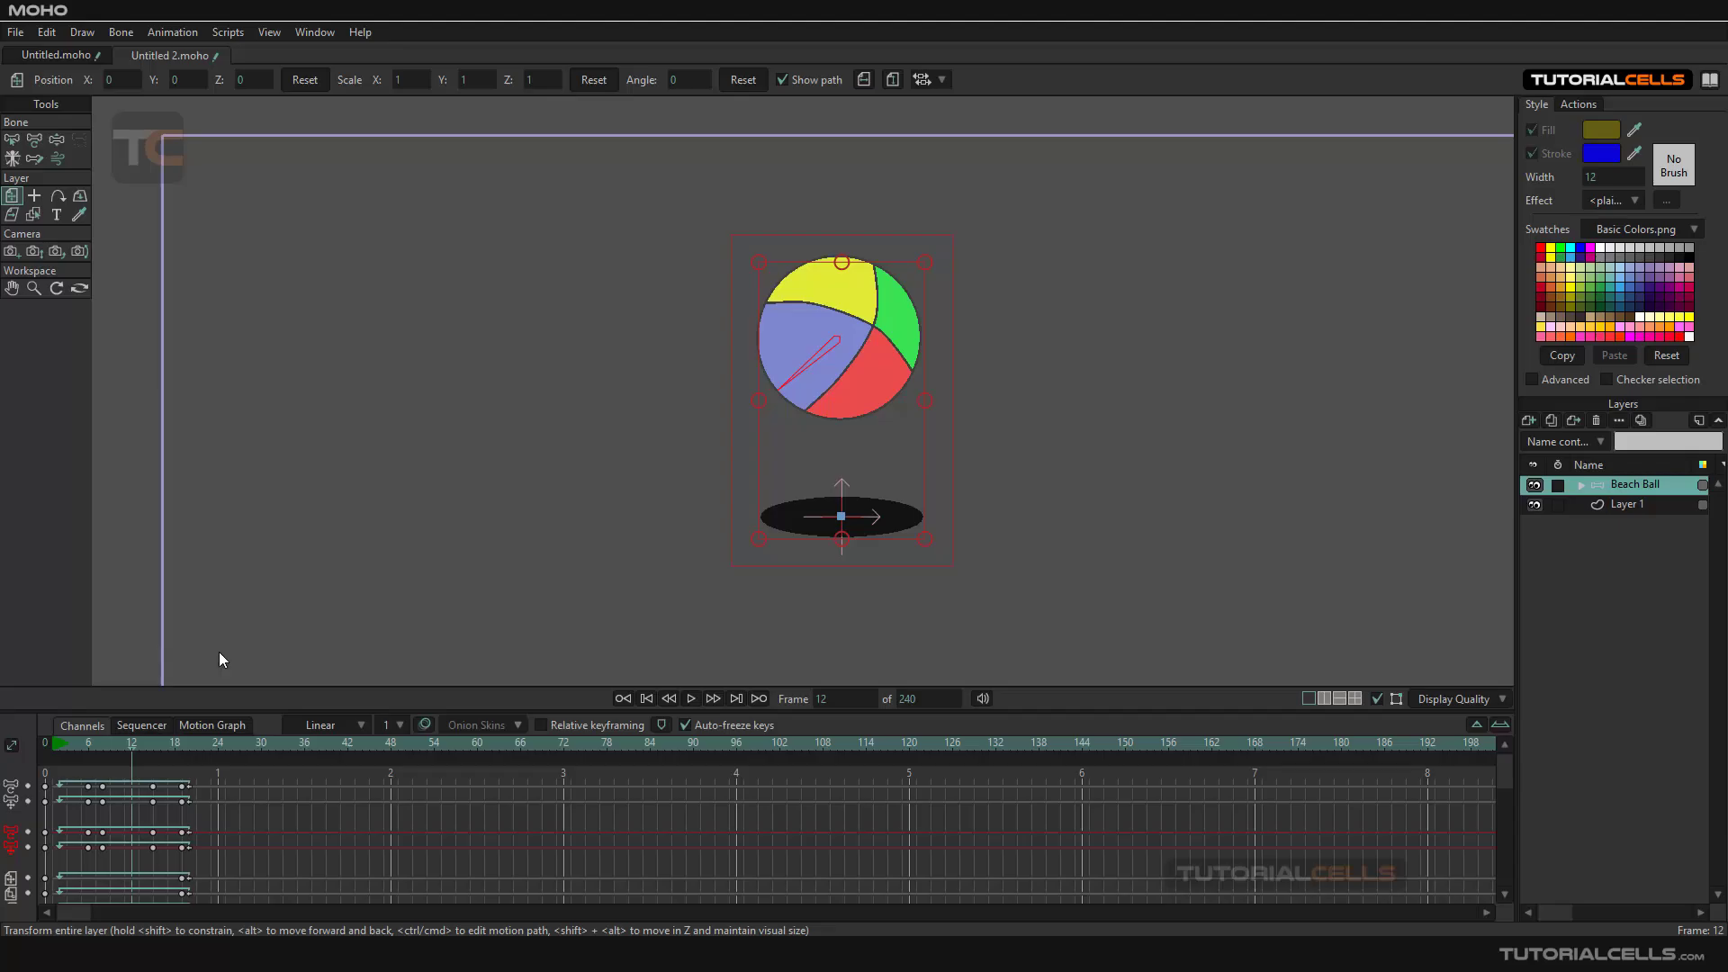
{"action": "mouse_move", "coordinate": [407, 557]}
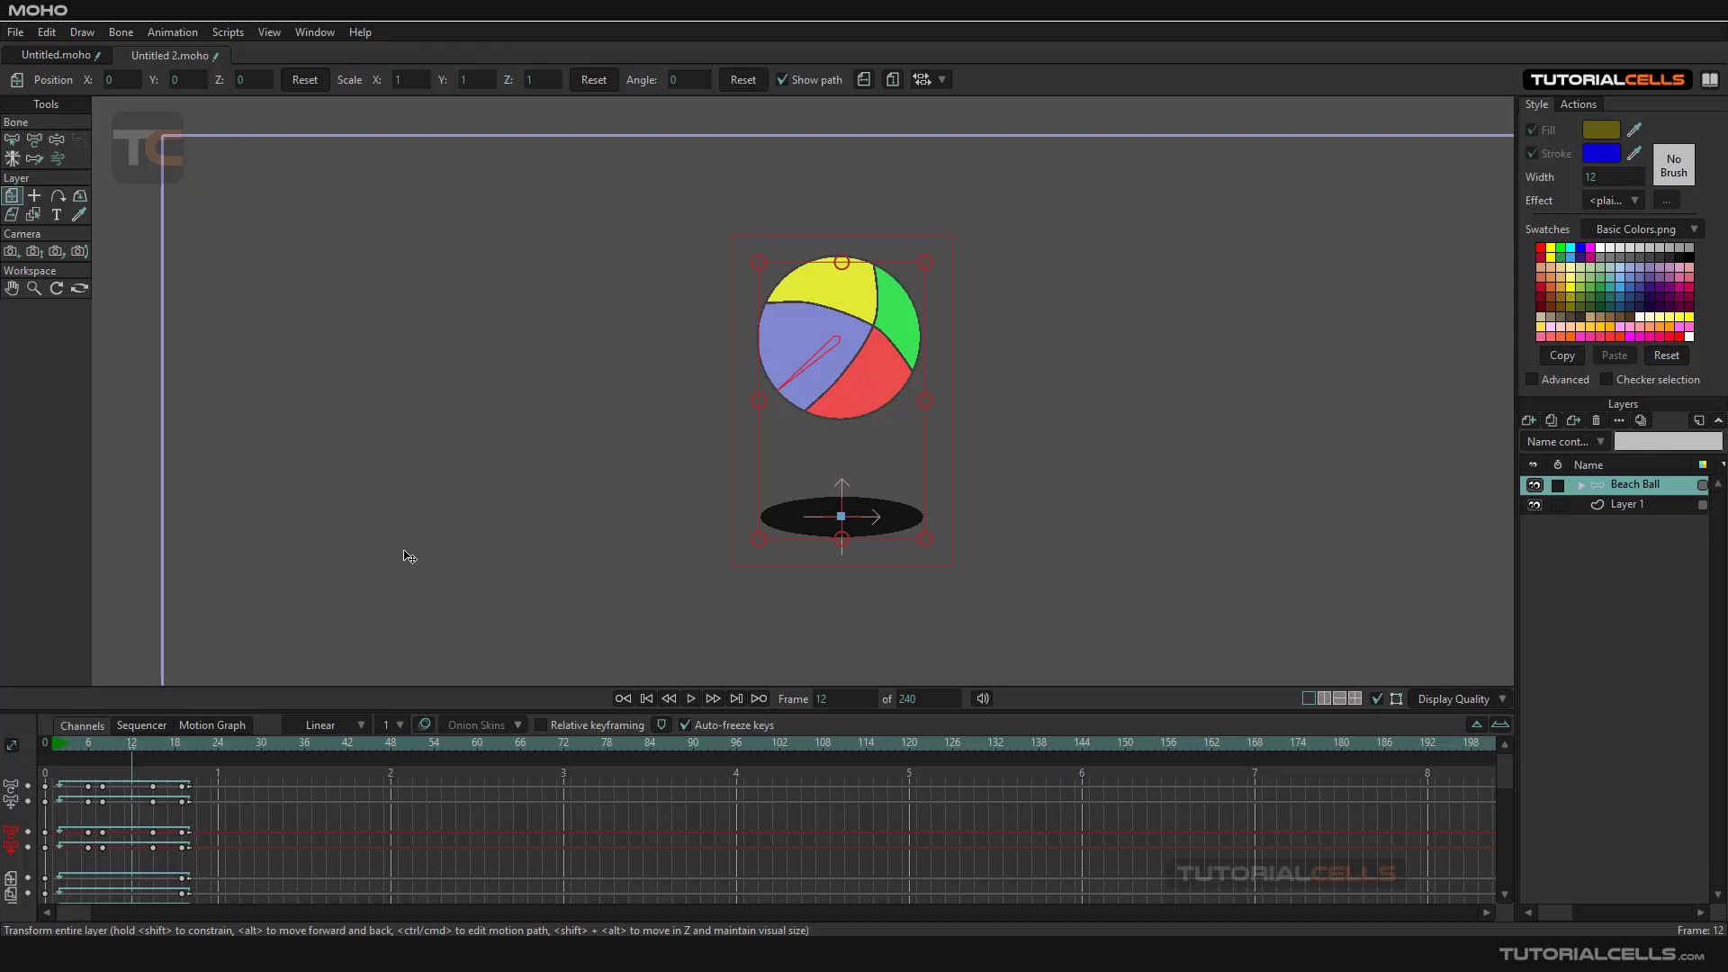
{"action": "mouse_move", "coordinate": [350, 758]}
{"action": "type", "text": "39"}
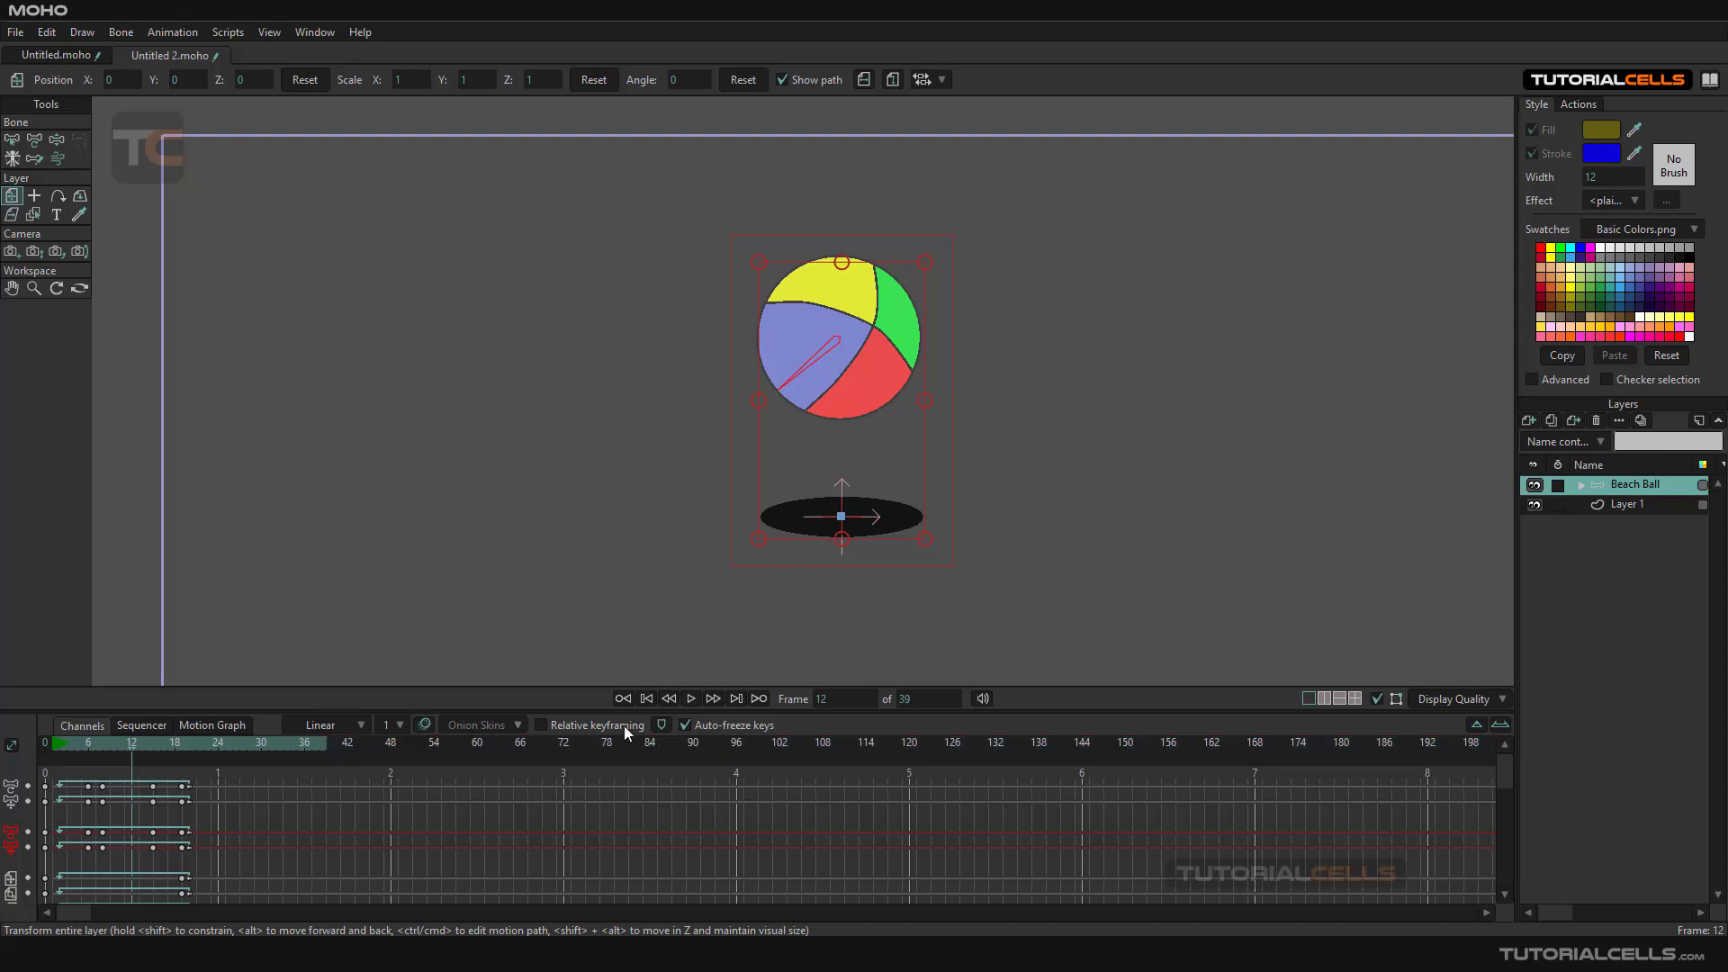
{"action": "left_click", "coordinate": [690, 697]}
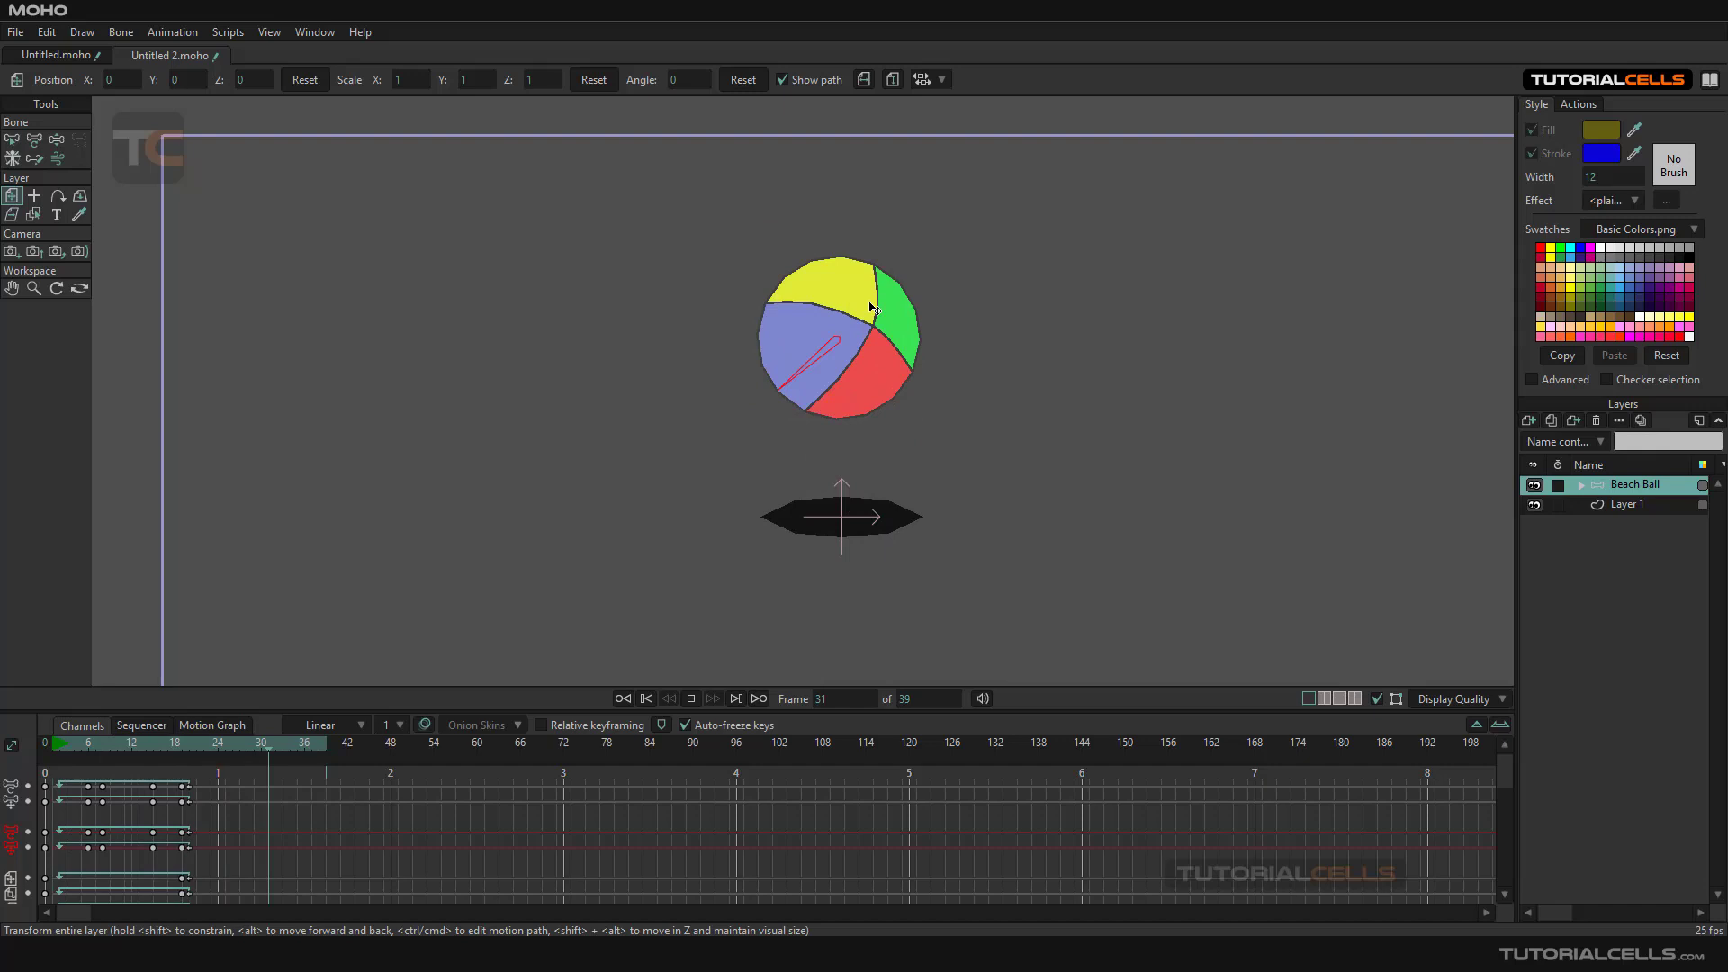
{"action": "left_click", "coordinate": [124, 744]}
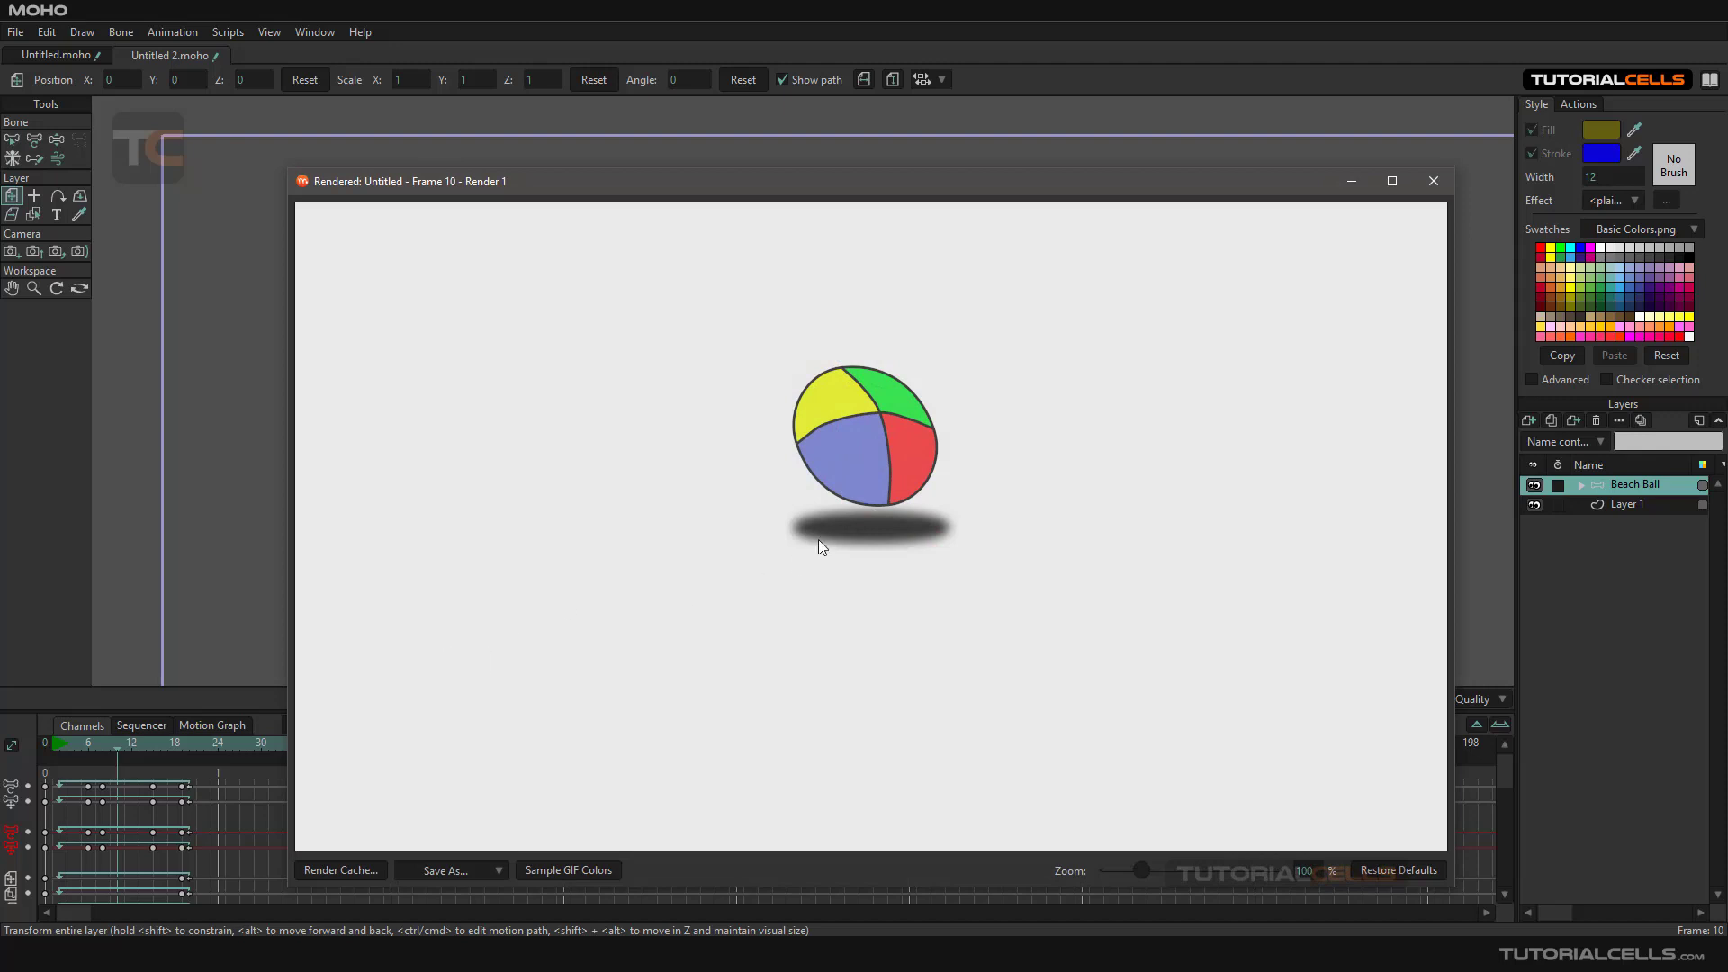
{"action": "mouse_move", "coordinate": [836, 447]}
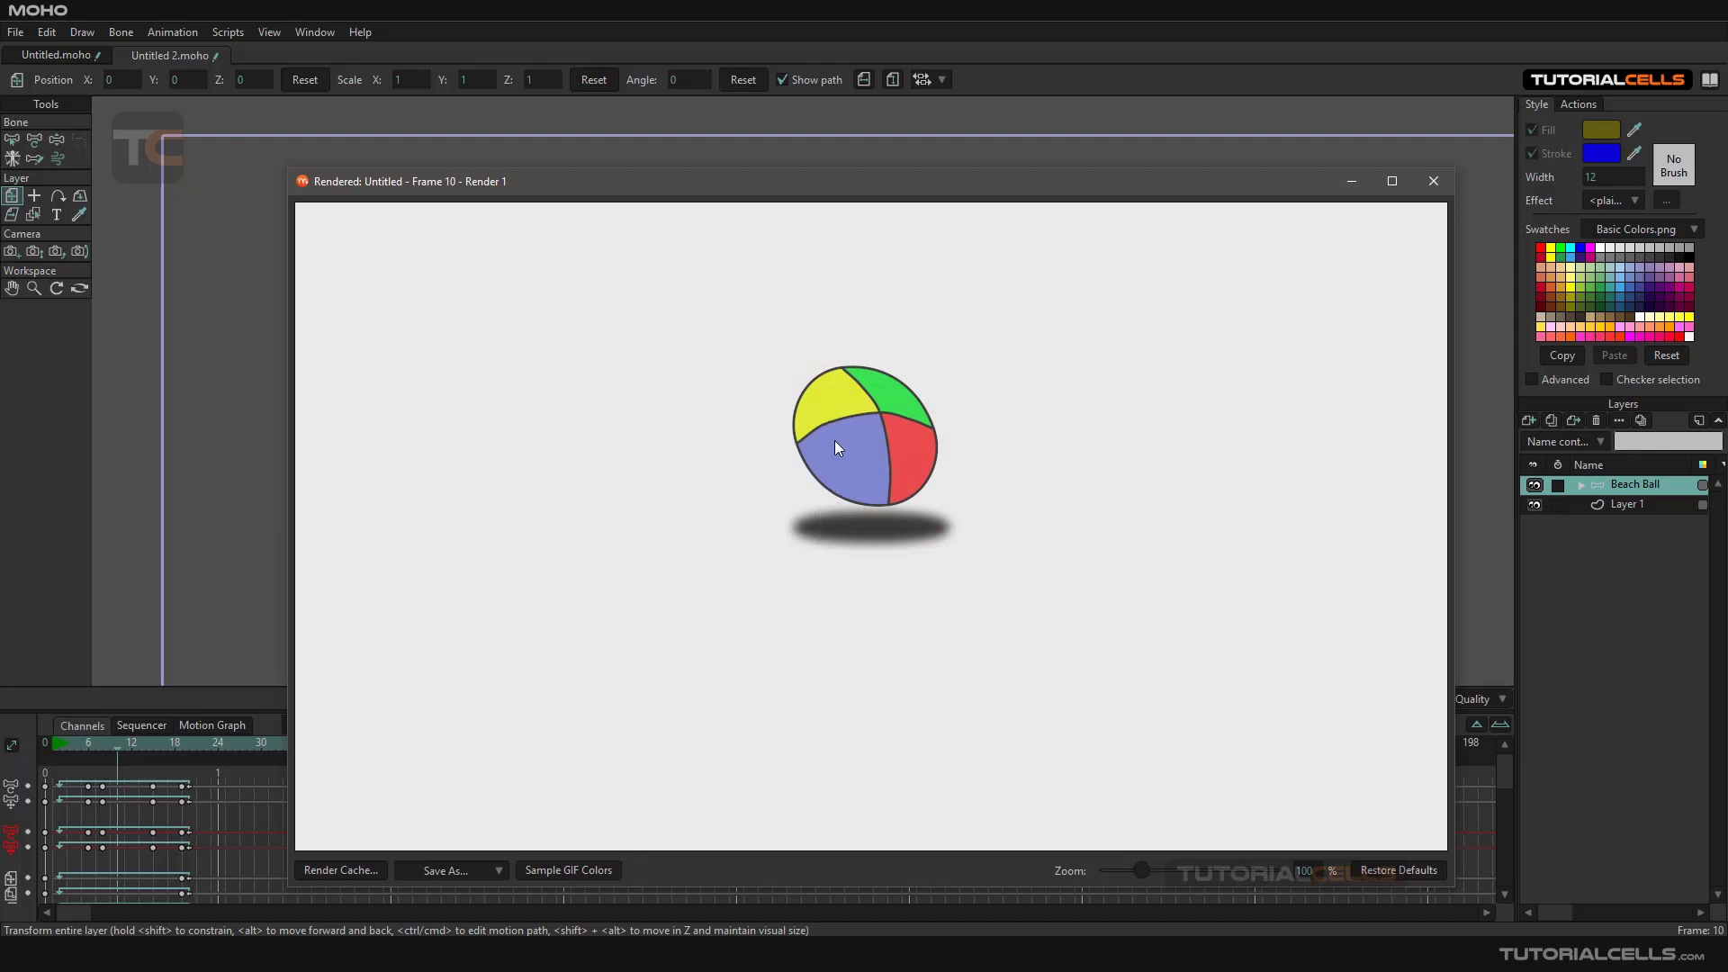
{"action": "mouse_move", "coordinate": [906, 393]}
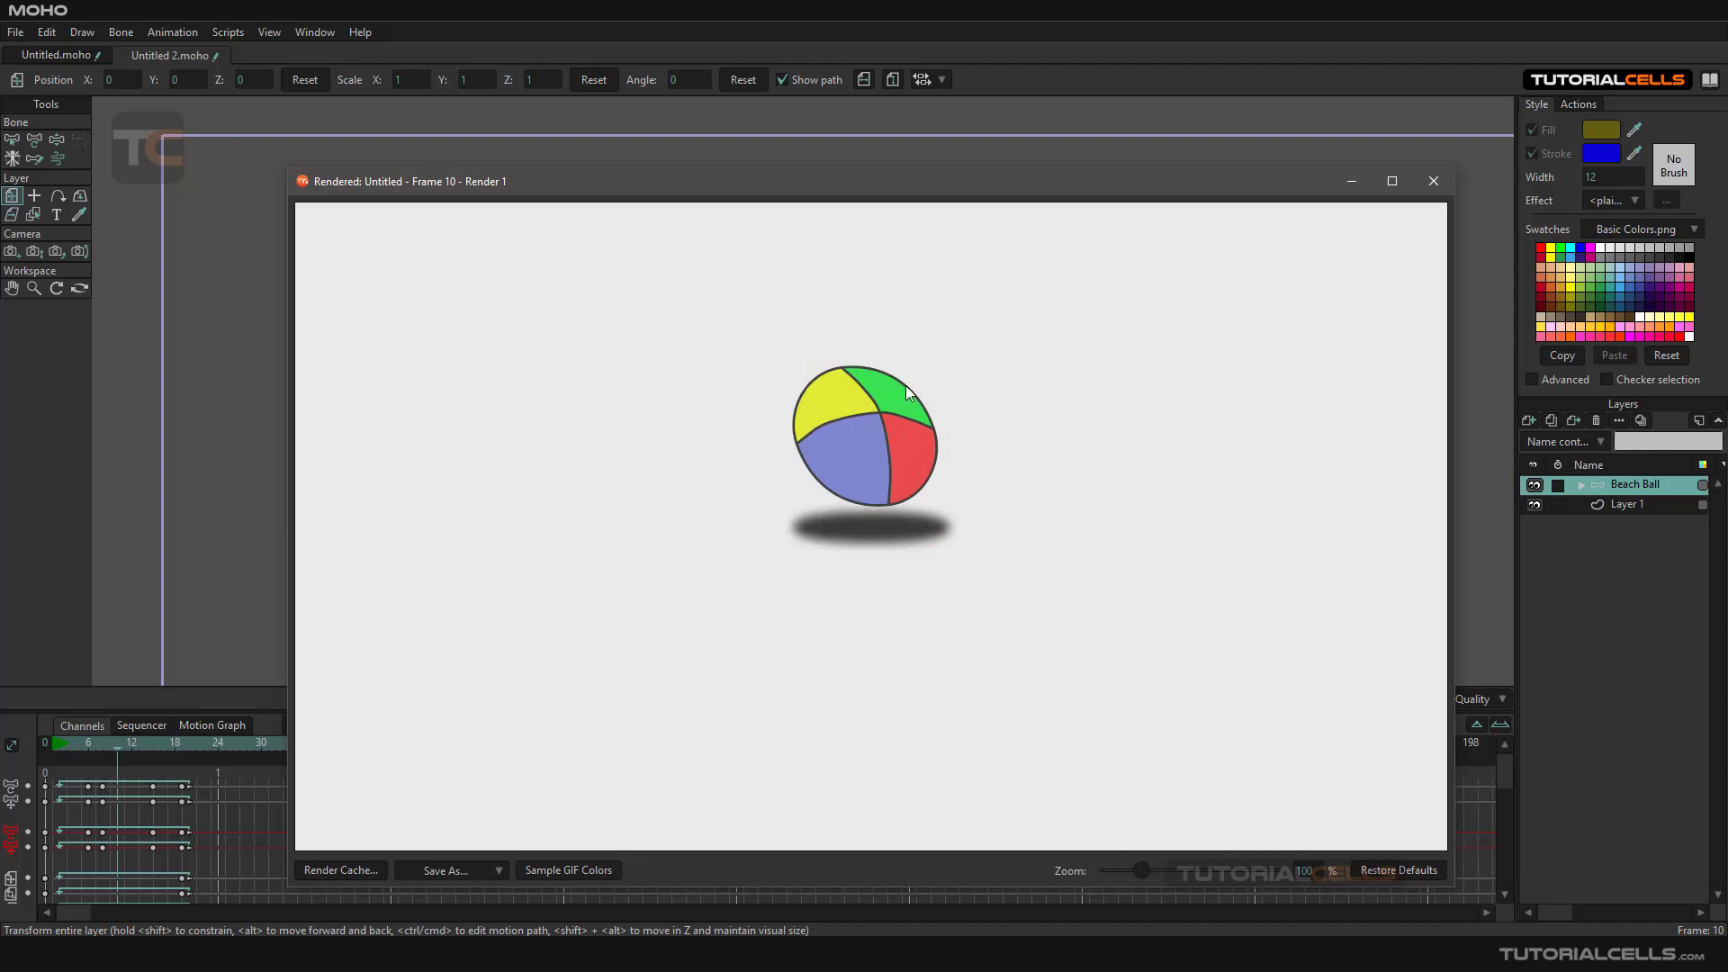
{"action": "left_click", "coordinate": [1433, 181]}
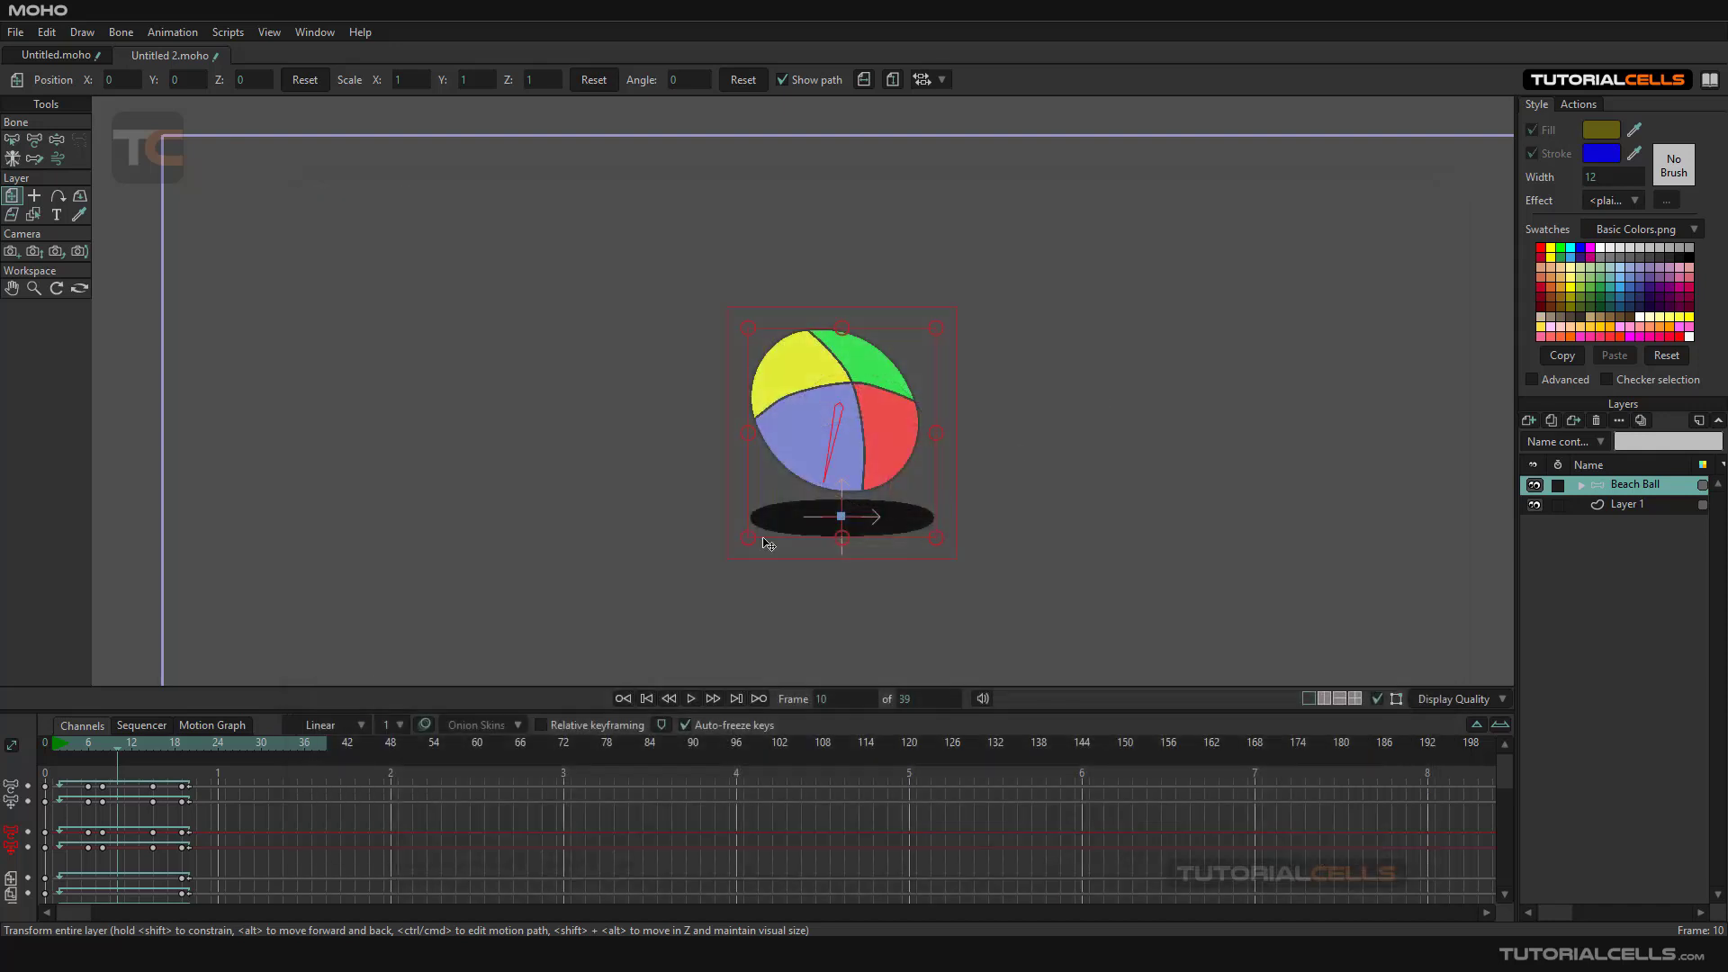
{"action": "left_click", "coordinate": [132, 742]}
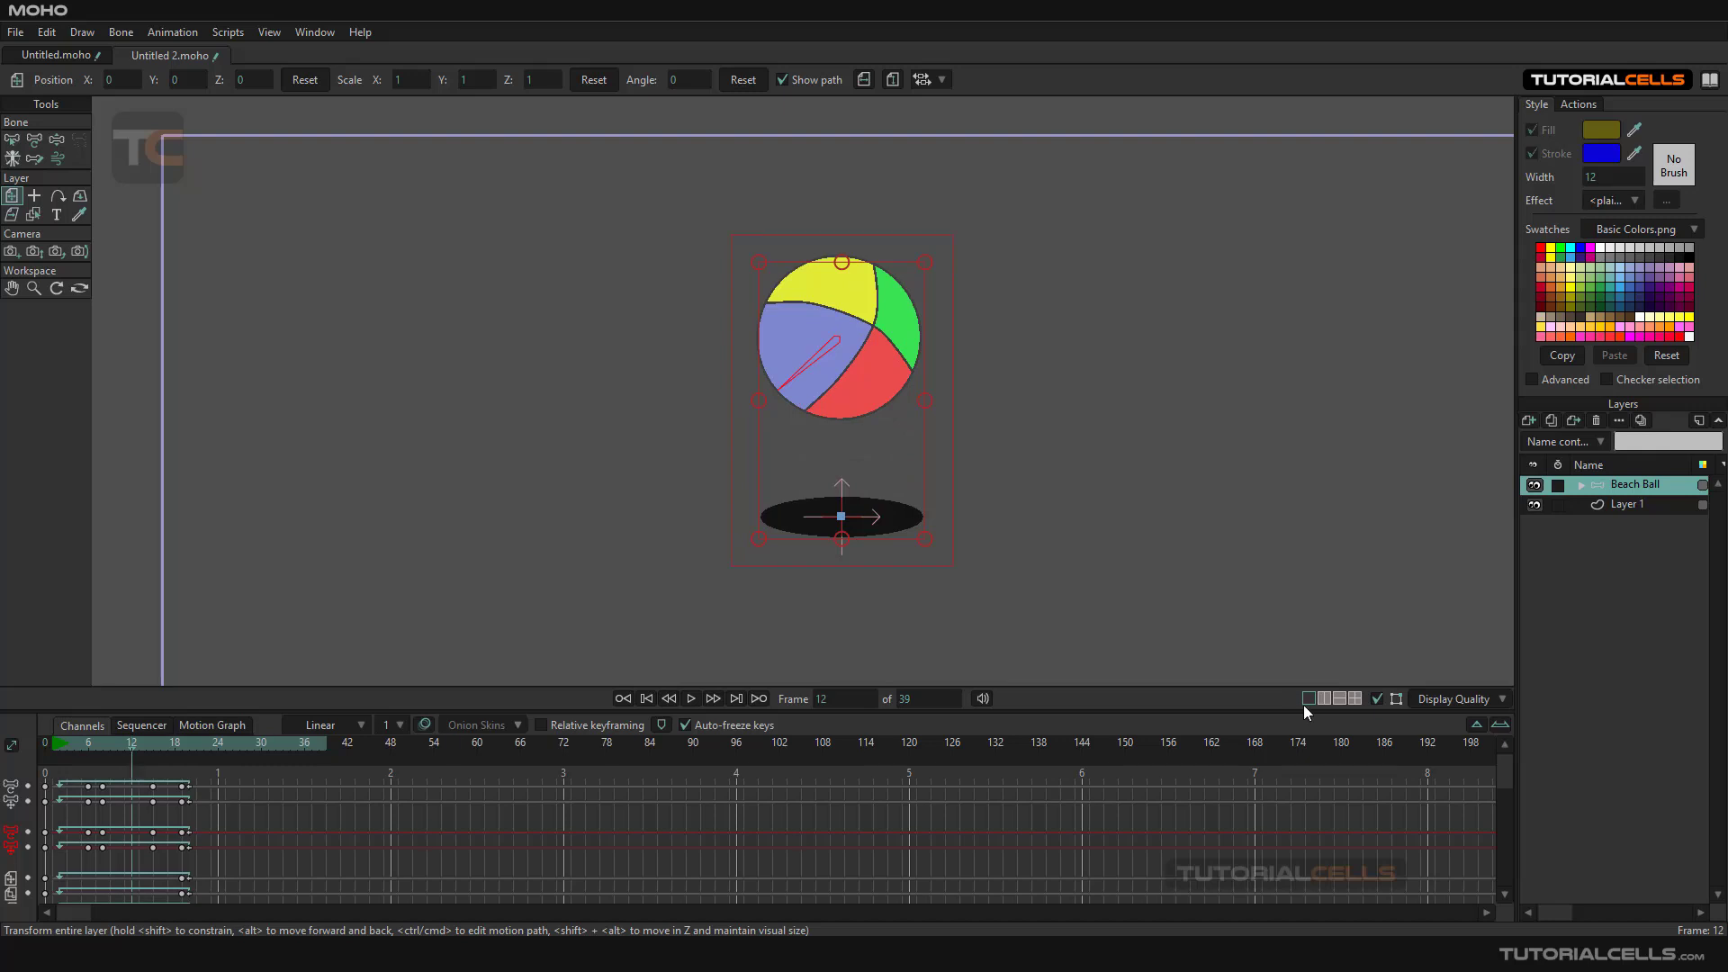
- Turn on motion blur in the Beach Ball layer settings' Motion Blur options
{"action": "double_click", "coordinate": [1635, 485]}
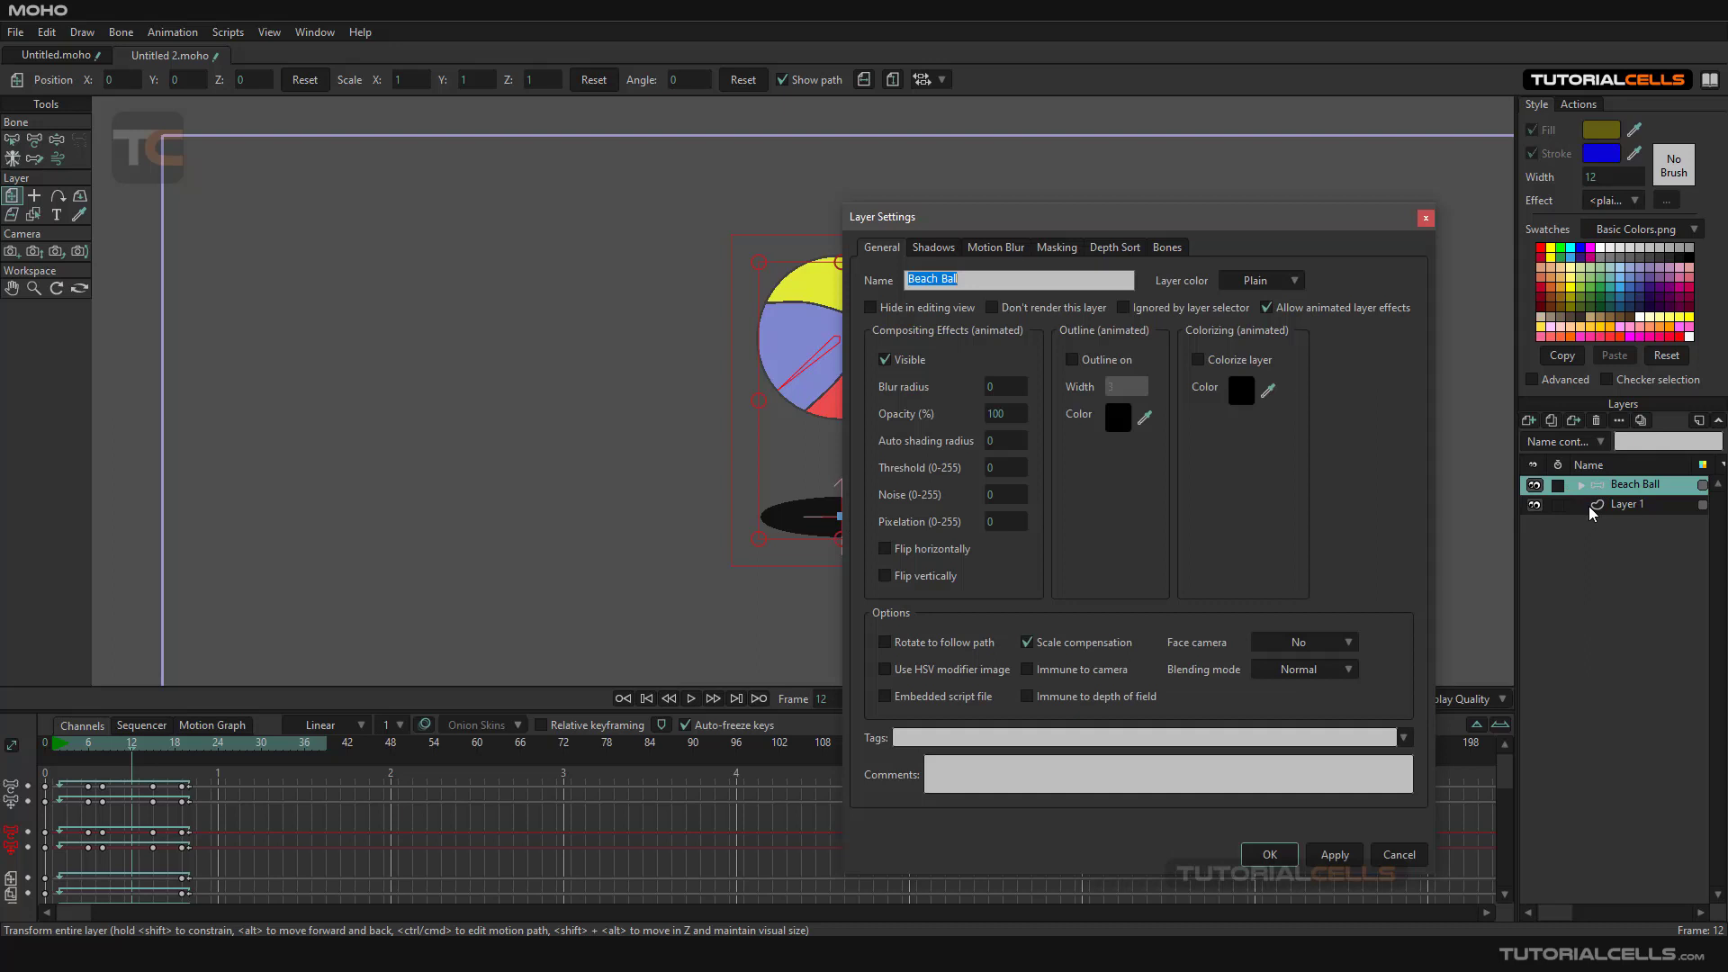
{"action": "left_click", "coordinate": [994, 246]}
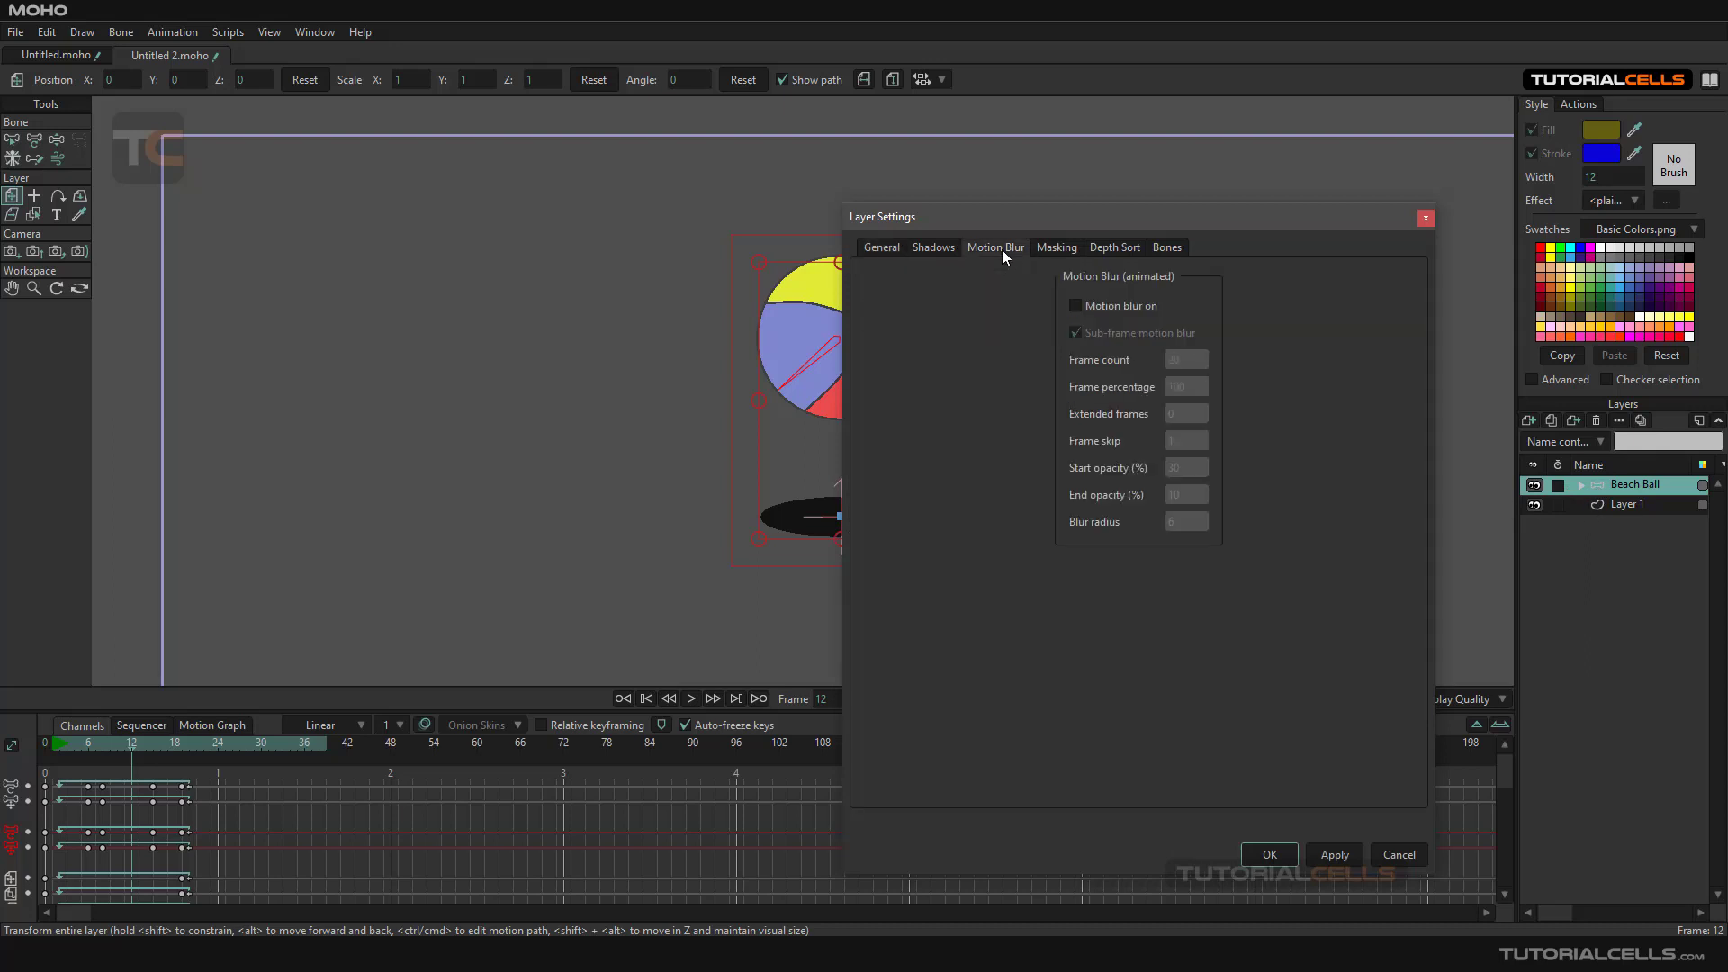
{"action": "mouse_move", "coordinate": [1032, 335]}
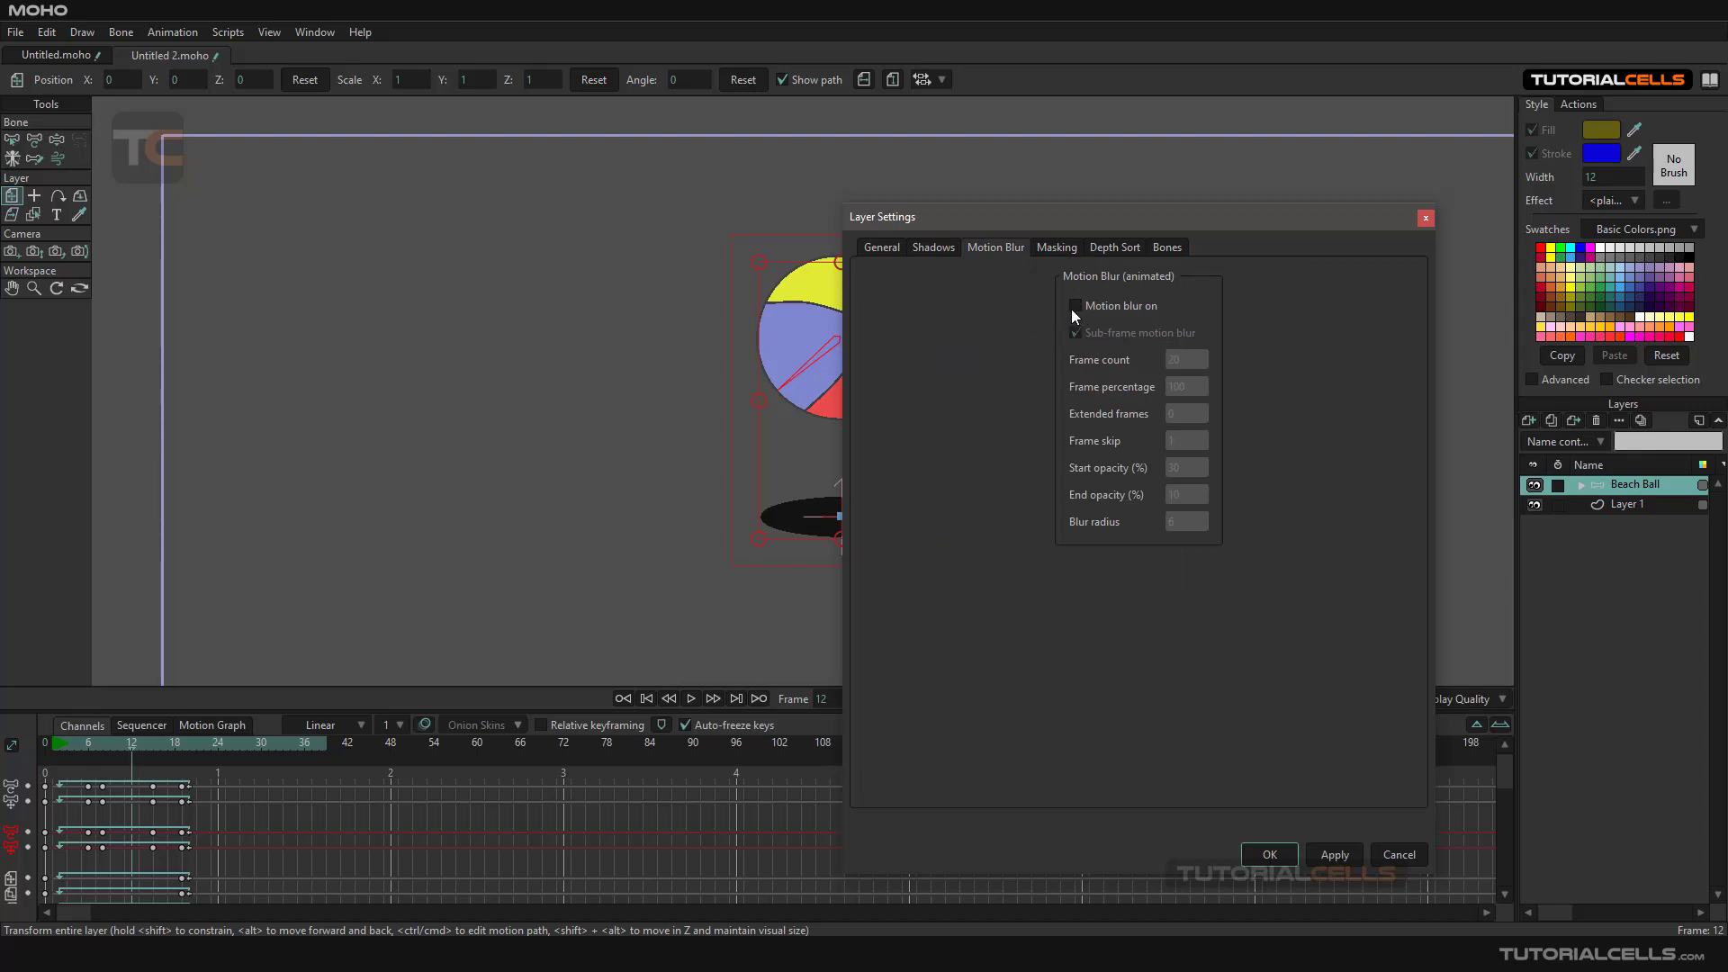
{"action": "left_click", "coordinate": [1074, 305]}
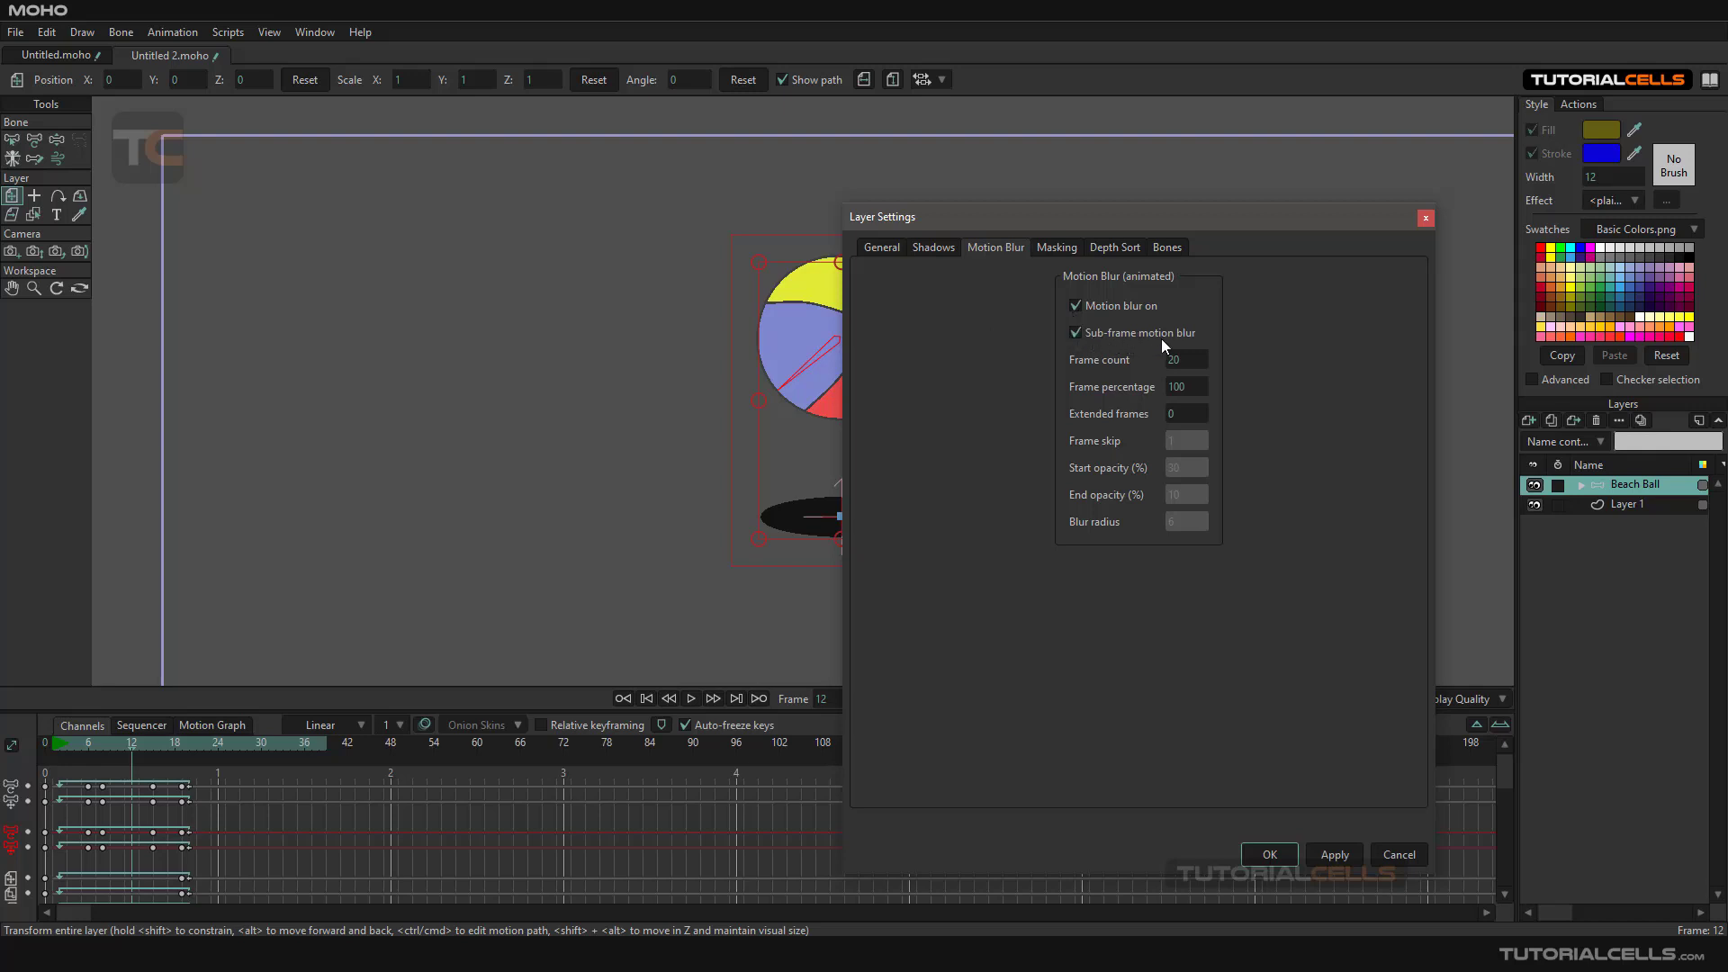
{"action": "left_click", "coordinate": [1076, 332]}
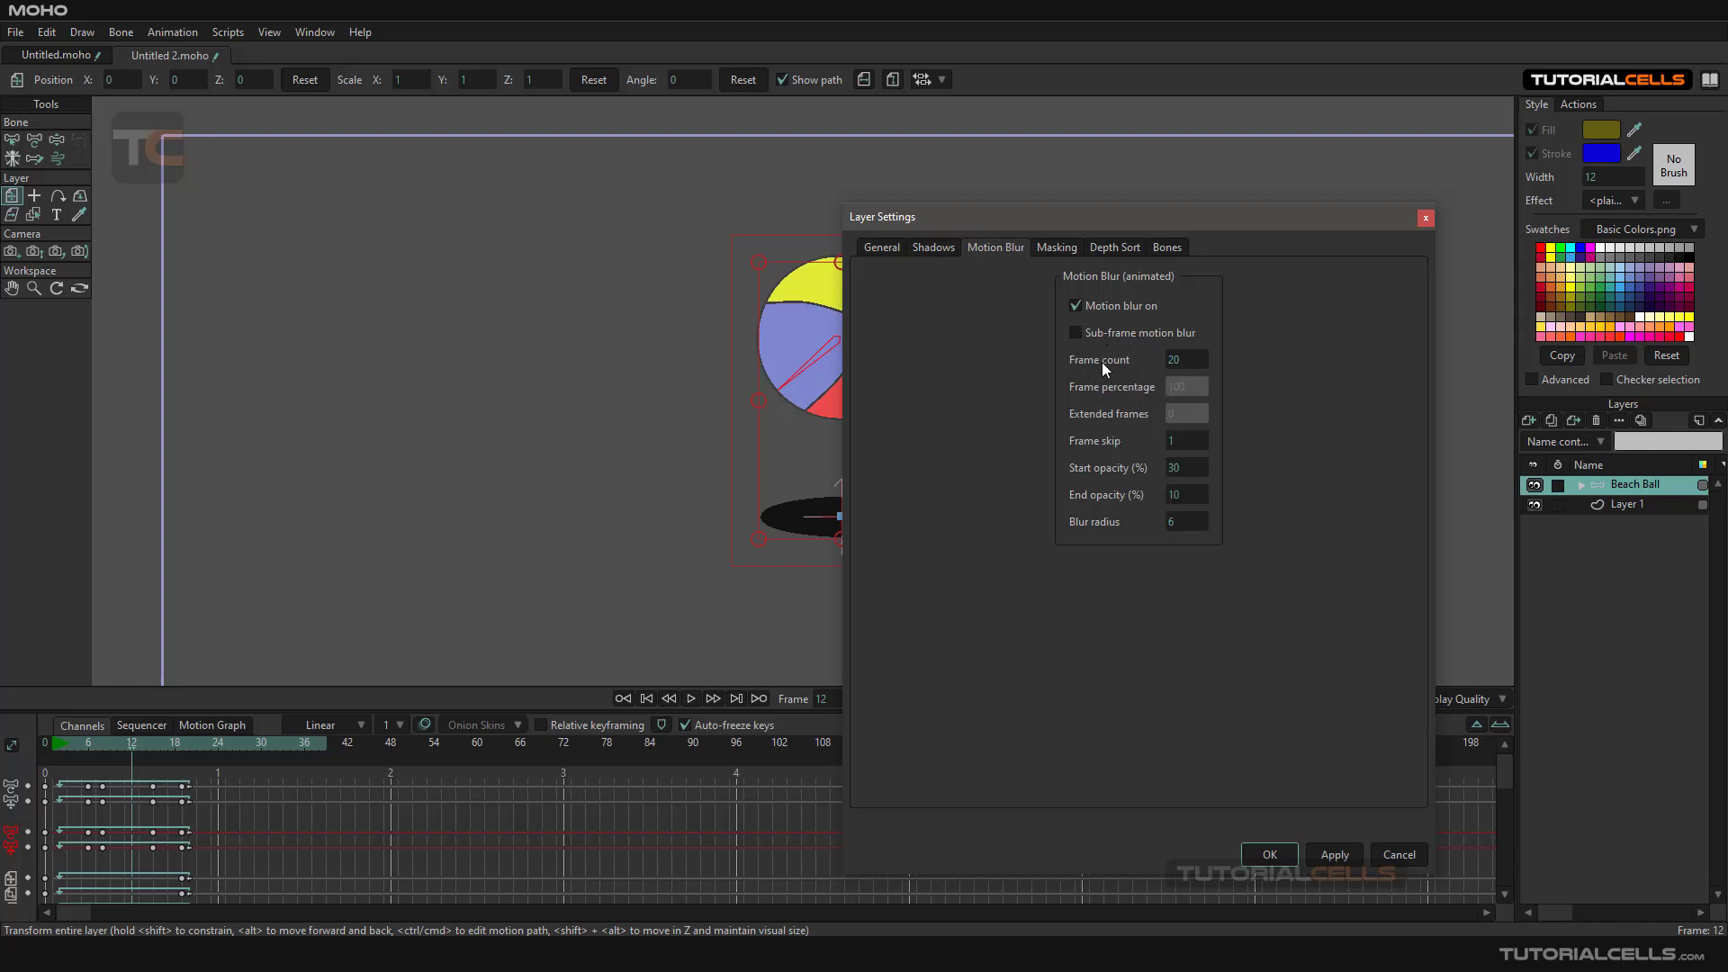
{"action": "mouse_move", "coordinate": [1081, 399]}
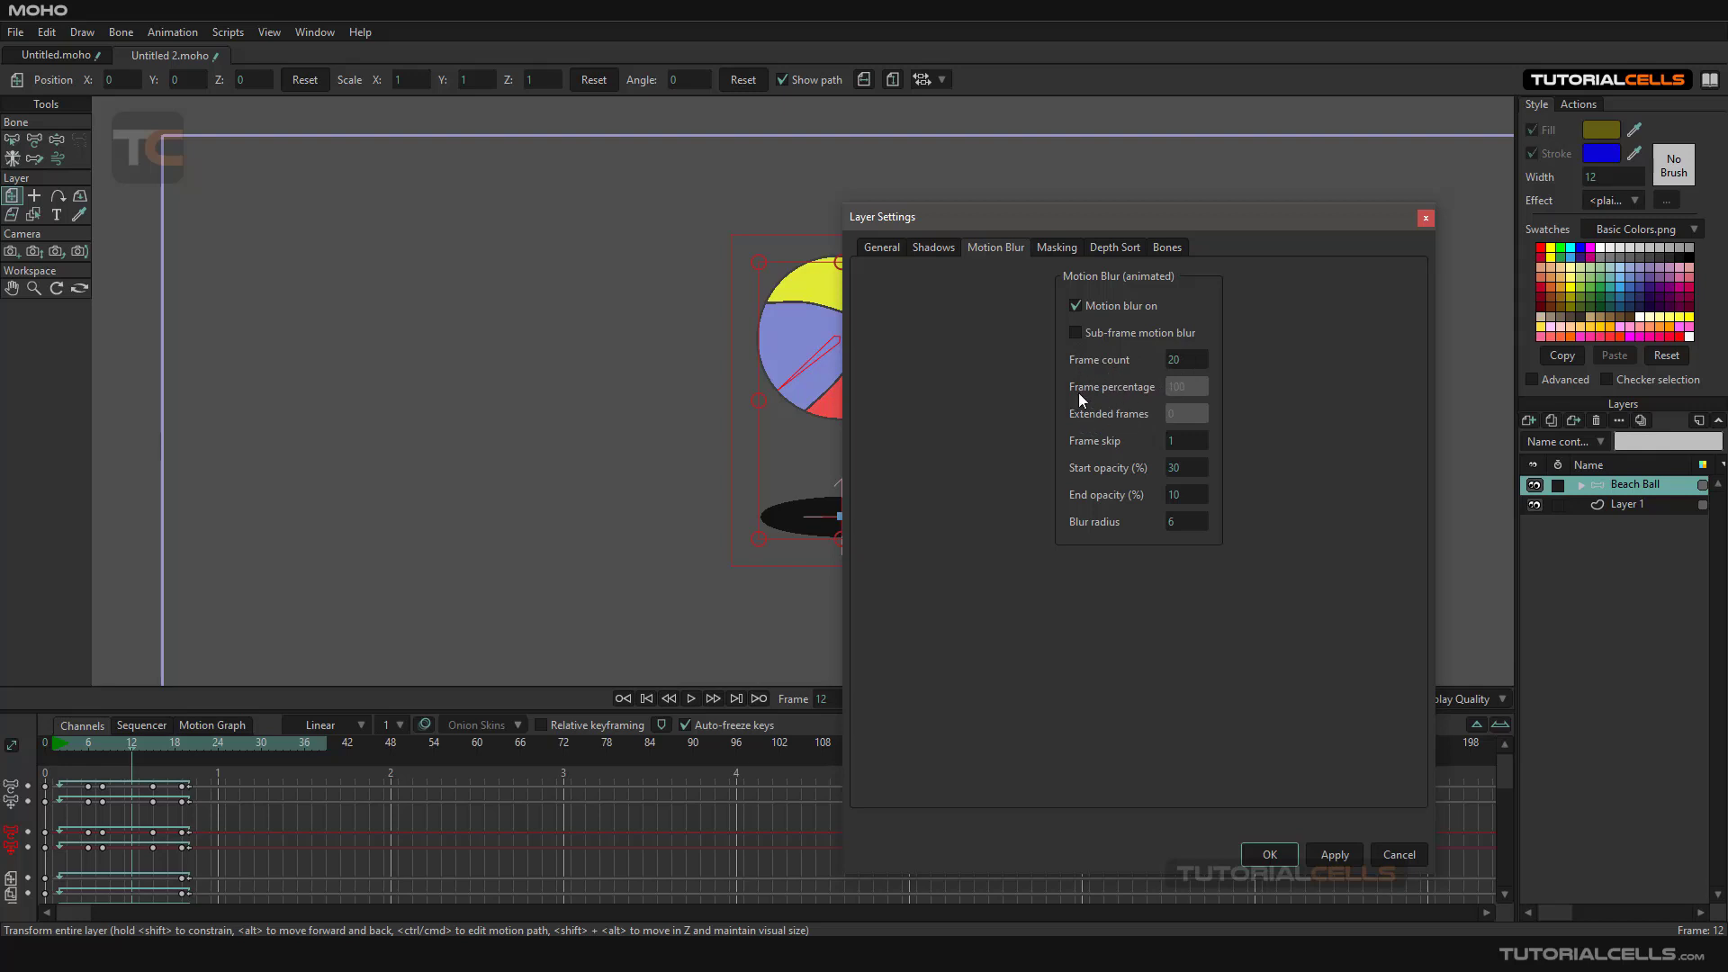
{"action": "left_click", "coordinate": [1075, 332]}
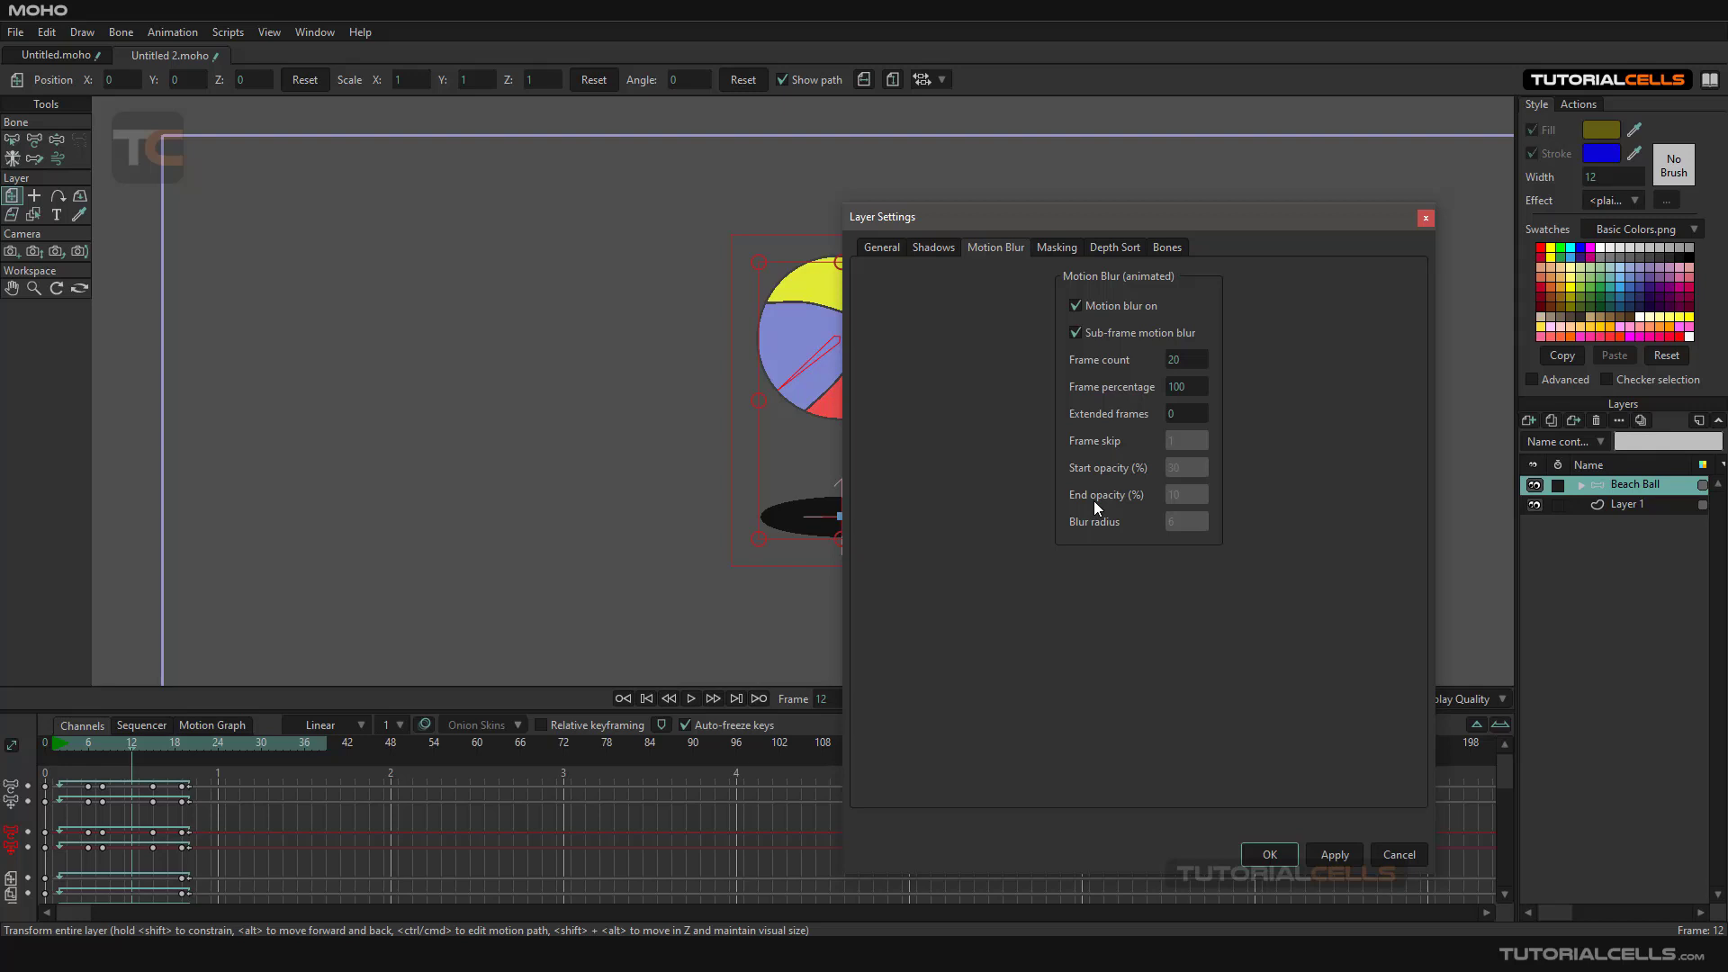
{"action": "mouse_move", "coordinate": [1091, 353]}
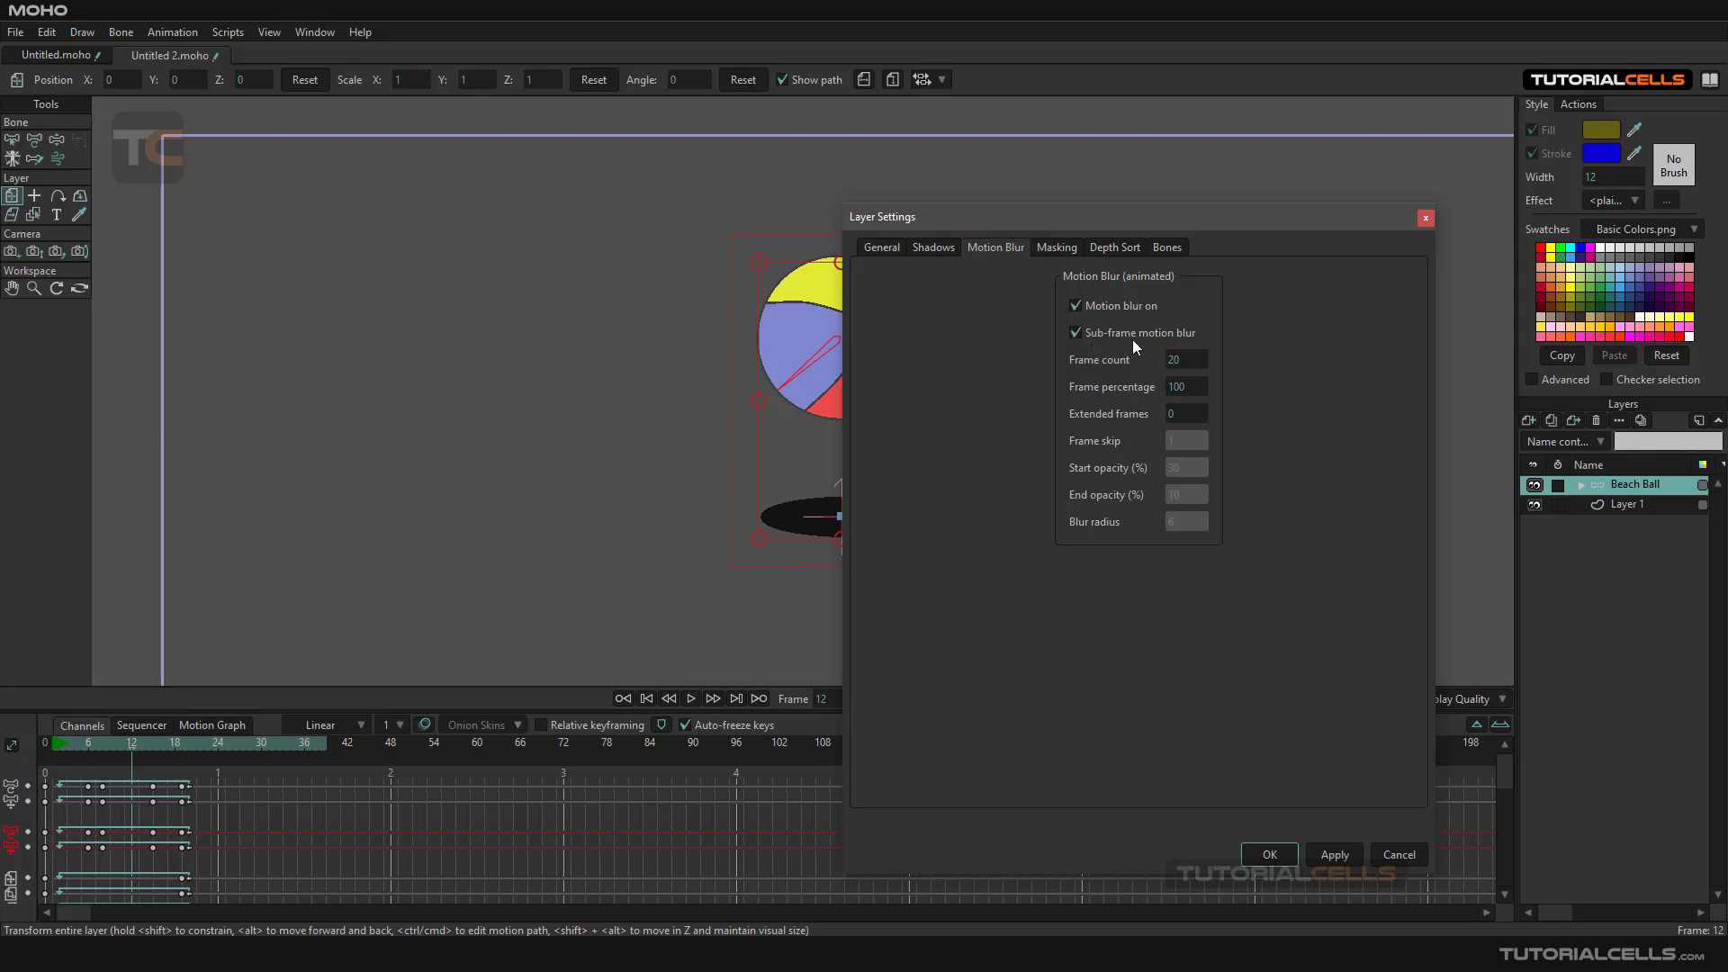
{"action": "mouse_move", "coordinate": [1097, 373]}
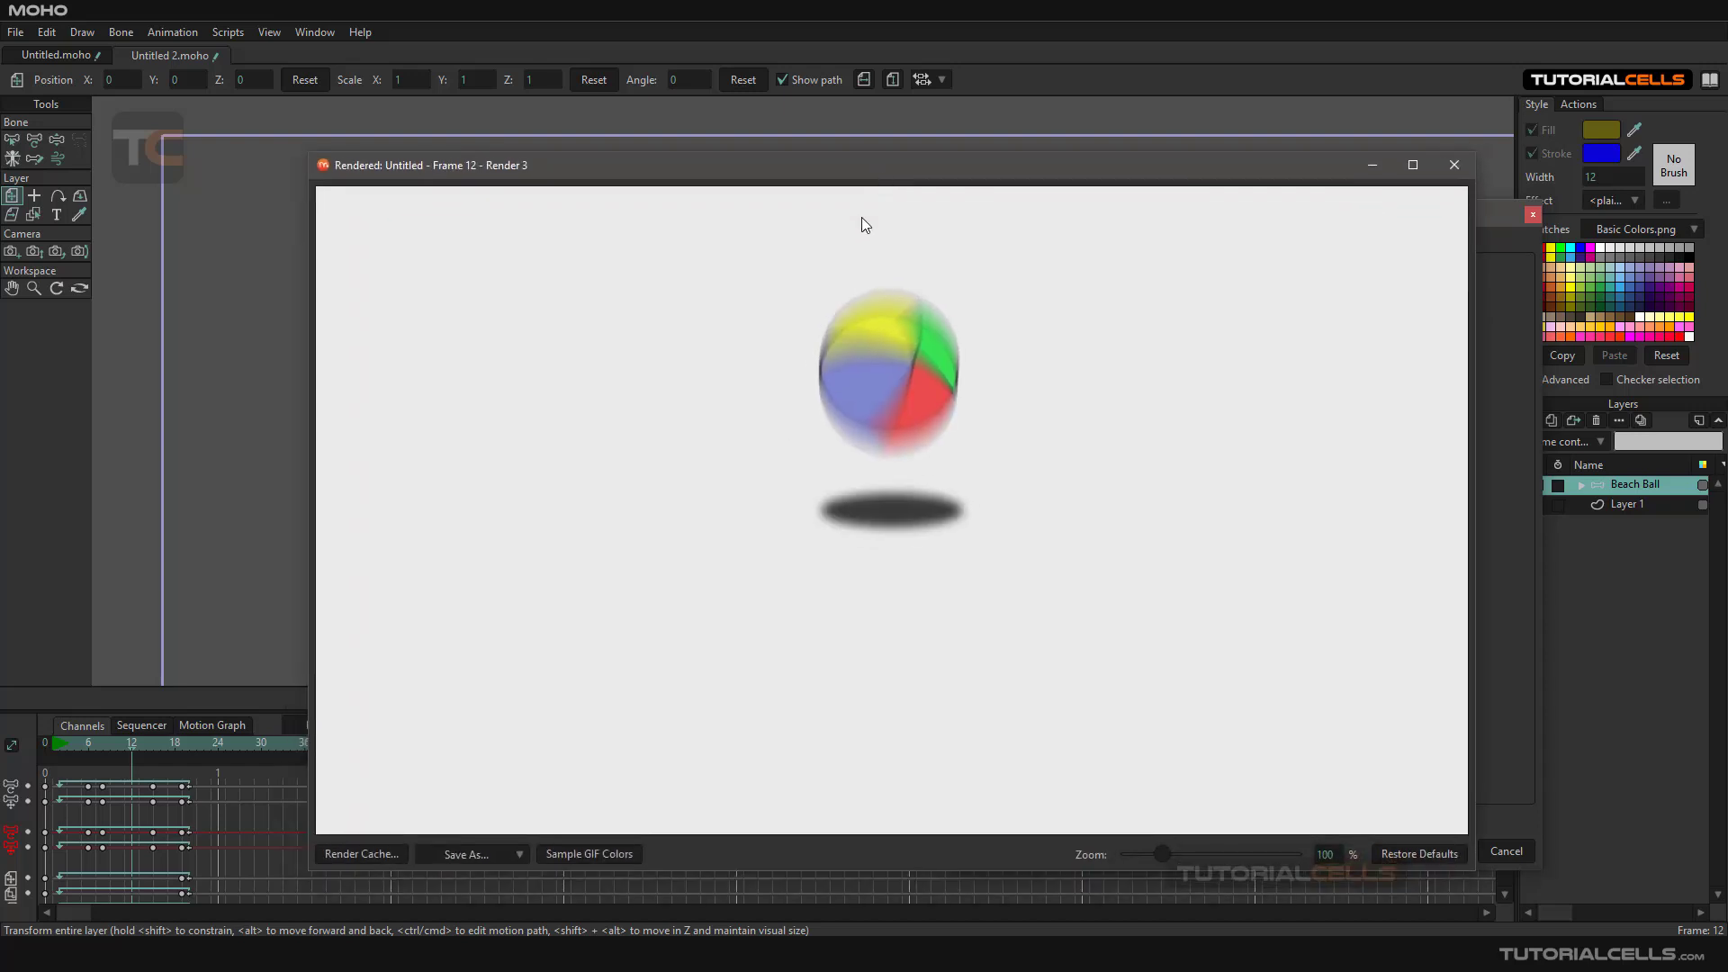
{"action": "mouse_move", "coordinate": [1454, 165]}
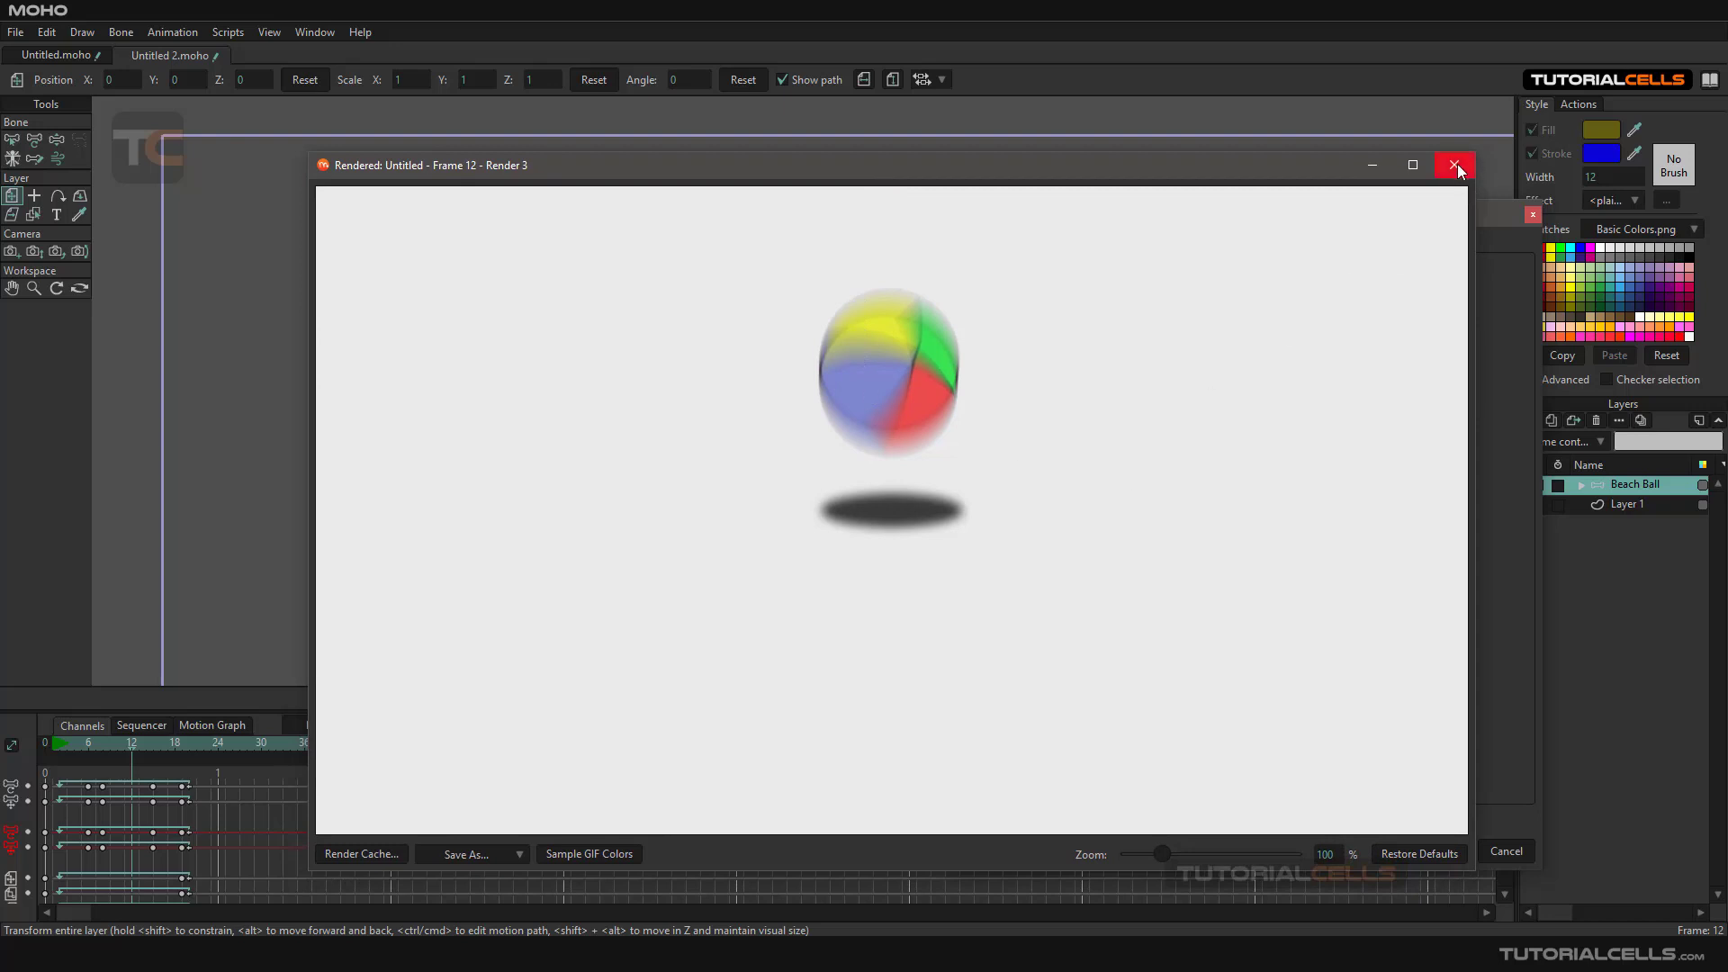
- Close the render preview and lower Beach Ball's blur frame percentage to 10
{"action": "left_click", "coordinate": [1457, 165]}
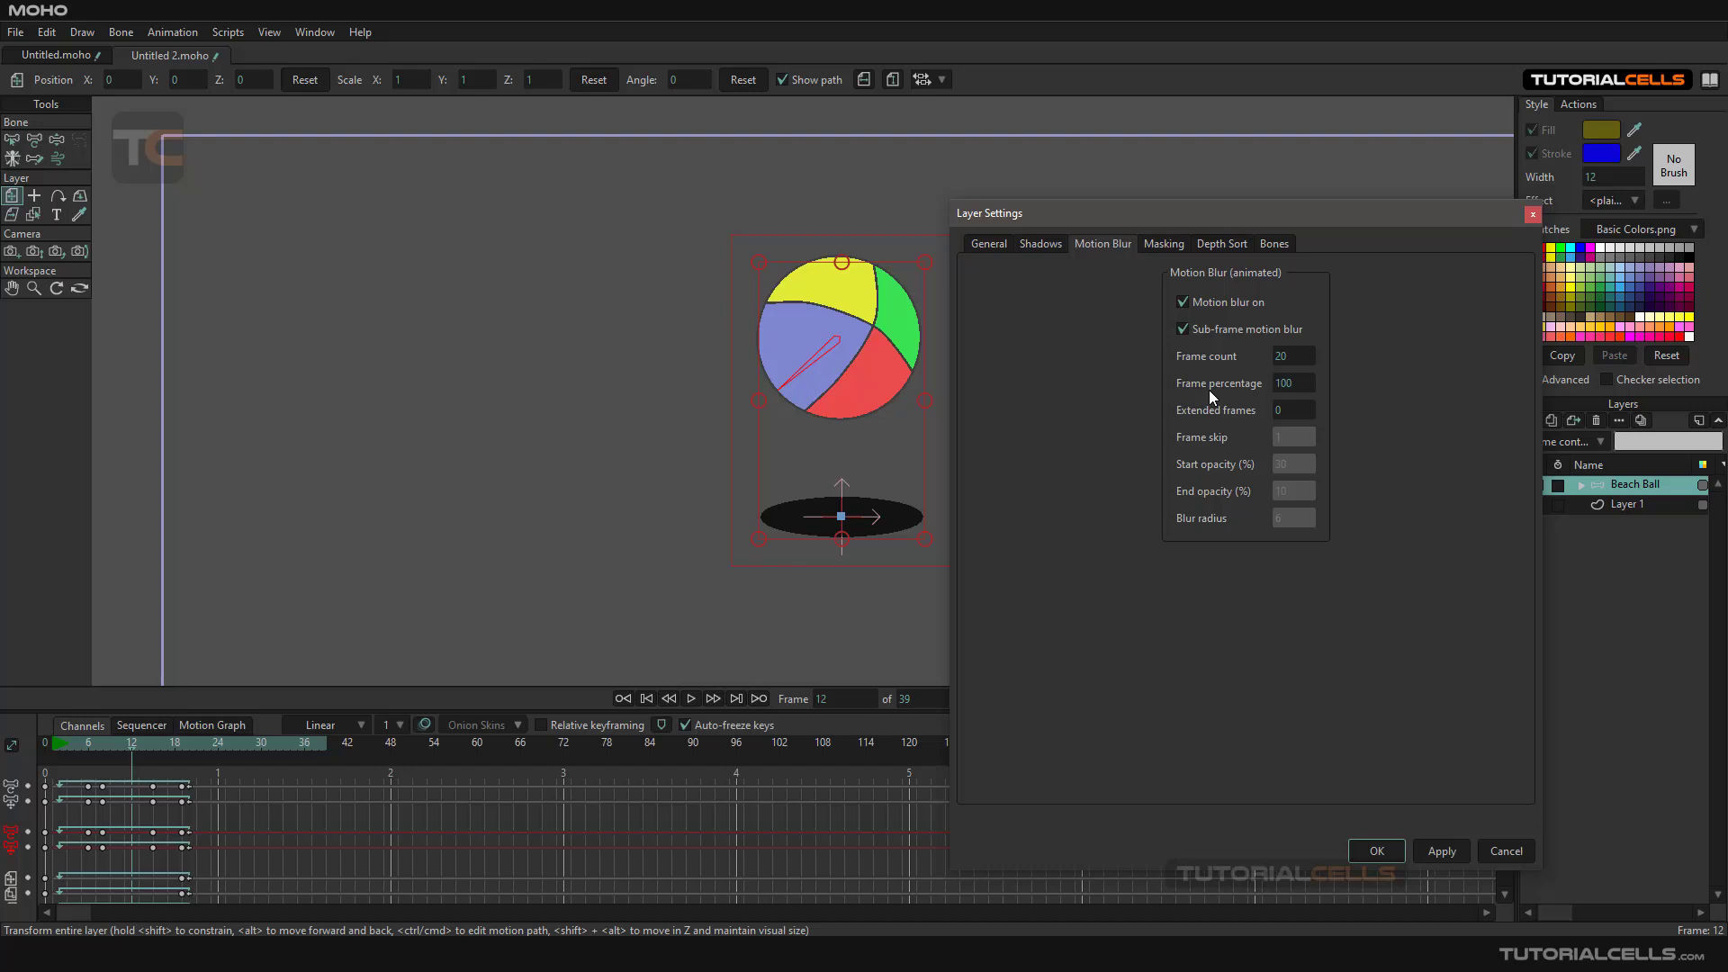
{"action": "mouse_move", "coordinate": [1223, 421]}
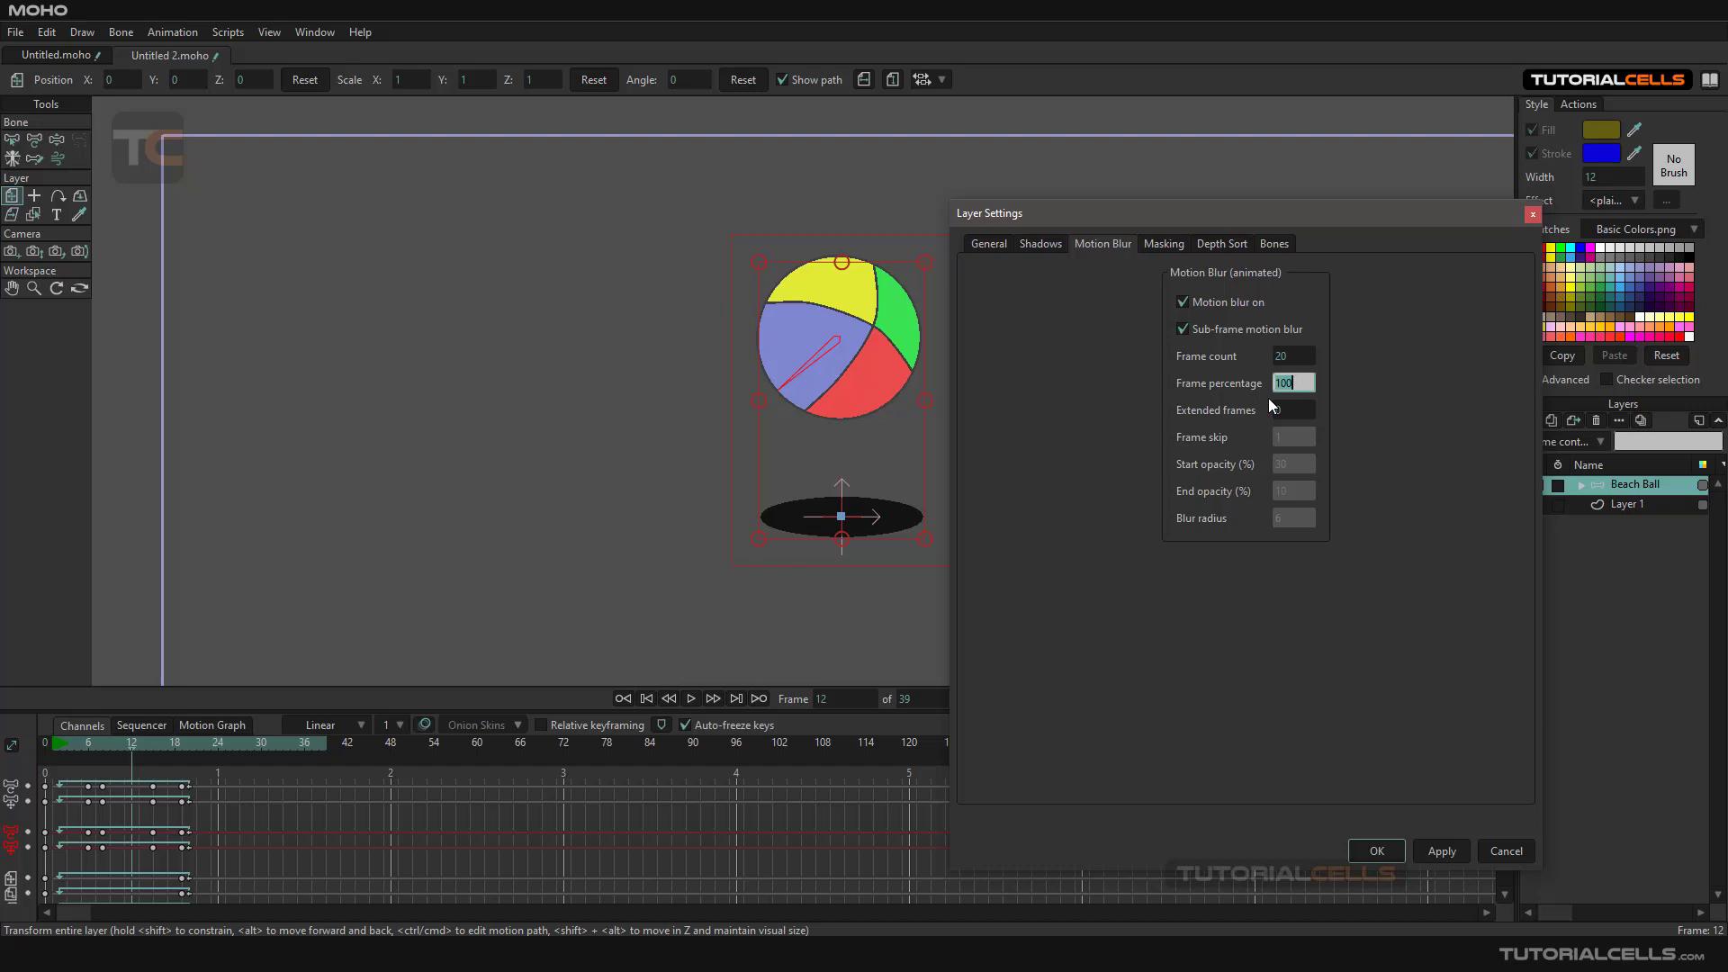
{"action": "type", "text": "10"}
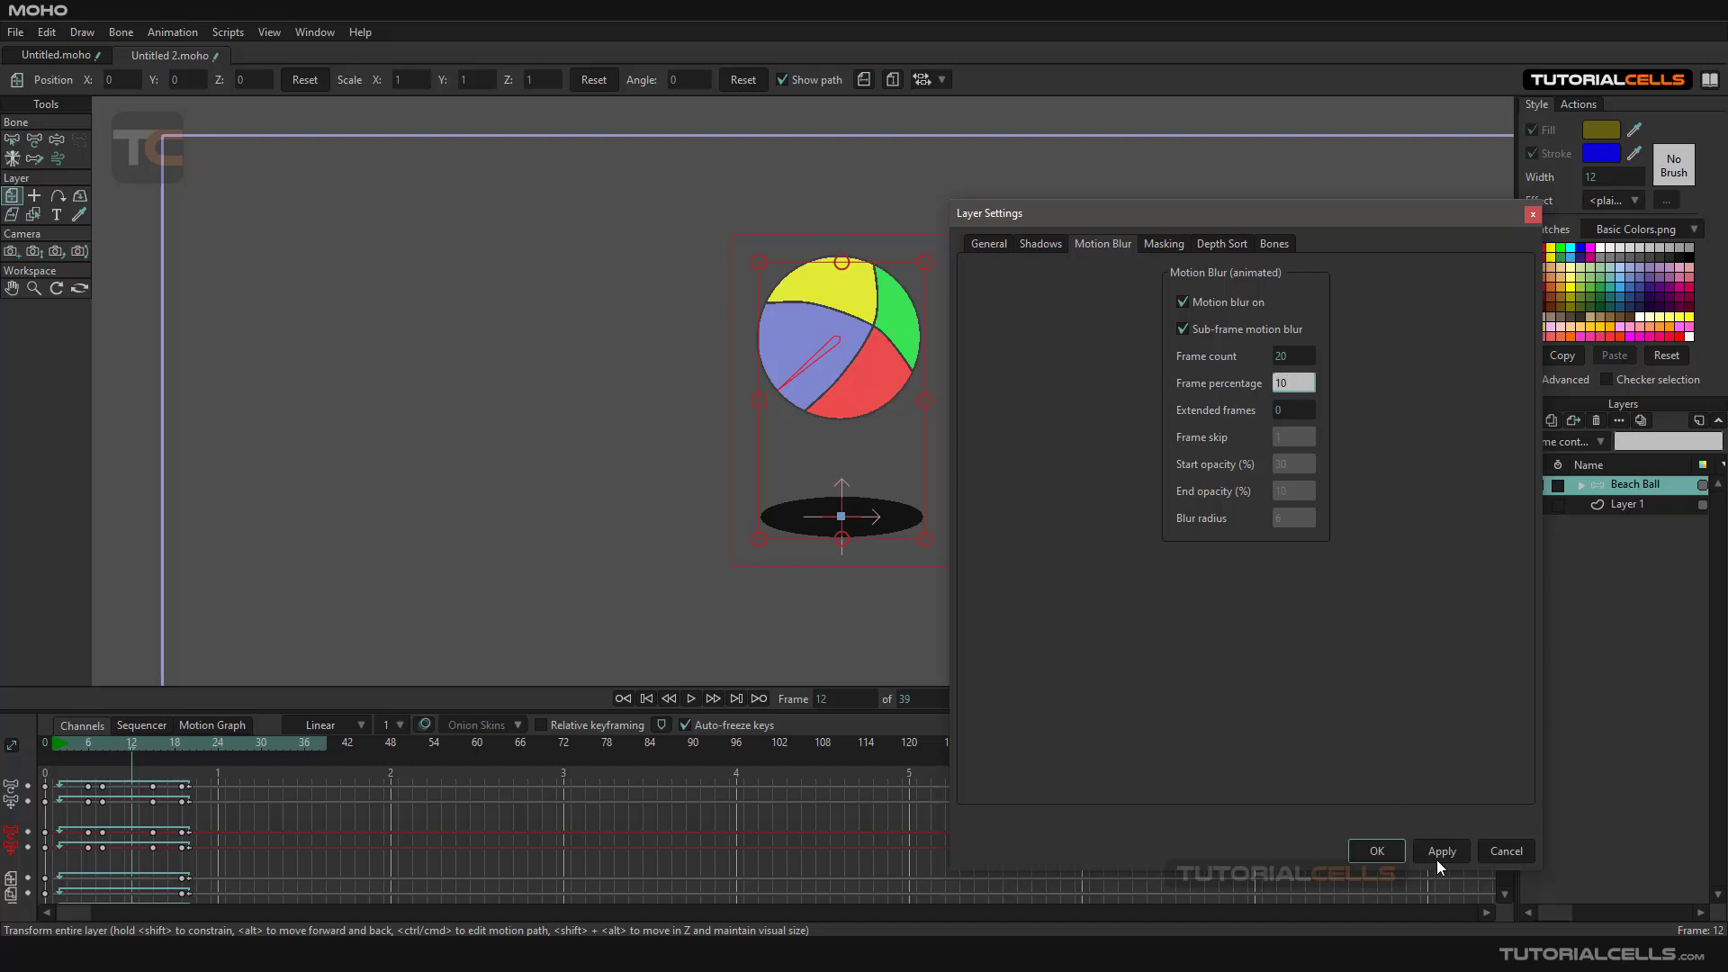
{"action": "left_click", "coordinate": [1374, 850]}
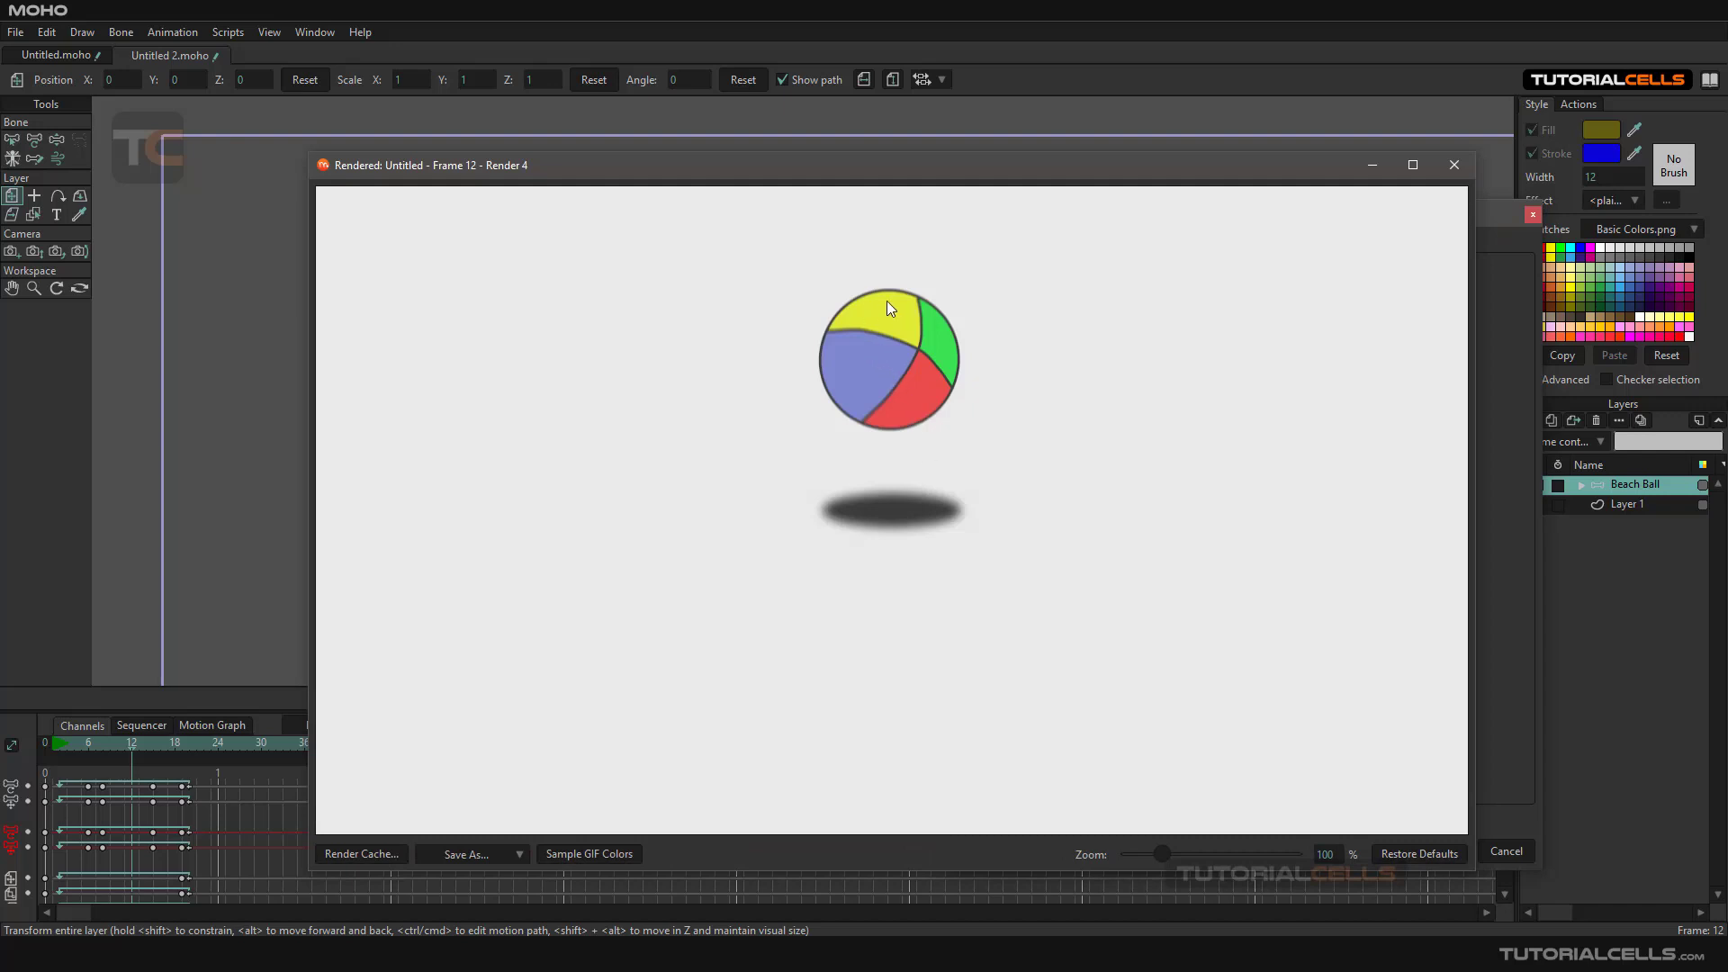
{"action": "mouse_move", "coordinate": [903, 377]}
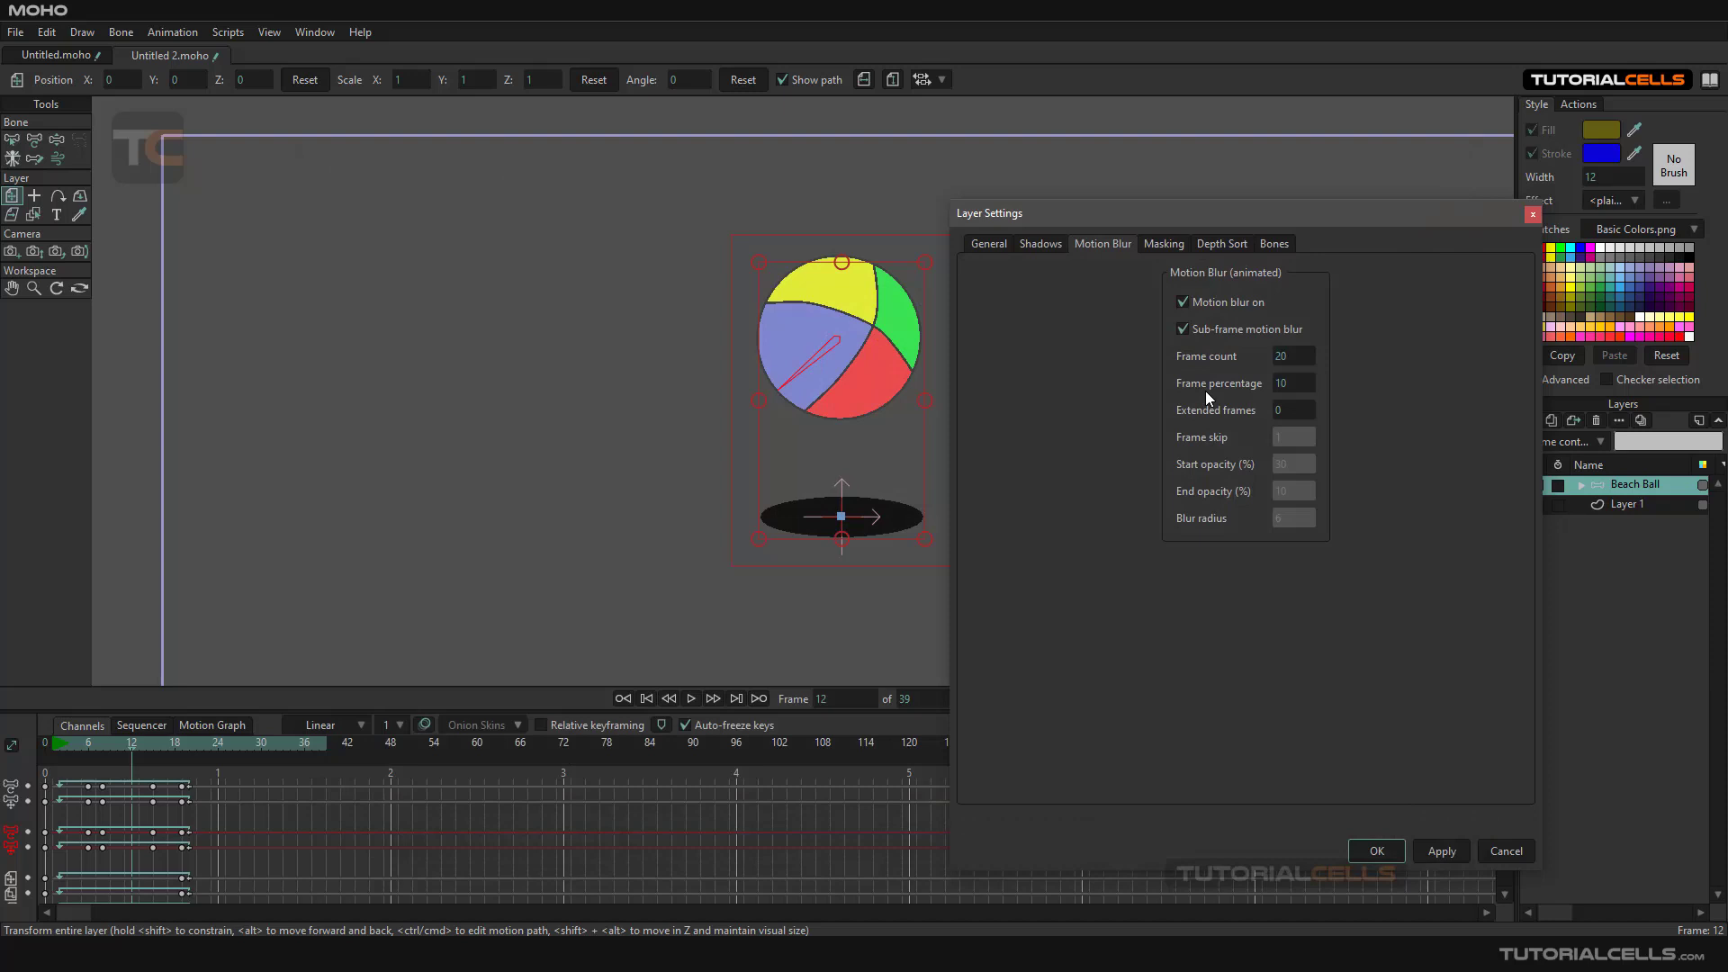
- Set Beach Ball's blur to 100 percent over 5 frames and render it
{"action": "type", "text": "100"}
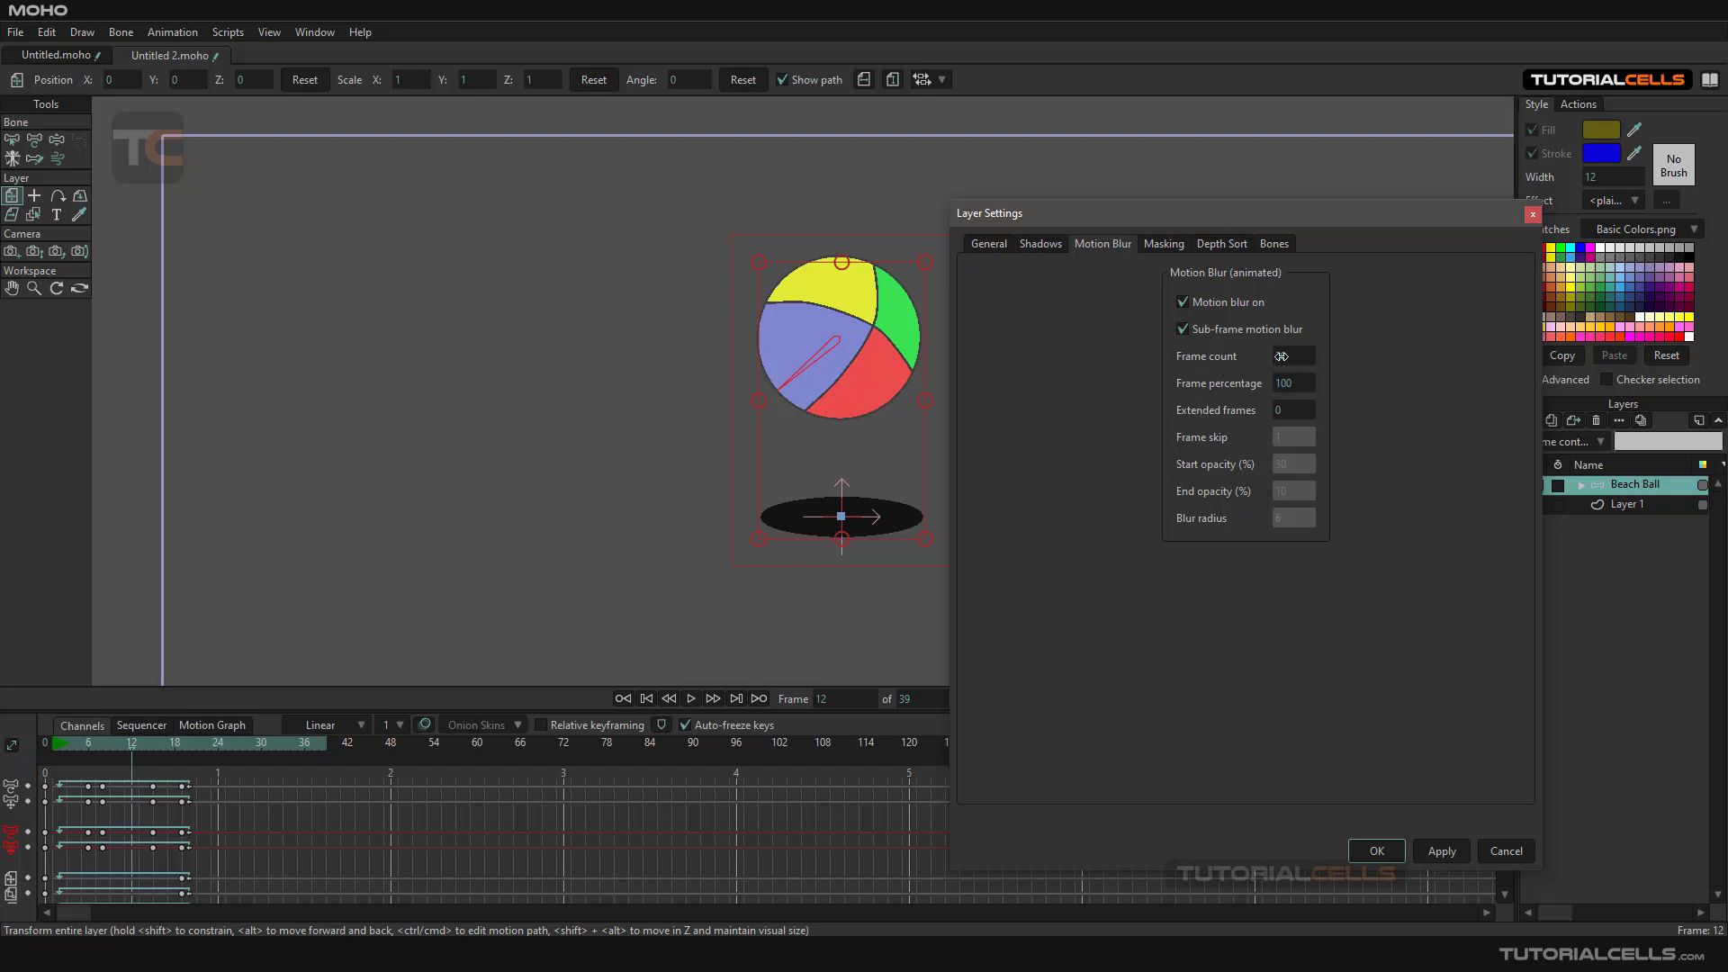
{"action": "left_click", "coordinate": [1290, 355]}
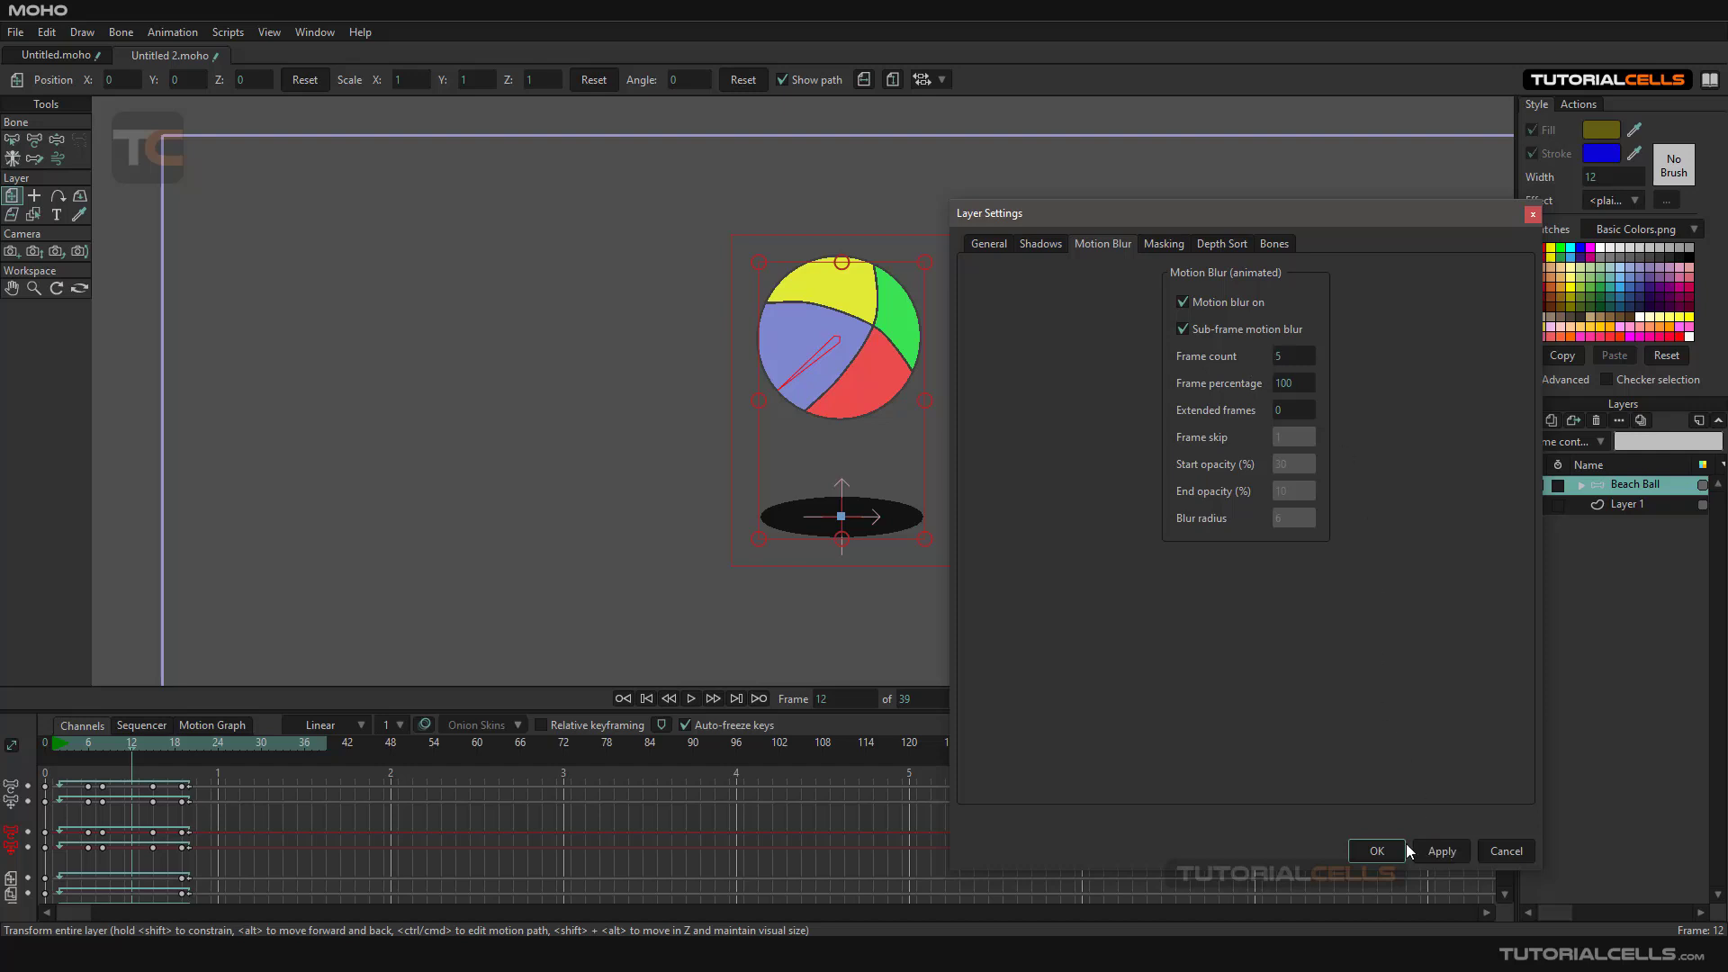
{"action": "left_click", "coordinate": [1376, 850]}
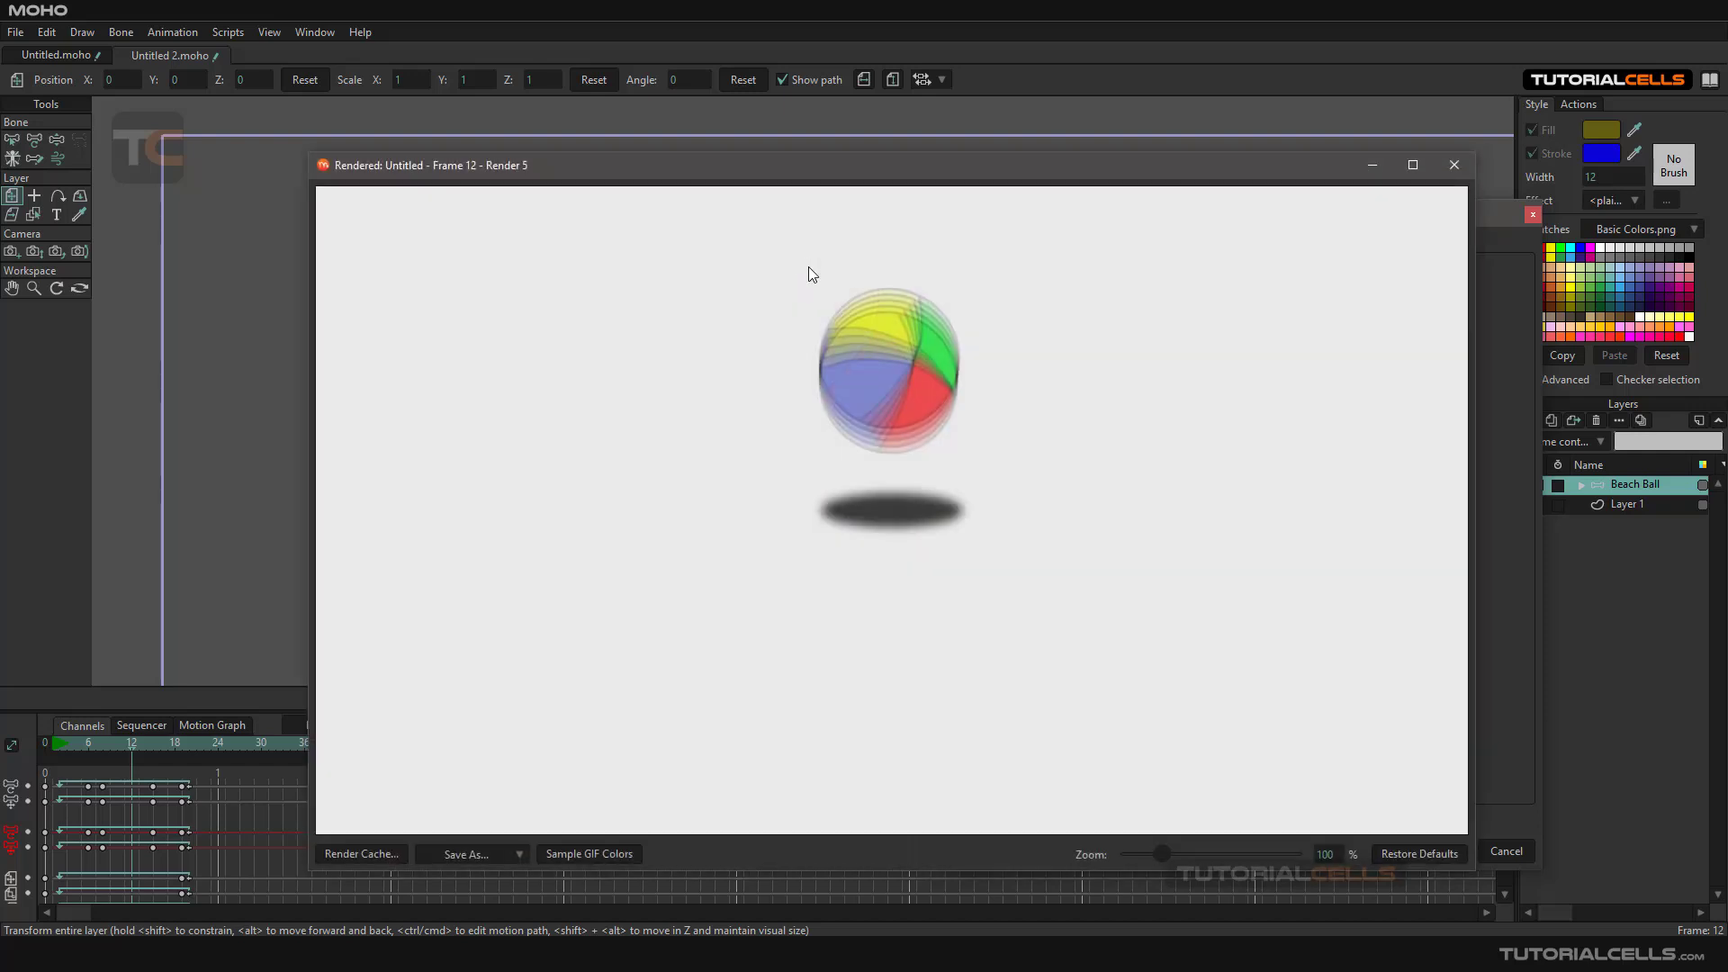
{"action": "mouse_move", "coordinate": [864, 338]}
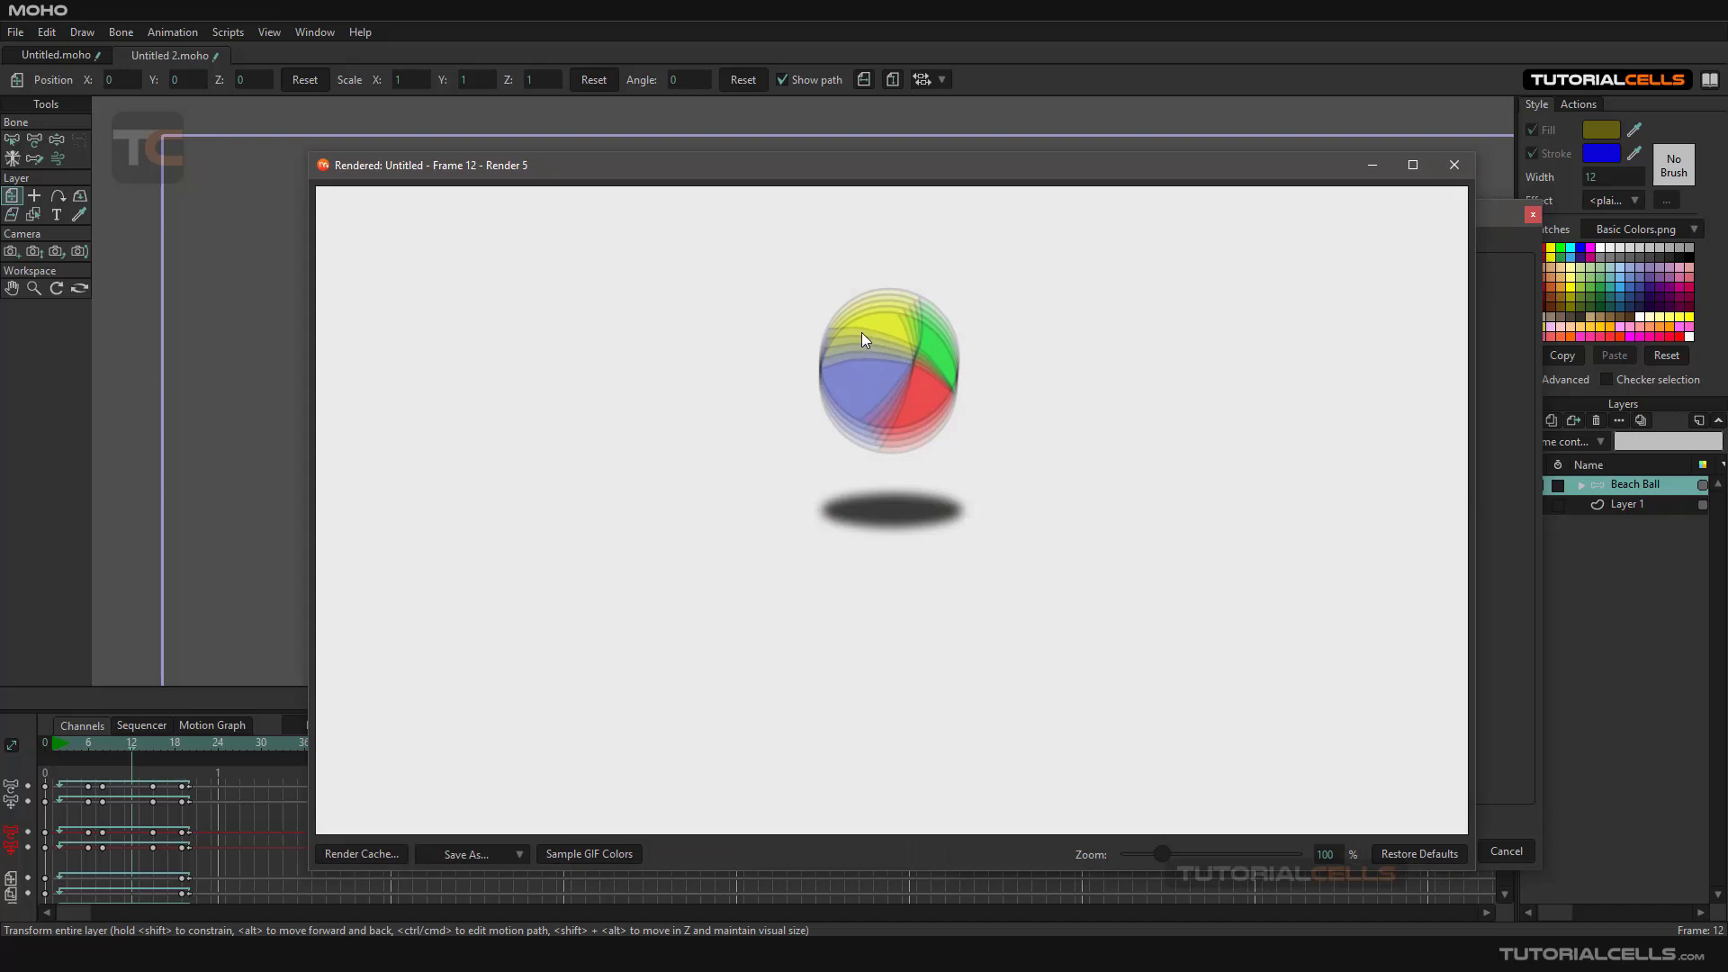
{"action": "mouse_move", "coordinate": [851, 330]}
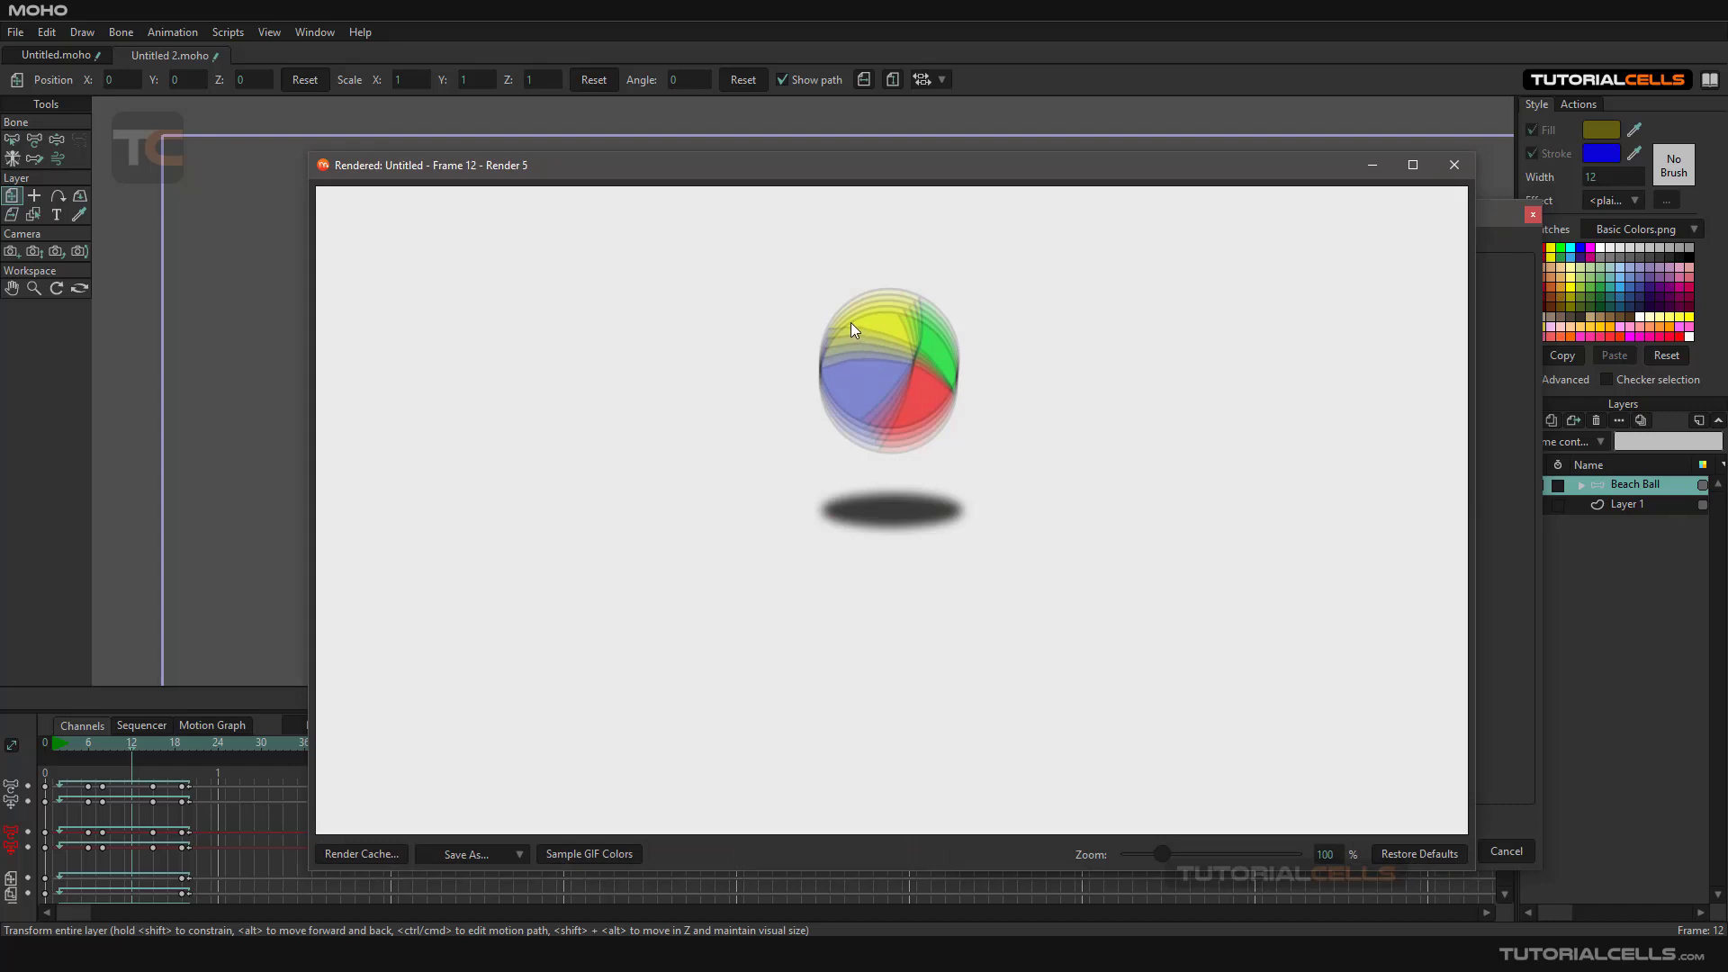
{"action": "mouse_move", "coordinate": [858, 430]}
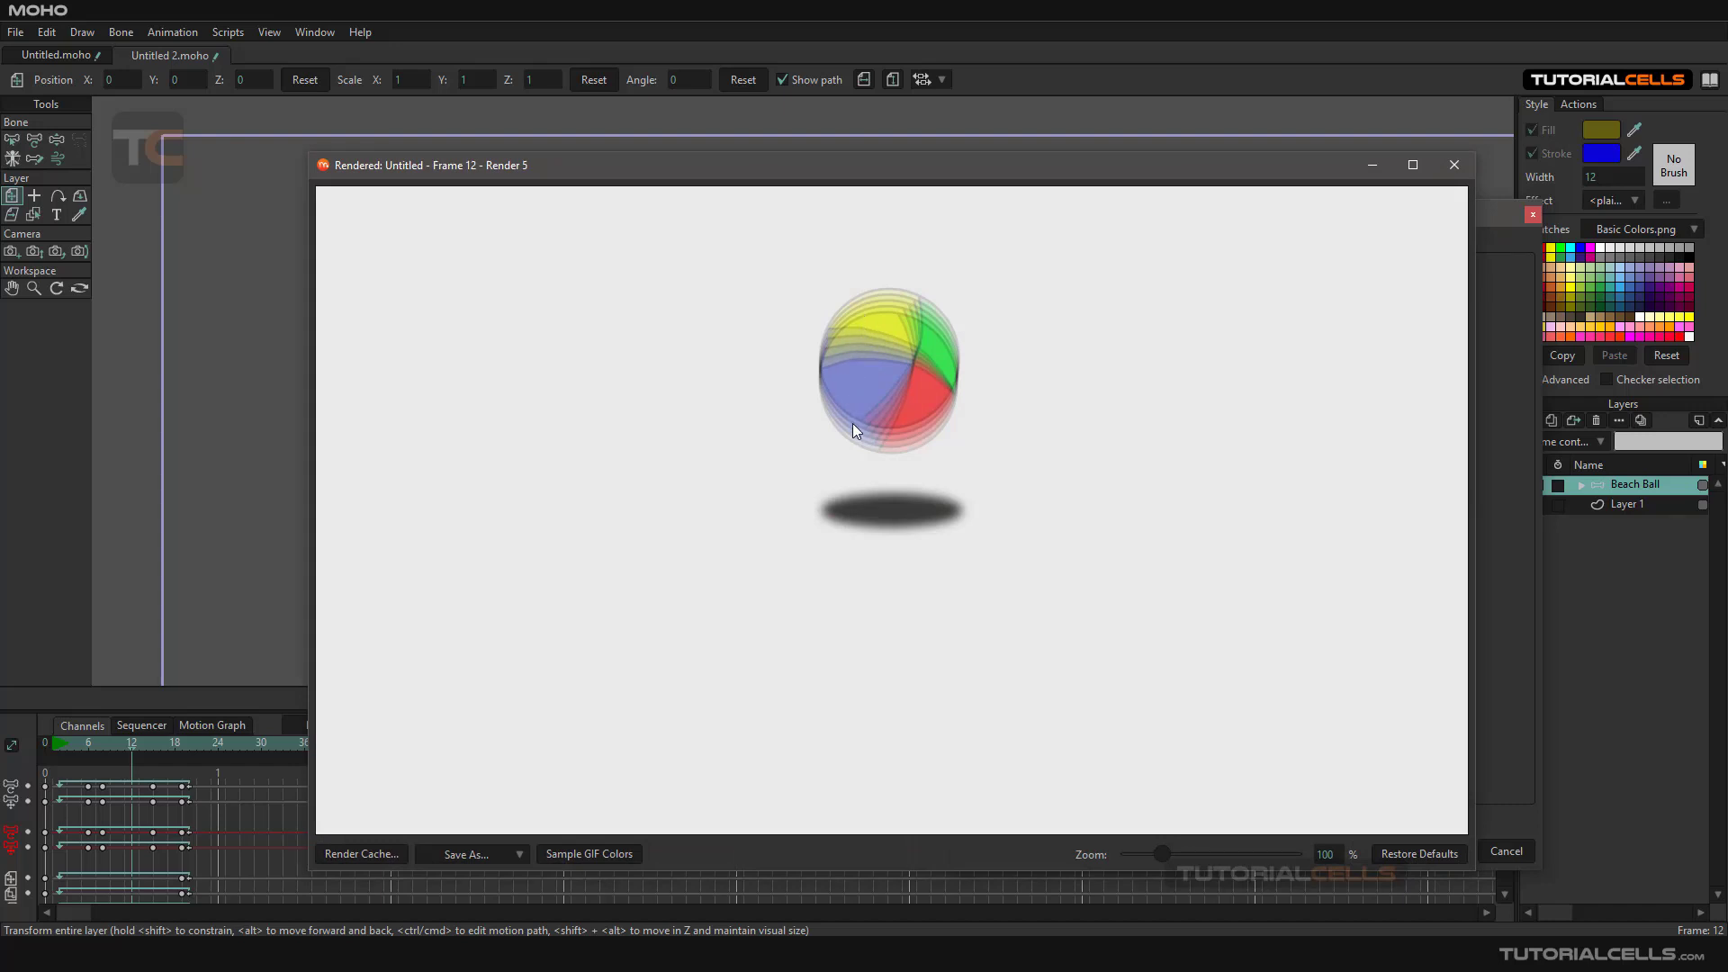
{"action": "mouse_move", "coordinate": [880, 464]}
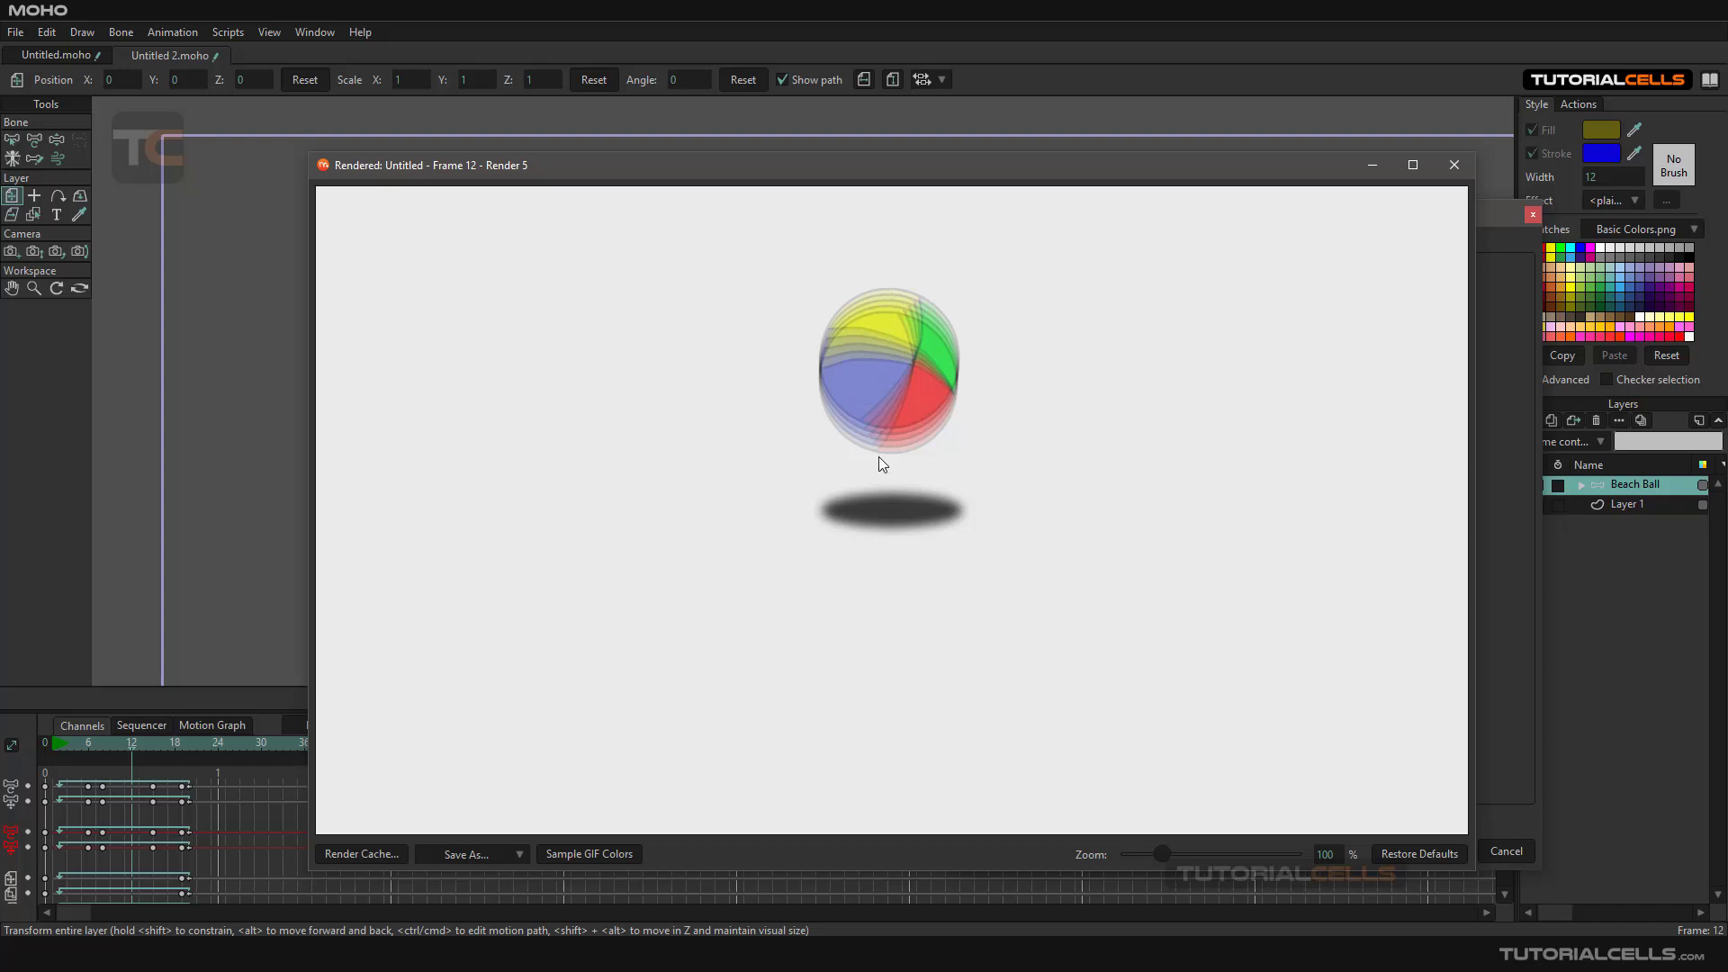
{"action": "mouse_move", "coordinate": [888, 414]}
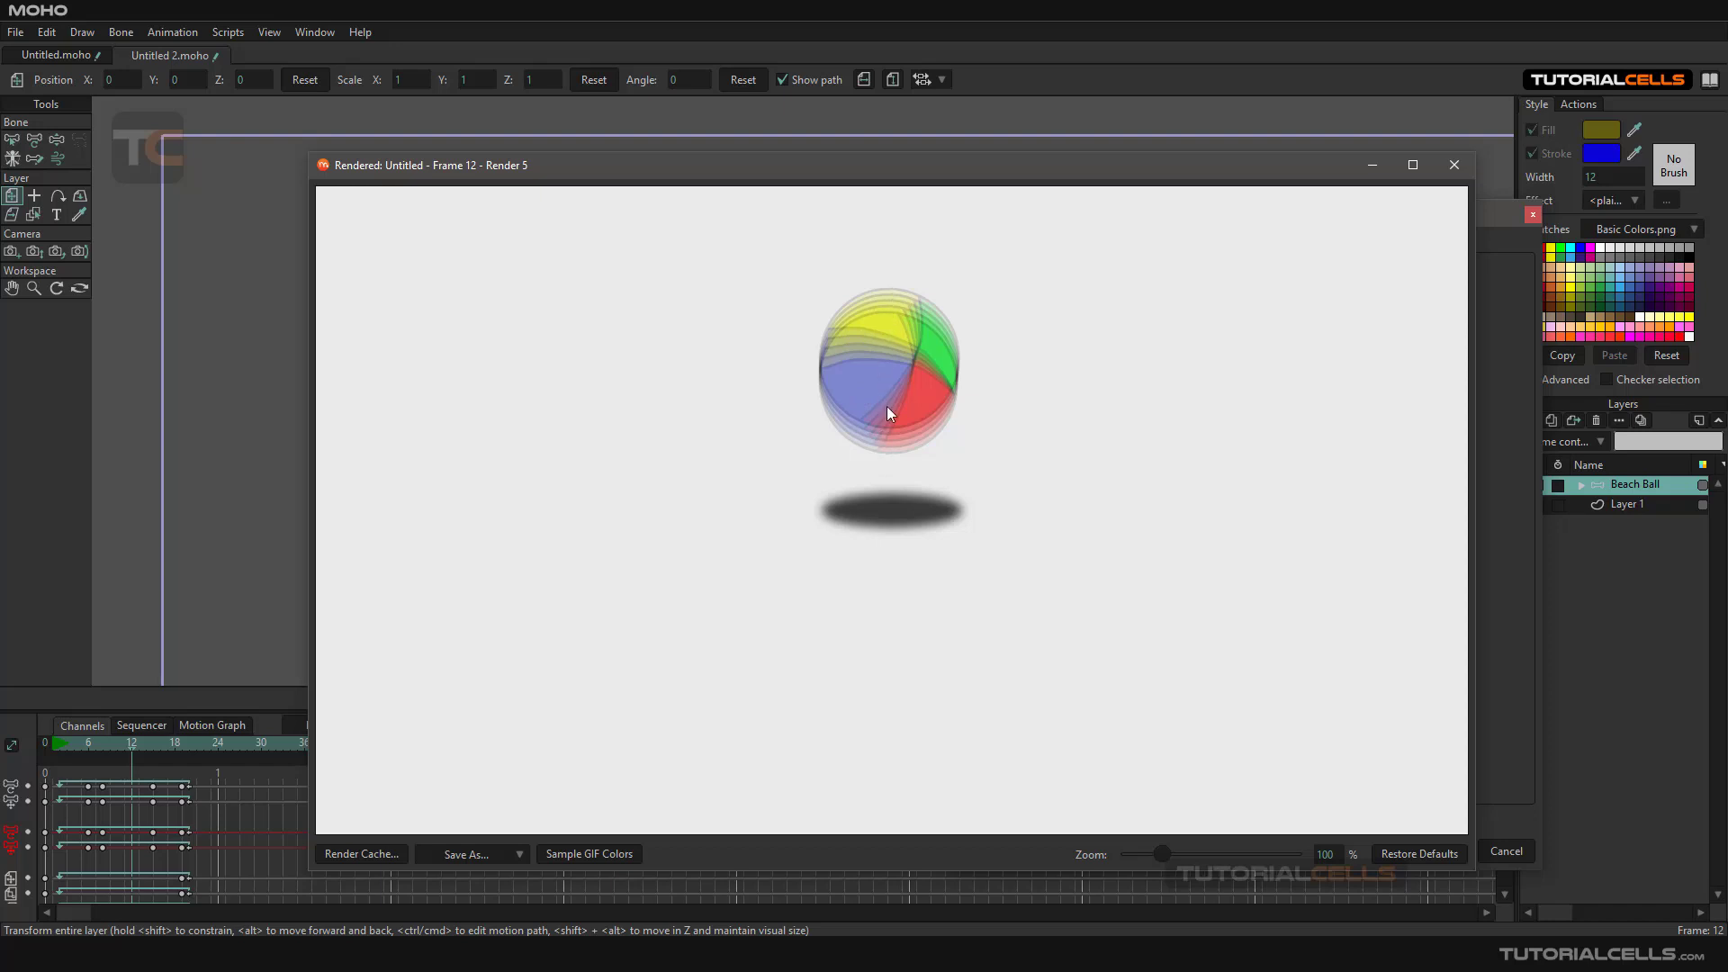
{"action": "mouse_move", "coordinate": [913, 394]}
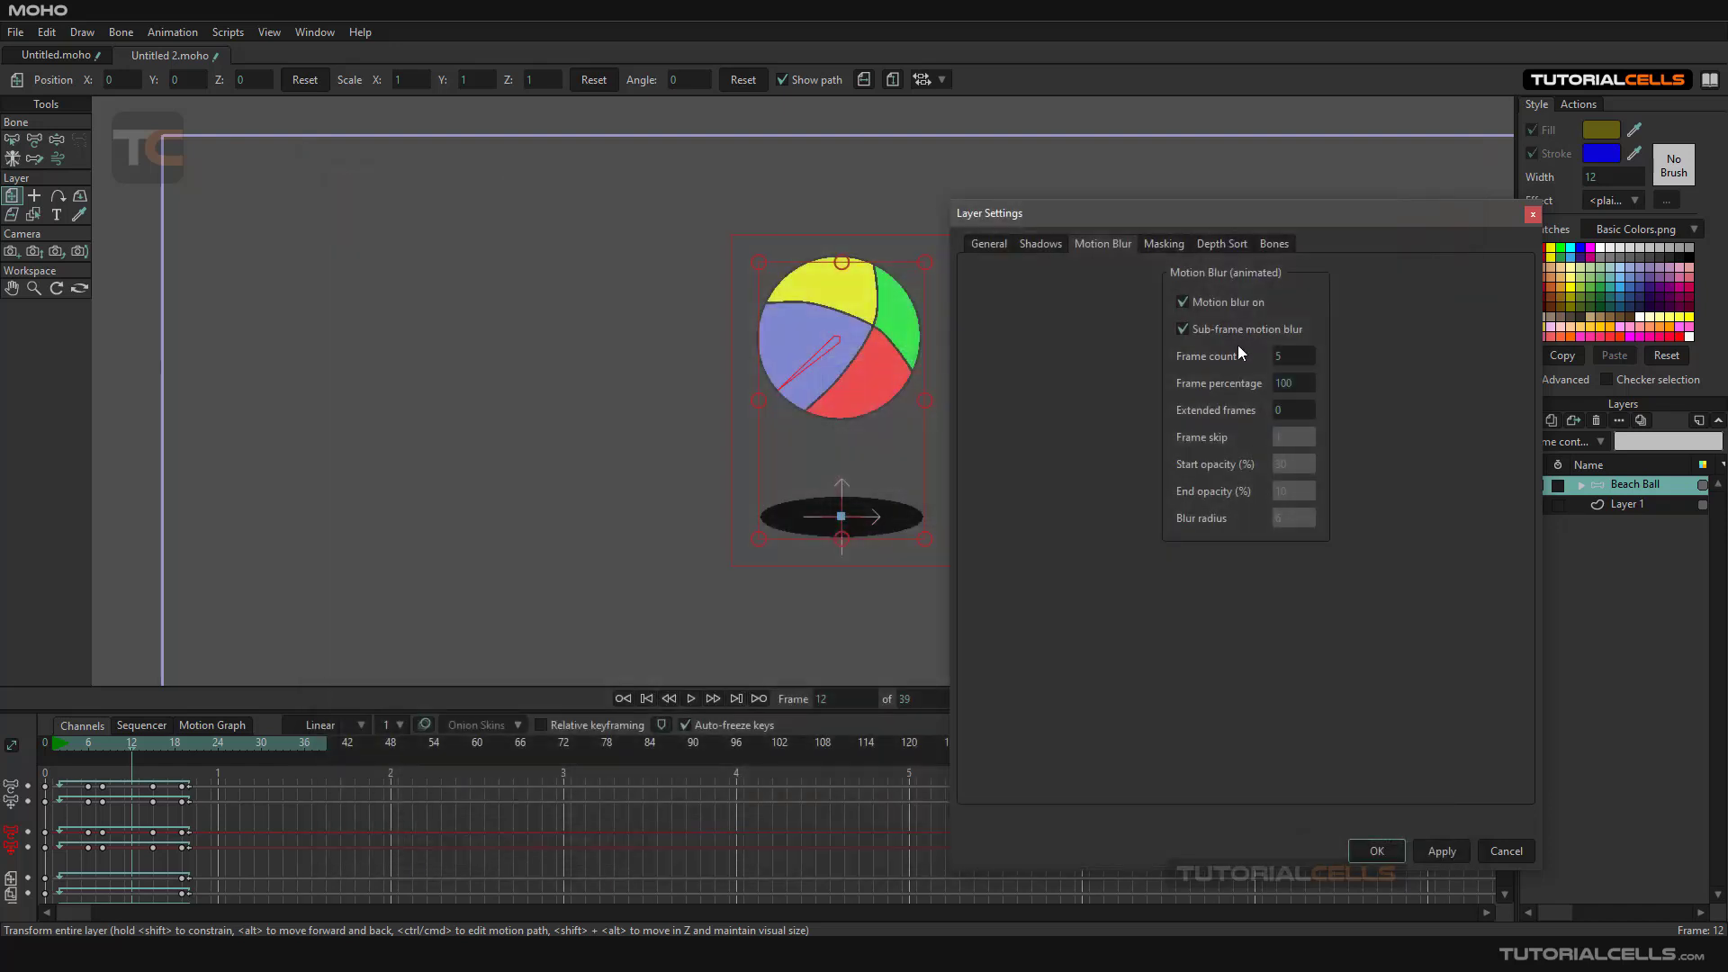
- Enter 20 as the Beach Ball motion blur frame count
{"action": "type", "text": "2"}
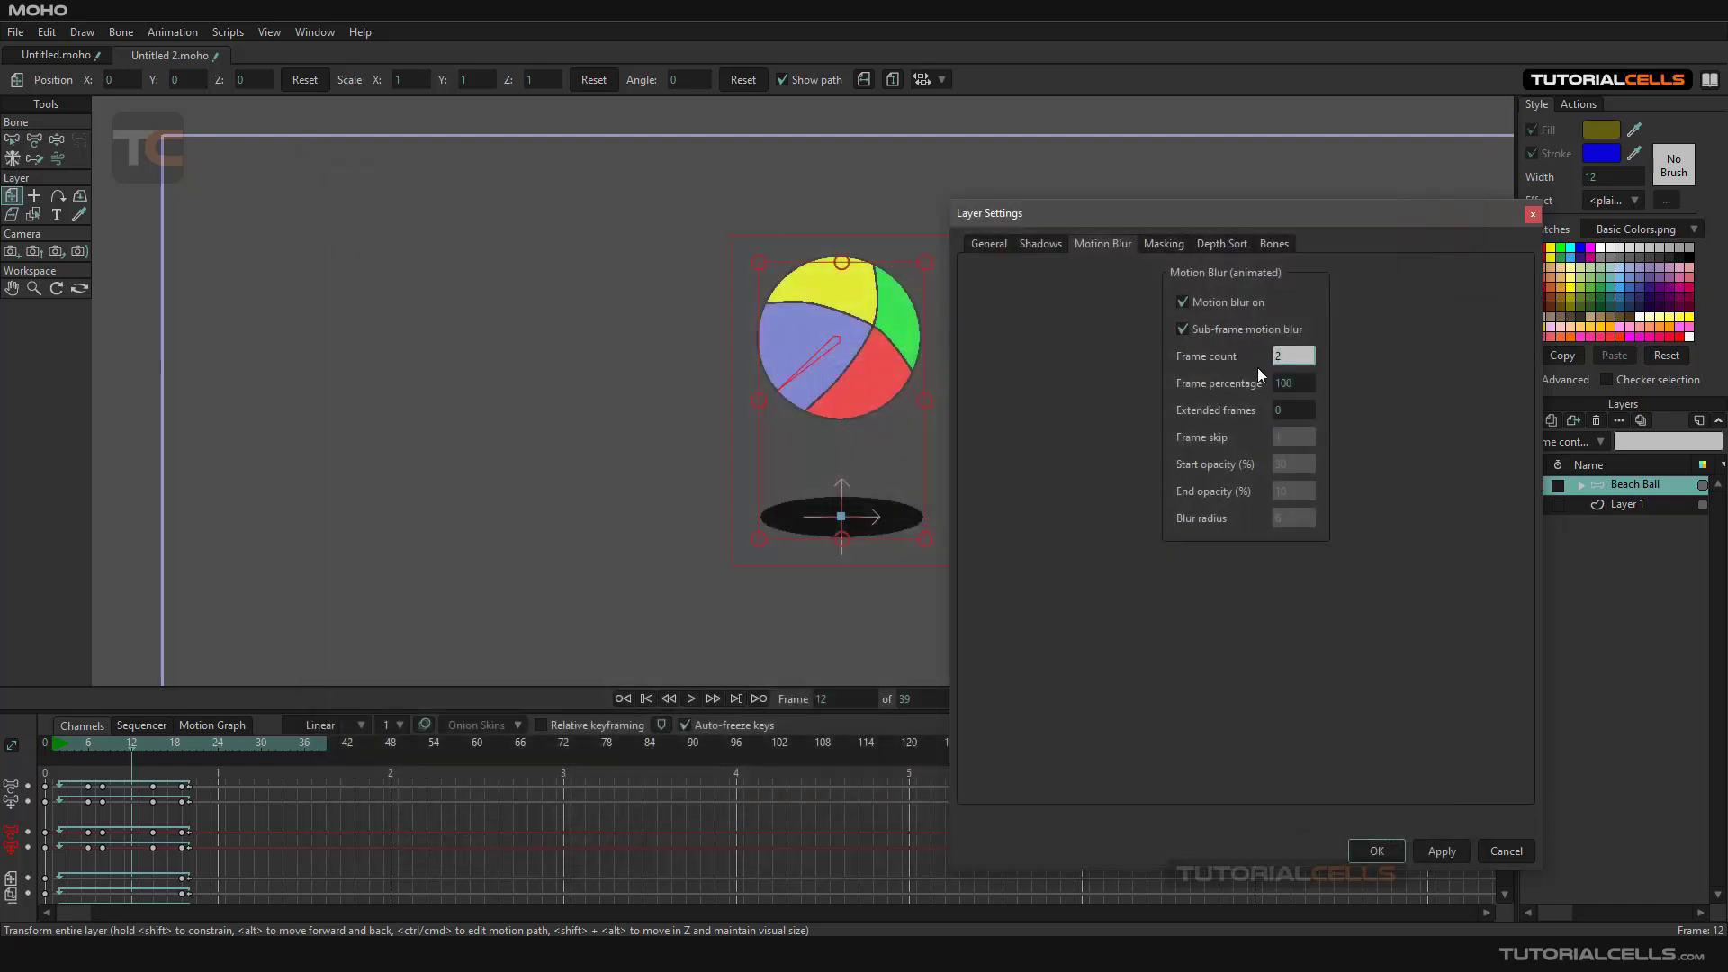
{"action": "type", "text": "20"}
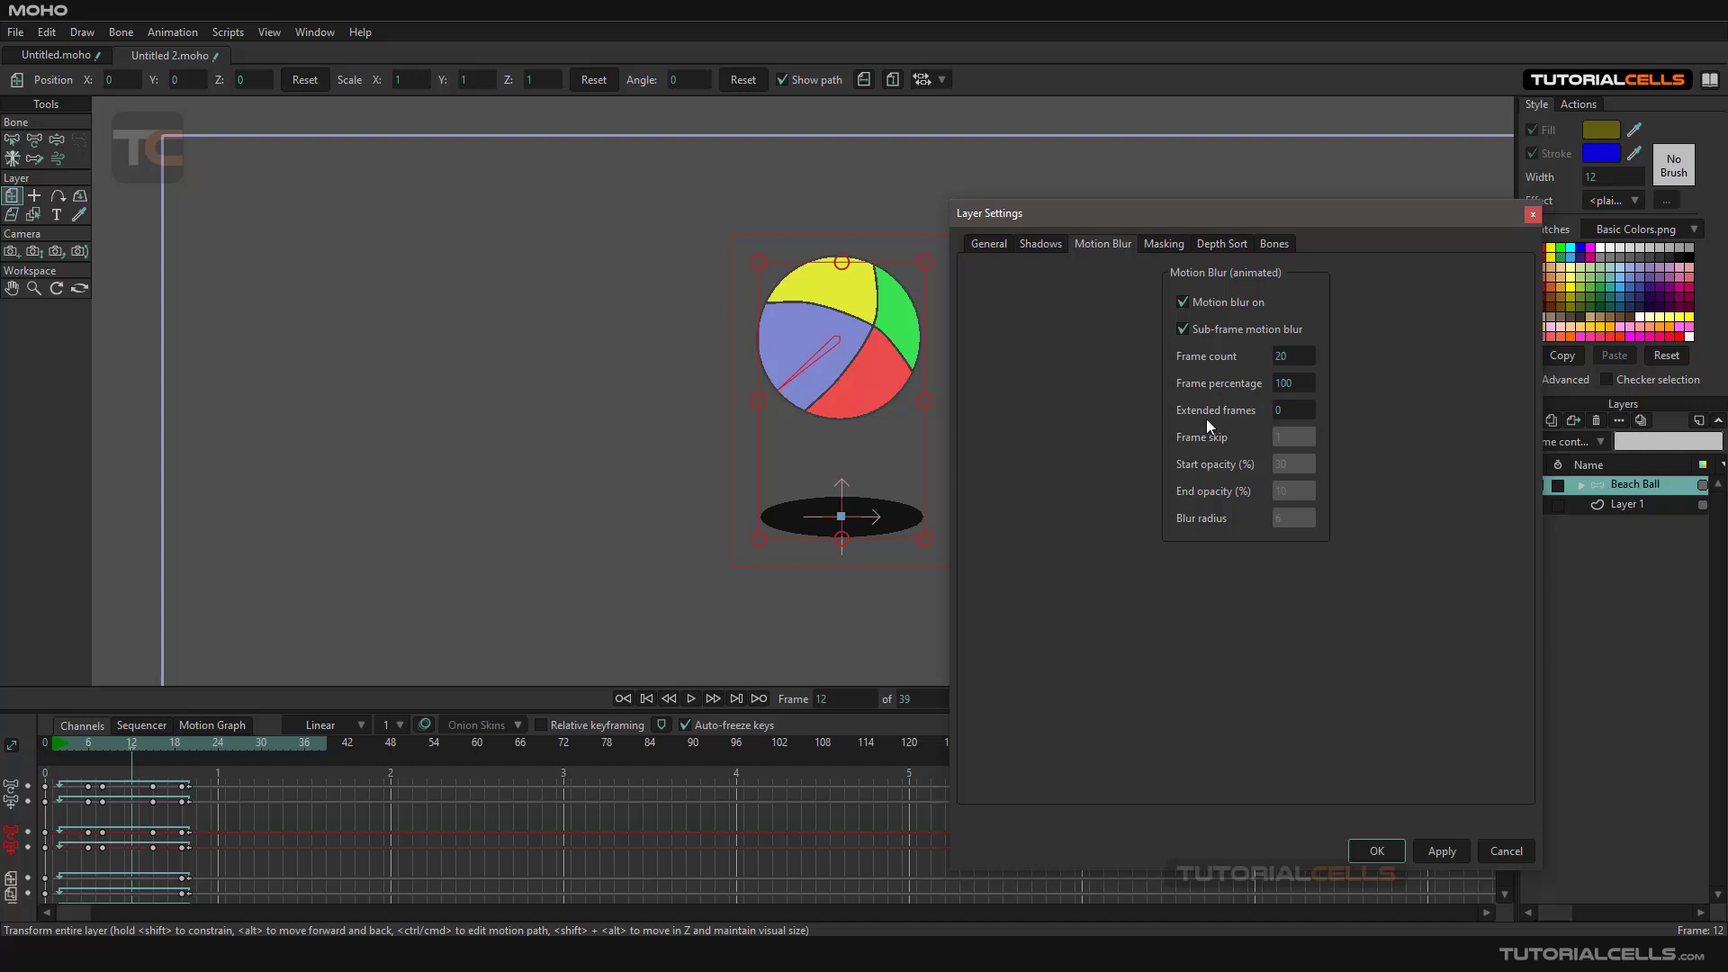
{"action": "mouse_move", "coordinate": [1290, 416]}
{"action": "type", "text": "23"}
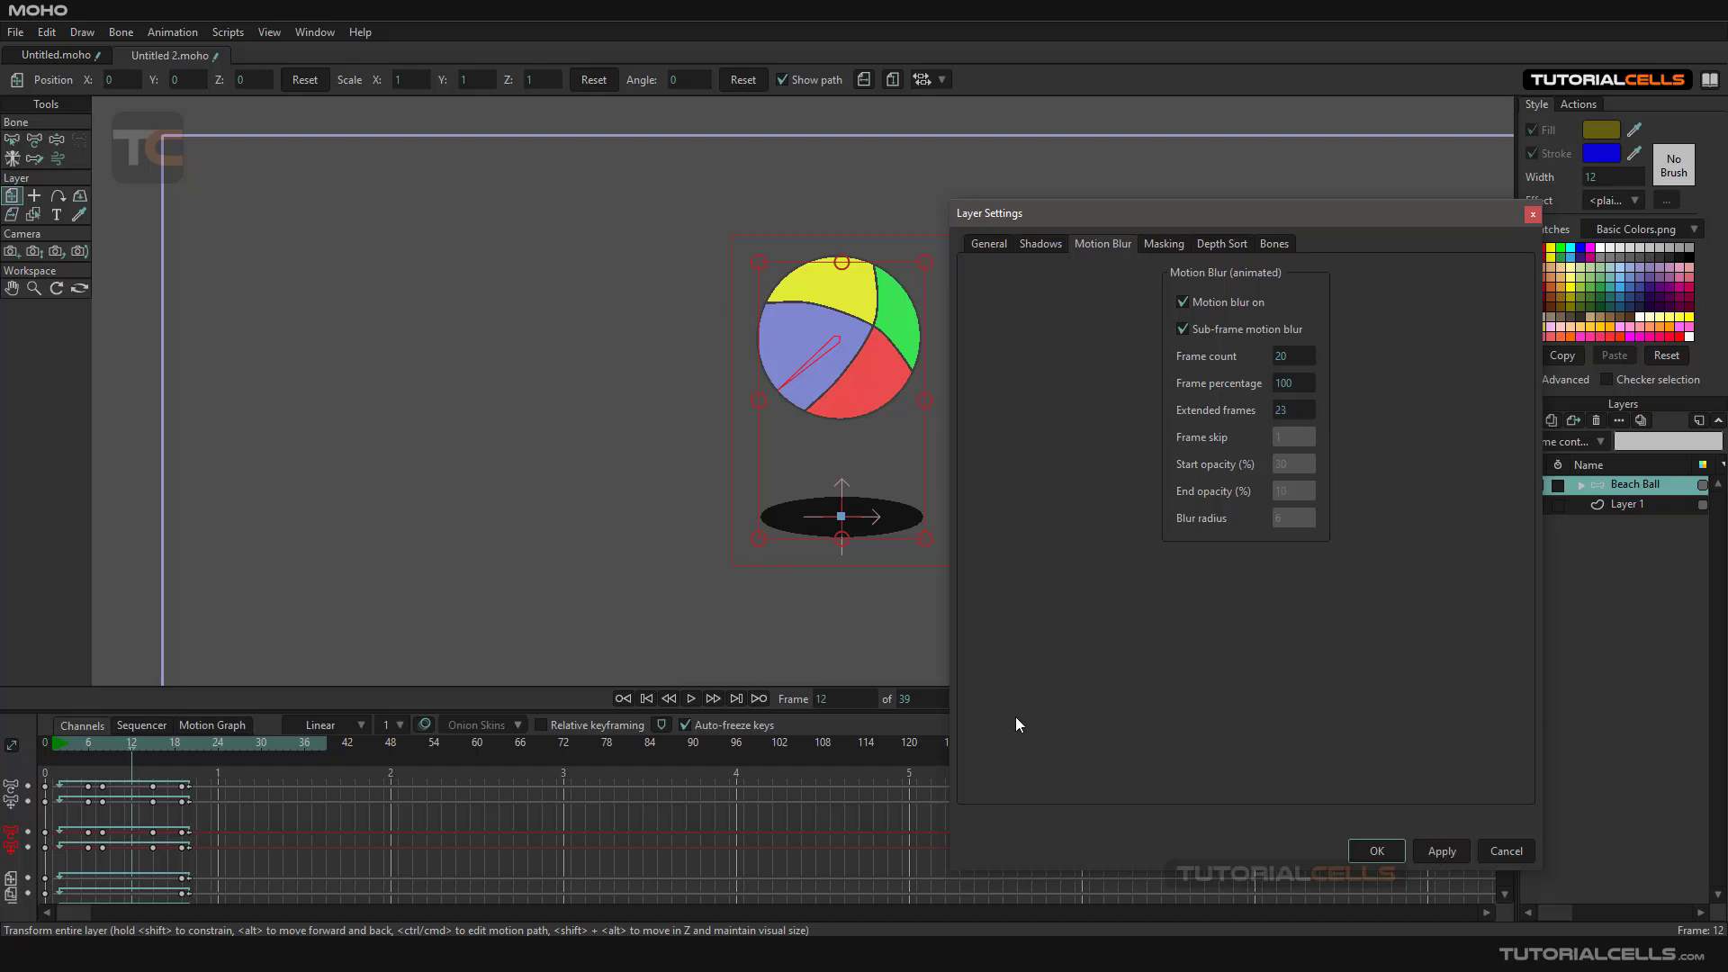
- Accept the blur settings with 23 extended frames and render the frame
{"action": "left_click", "coordinate": [1375, 850]}
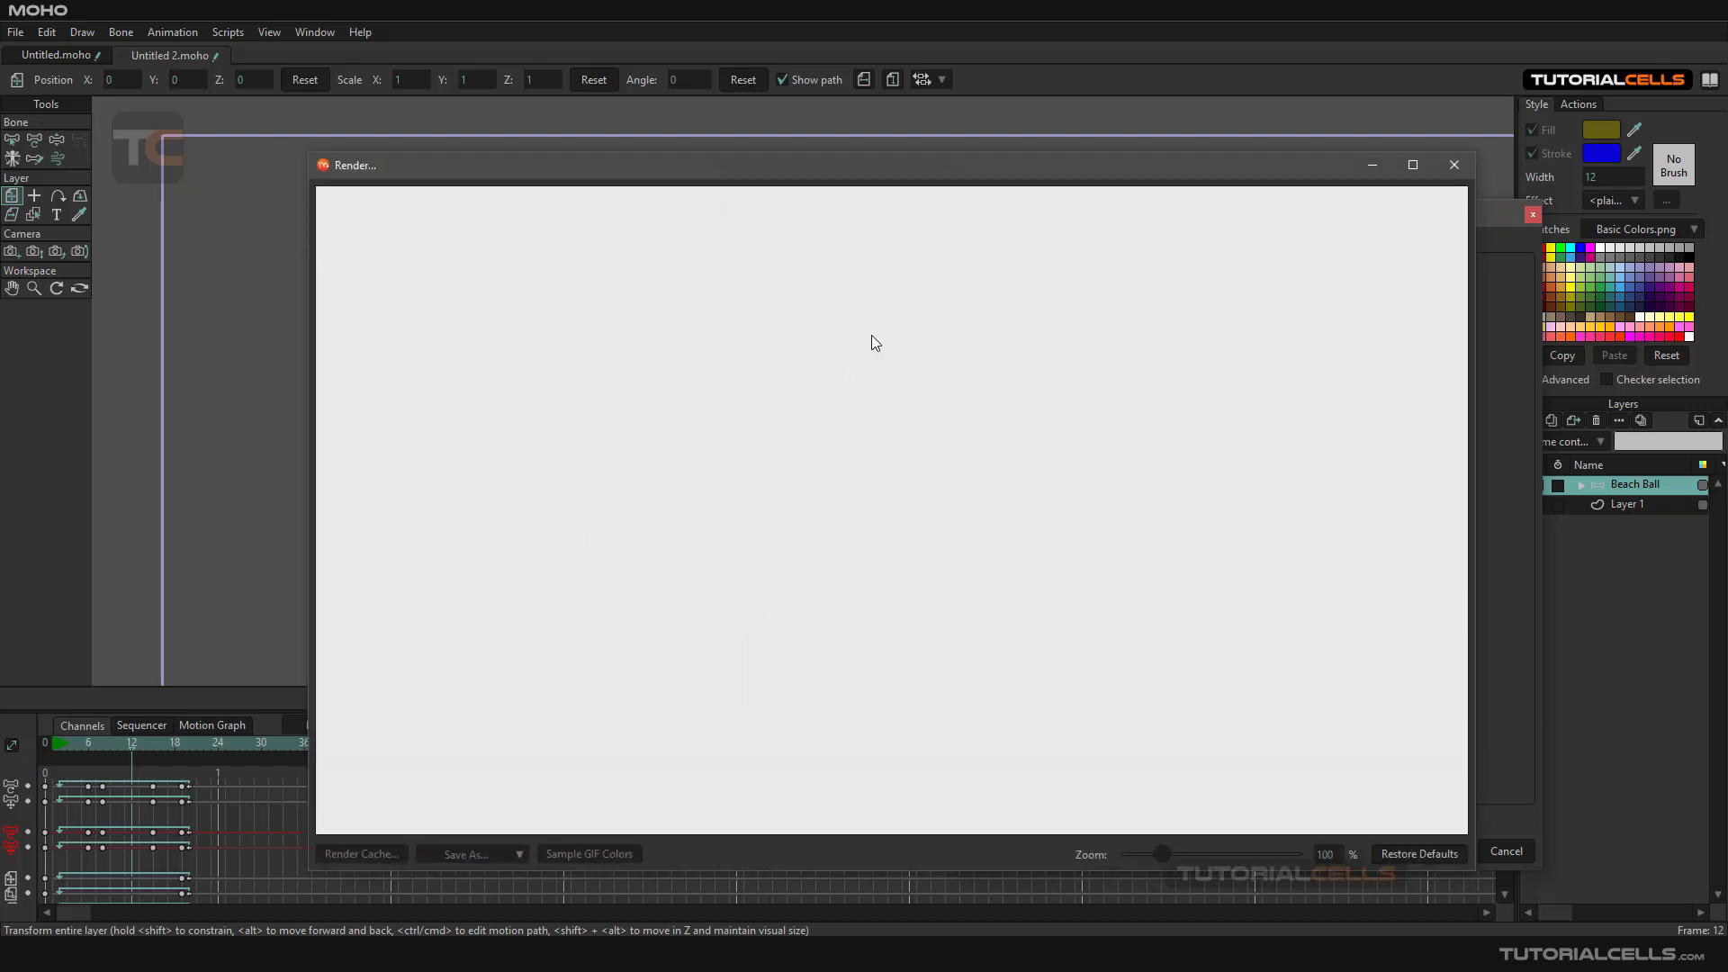
{"action": "mouse_move", "coordinate": [354, 184]}
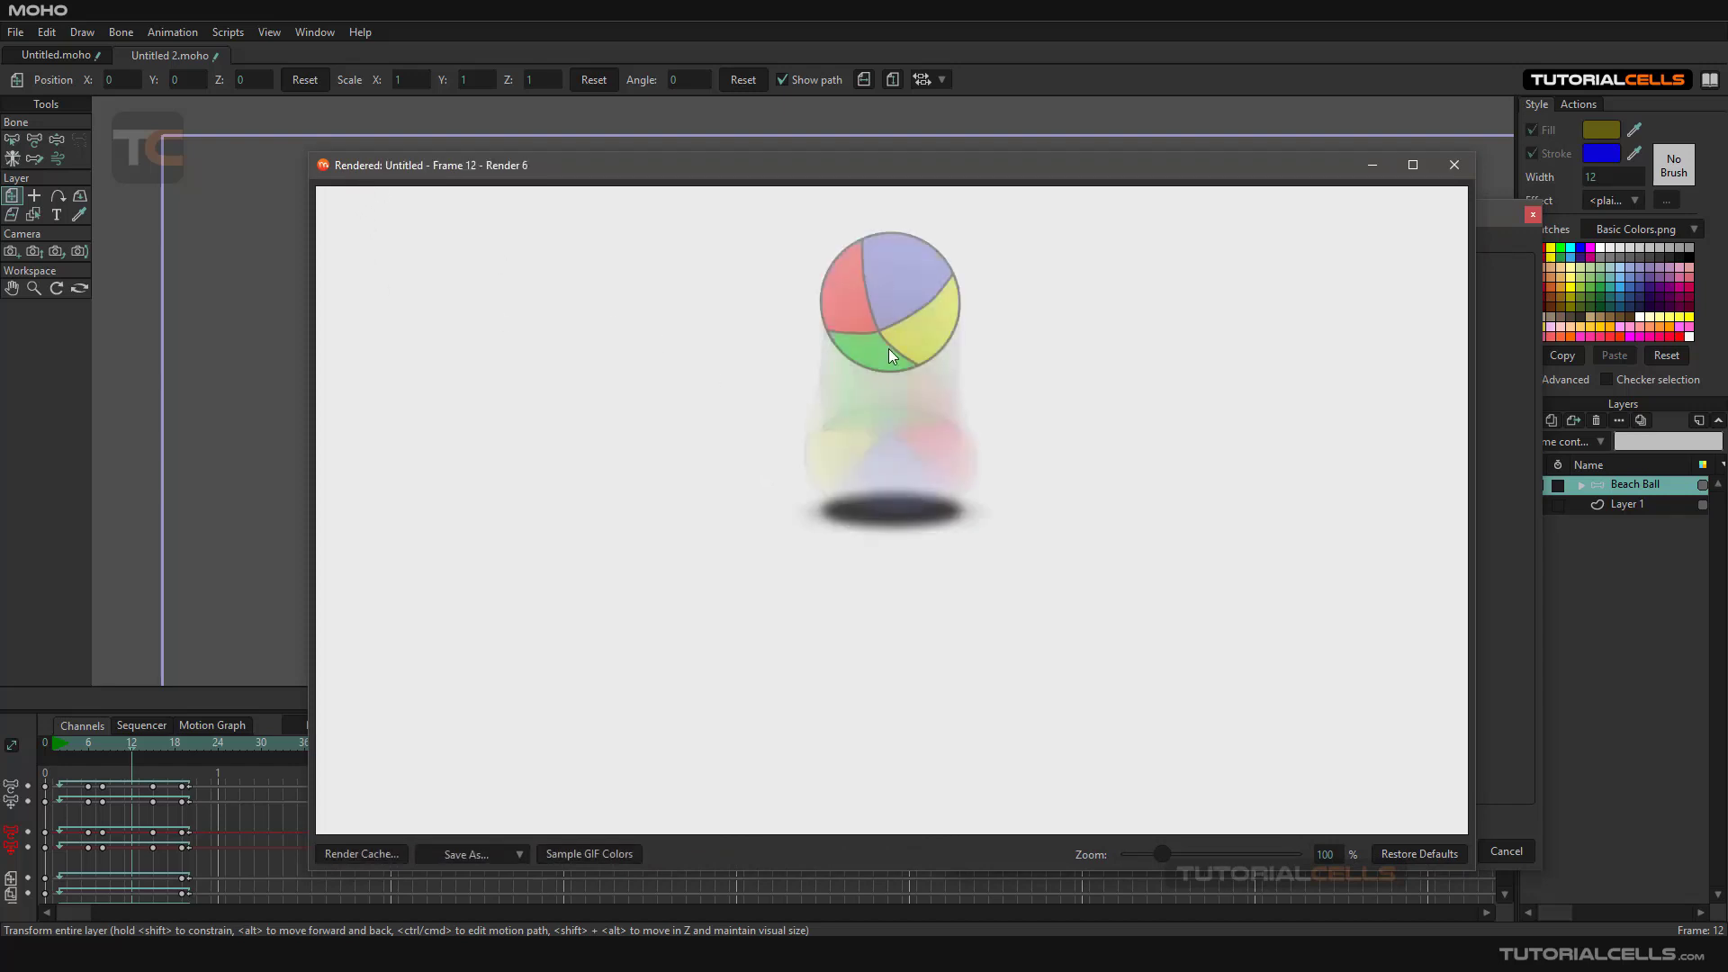
{"action": "mouse_move", "coordinate": [1601, 289]}
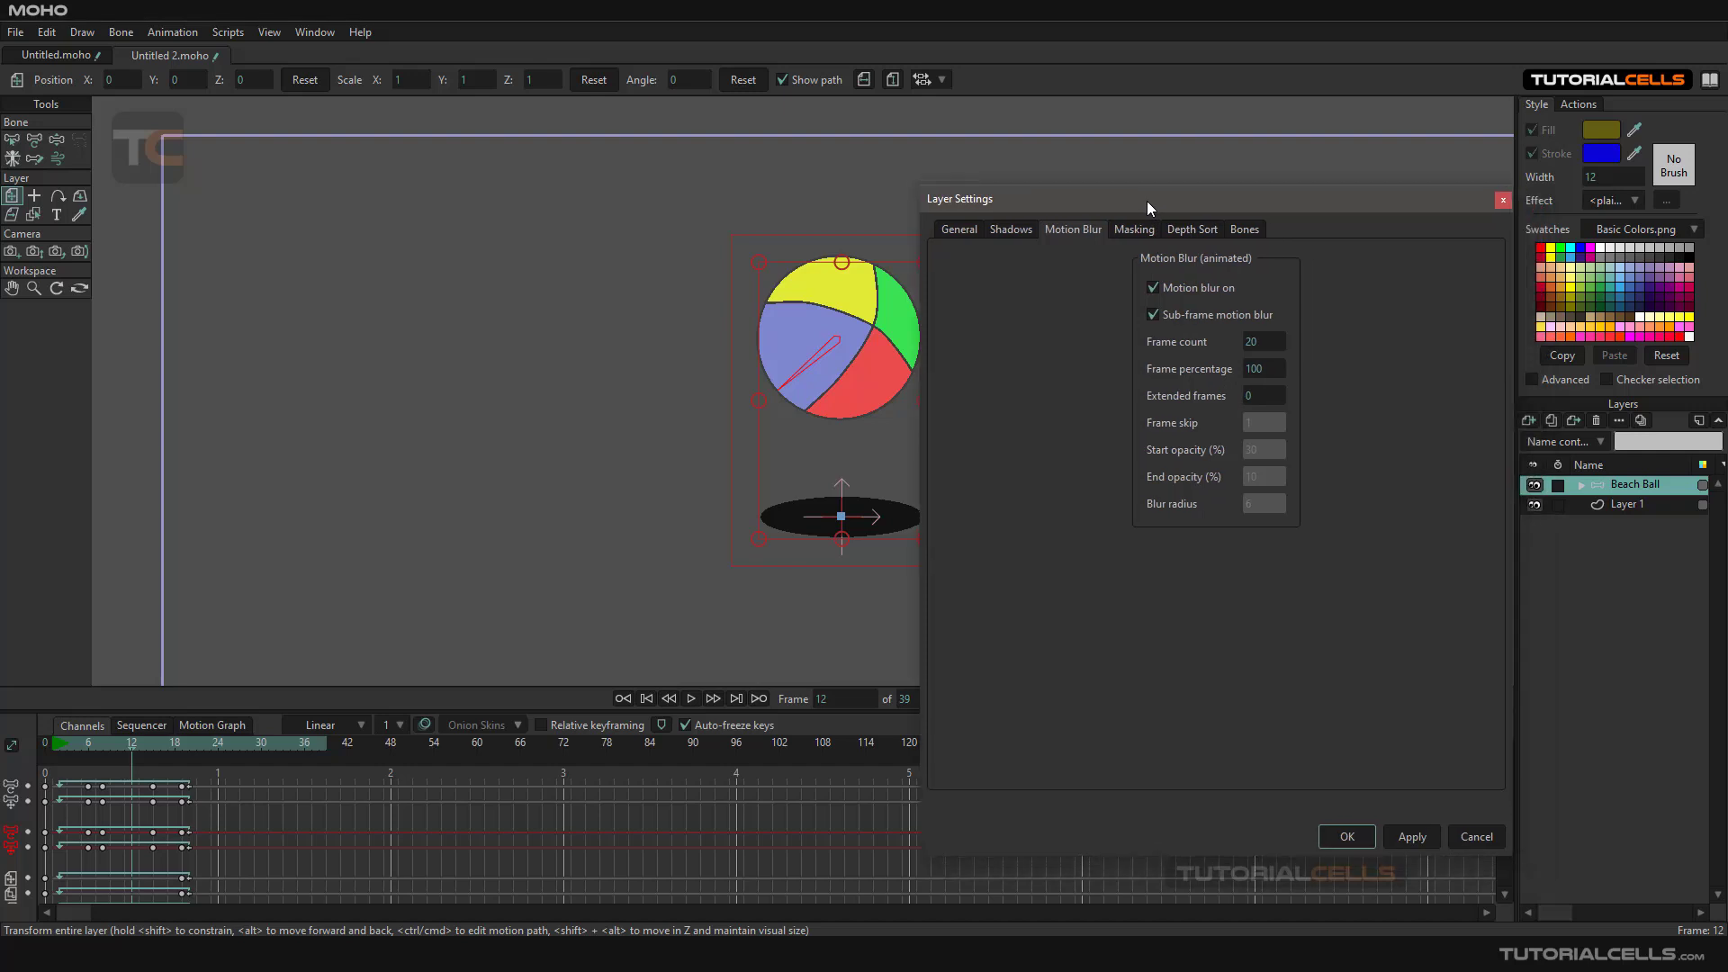
- Toggle sub-frame motion blur off and back on, then close Layer Settings
{"action": "left_click", "coordinate": [1153, 314]}
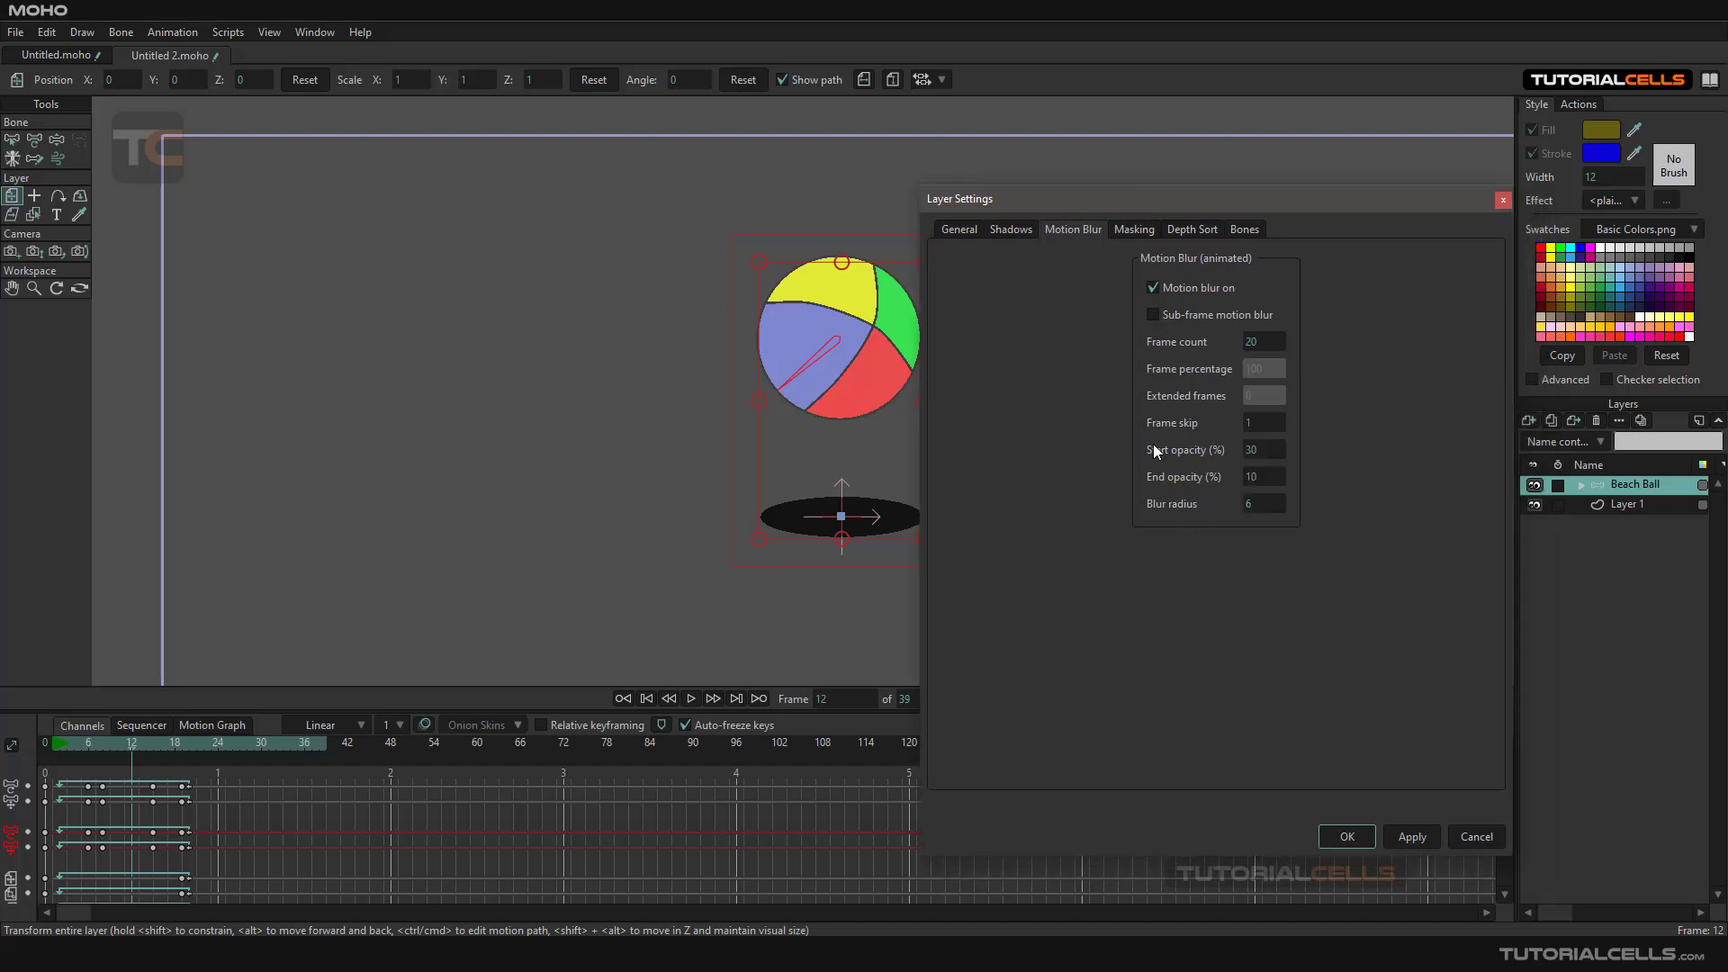
{"action": "left_click", "coordinate": [1154, 314]}
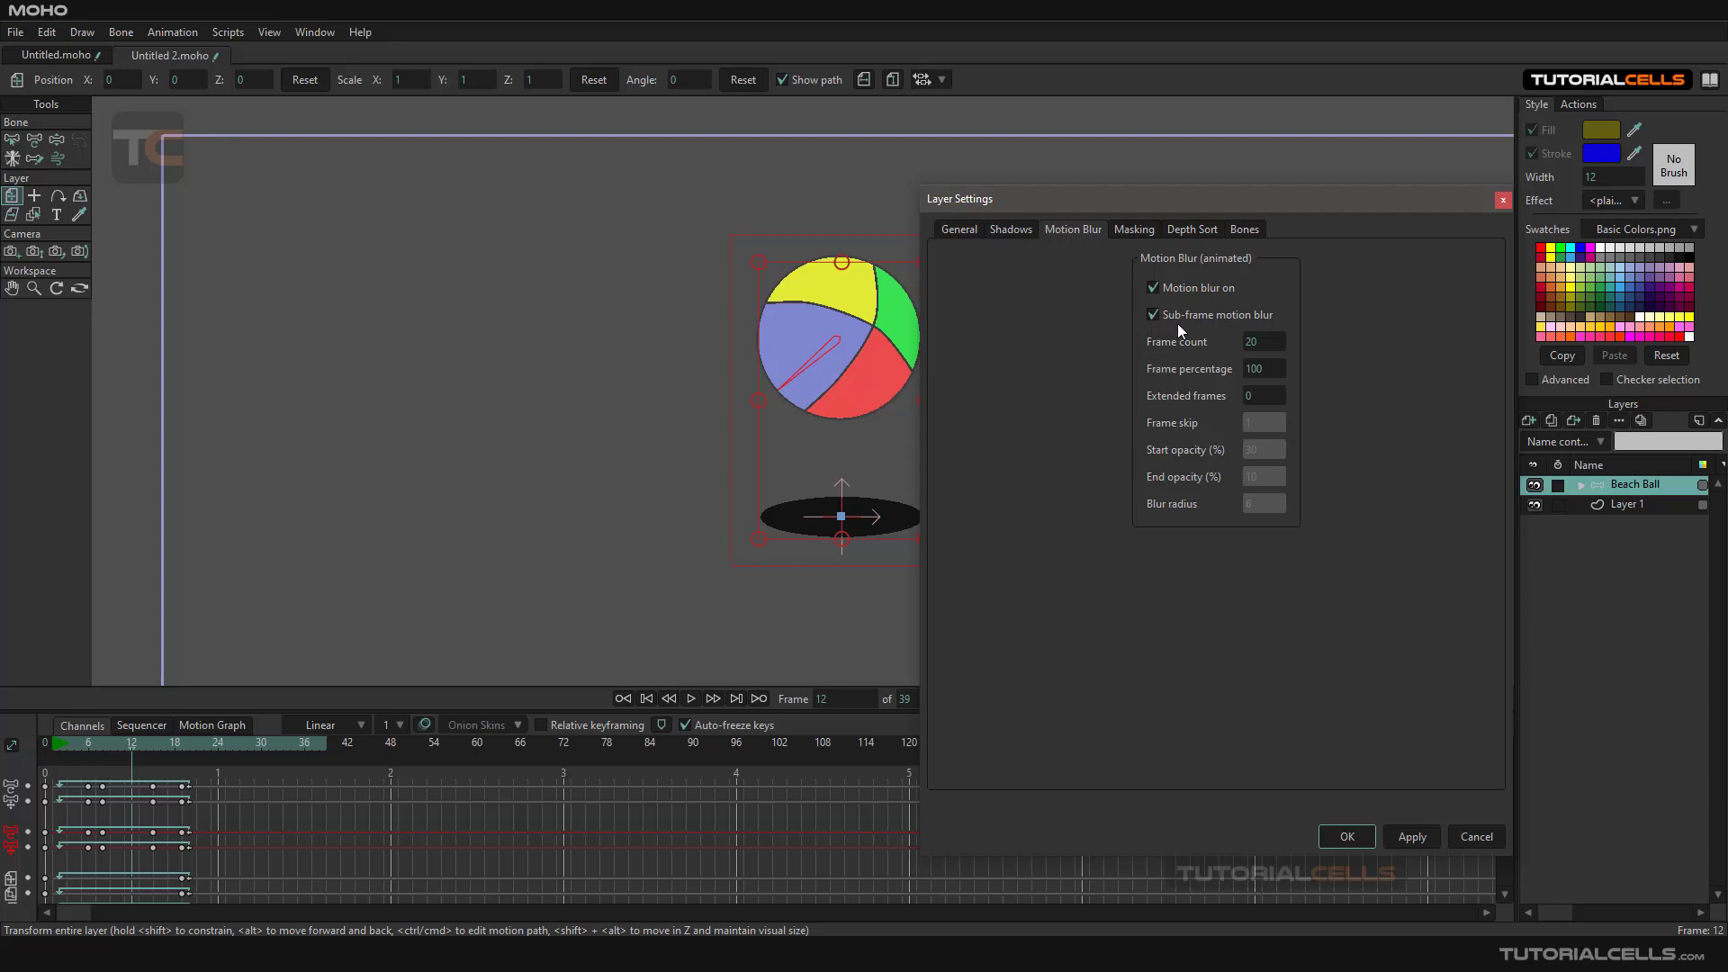
{"action": "mouse_move", "coordinate": [1709, 629]}
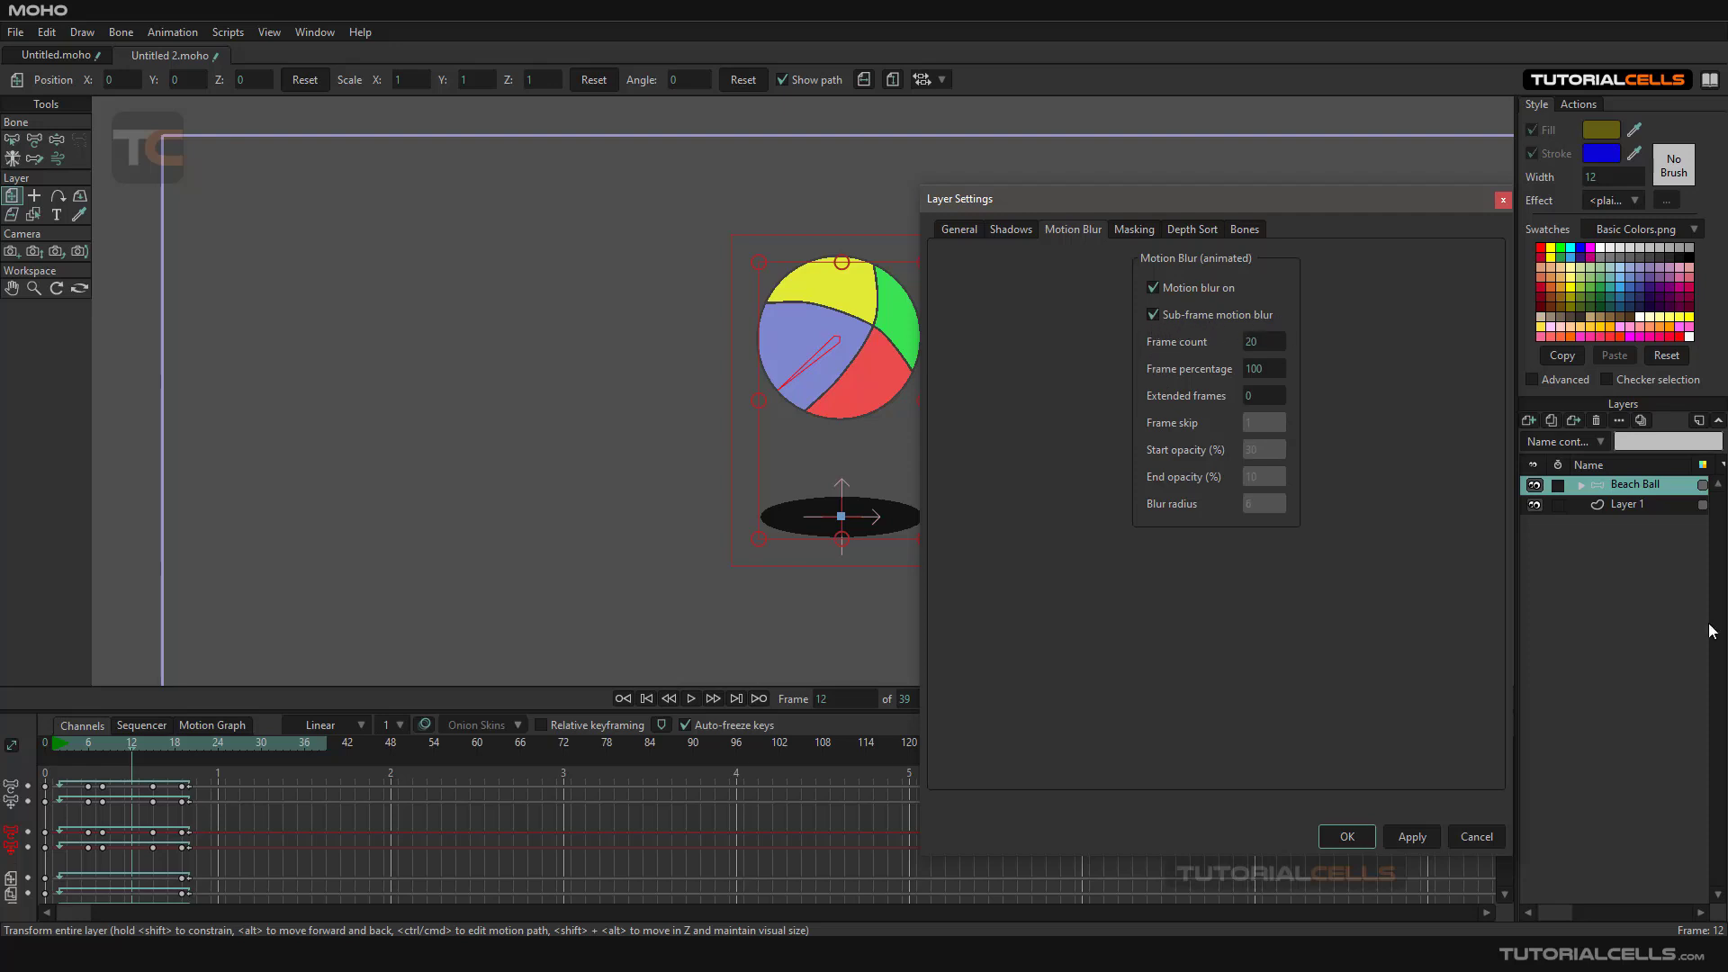
{"action": "left_click", "coordinate": [1345, 837]}
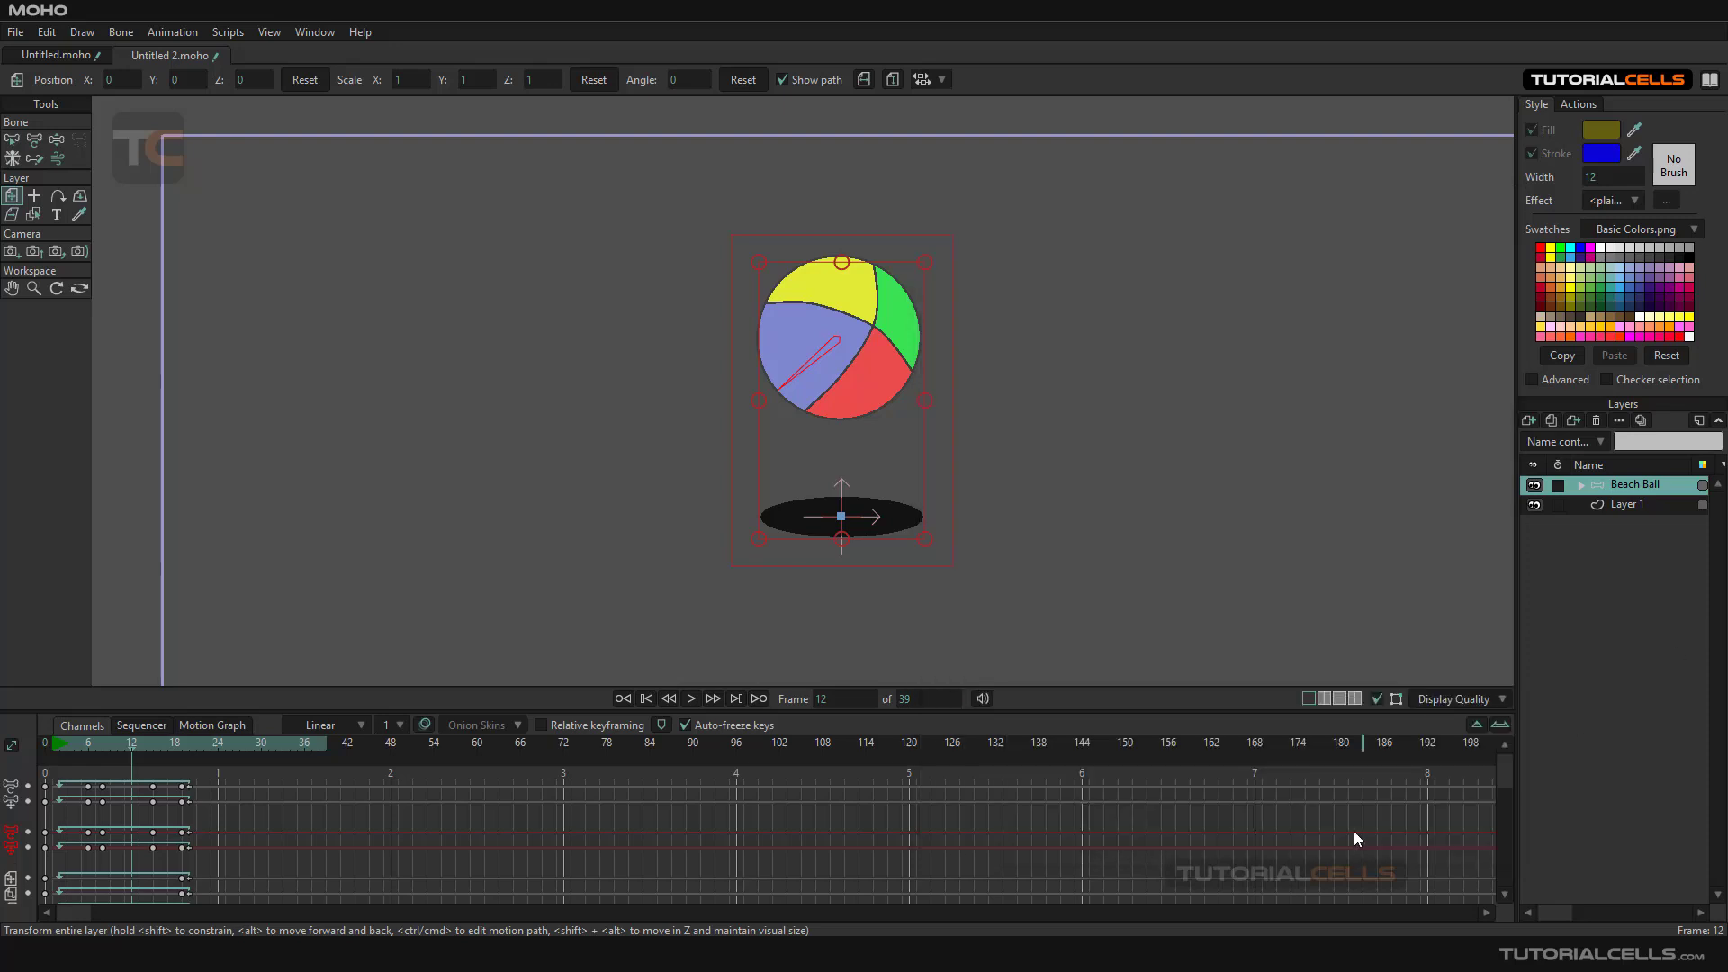